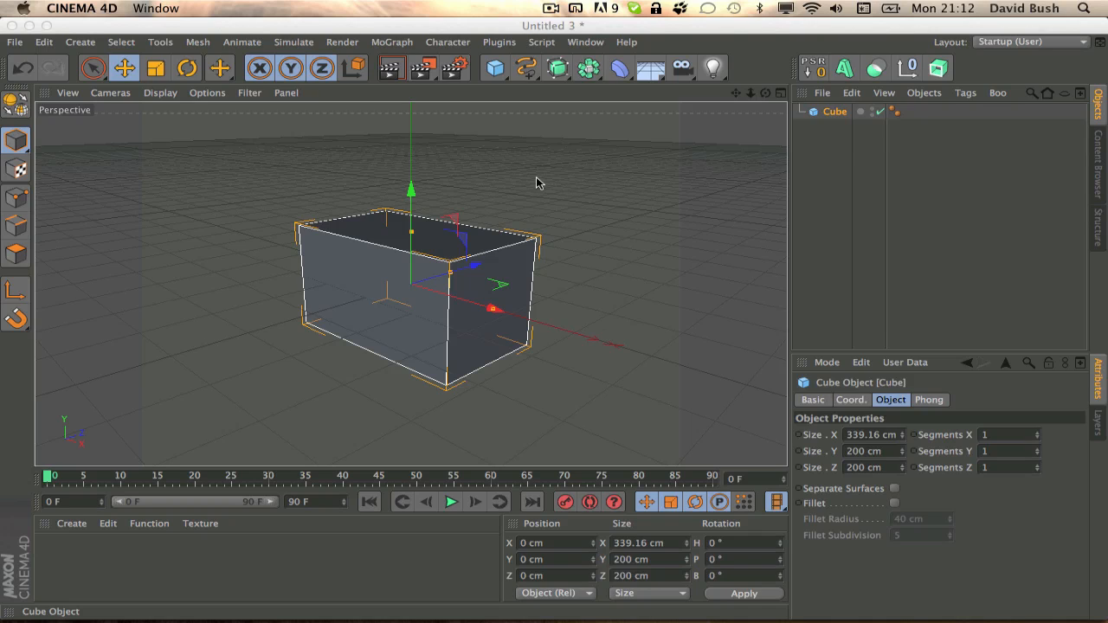
pyautogui.moveTo(486, 36)
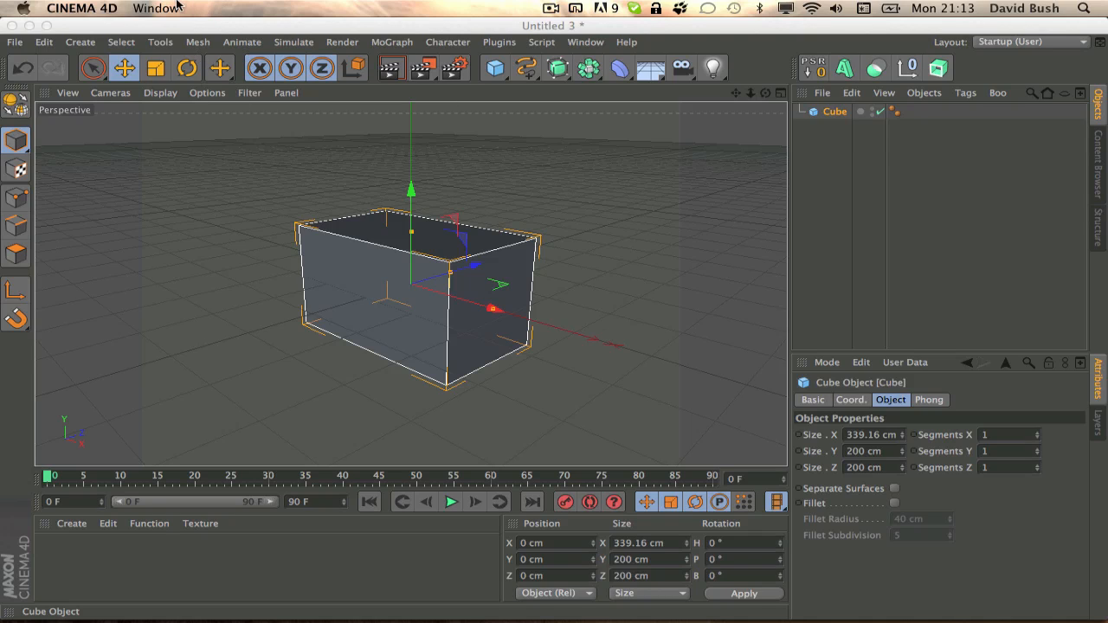
pyautogui.moveTo(554, 226)
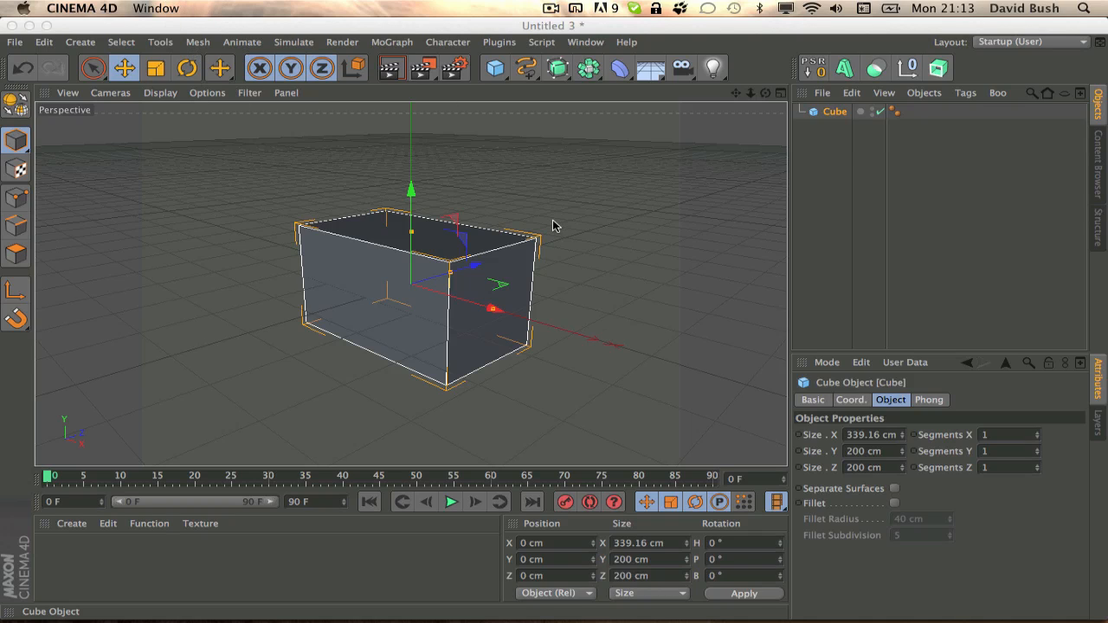
pyautogui.moveTo(576, 145)
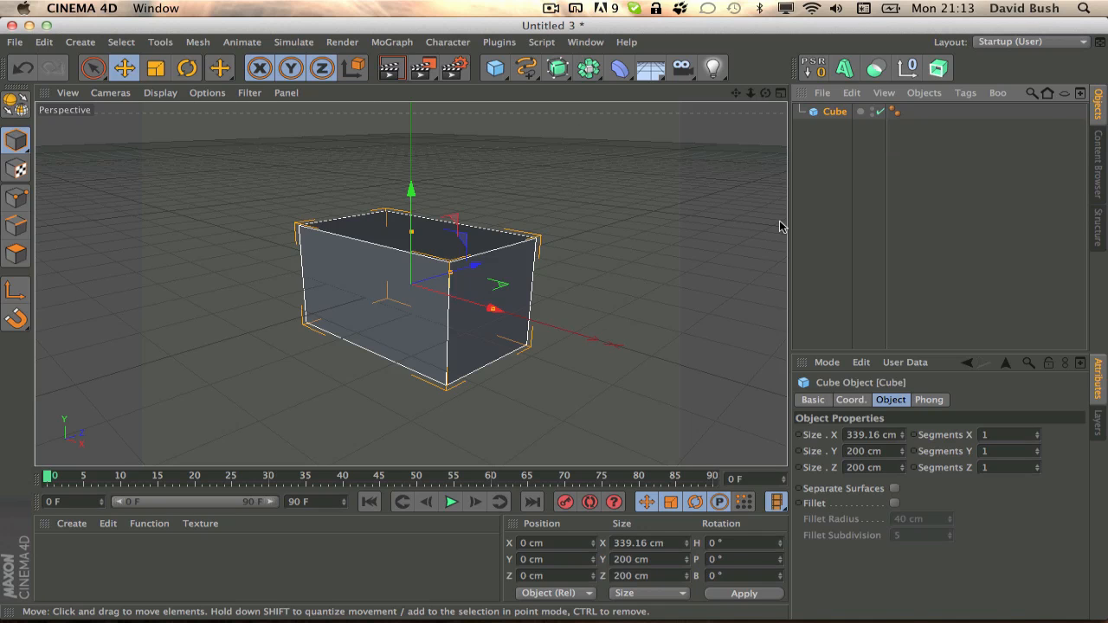
pyautogui.moveTo(520, 36)
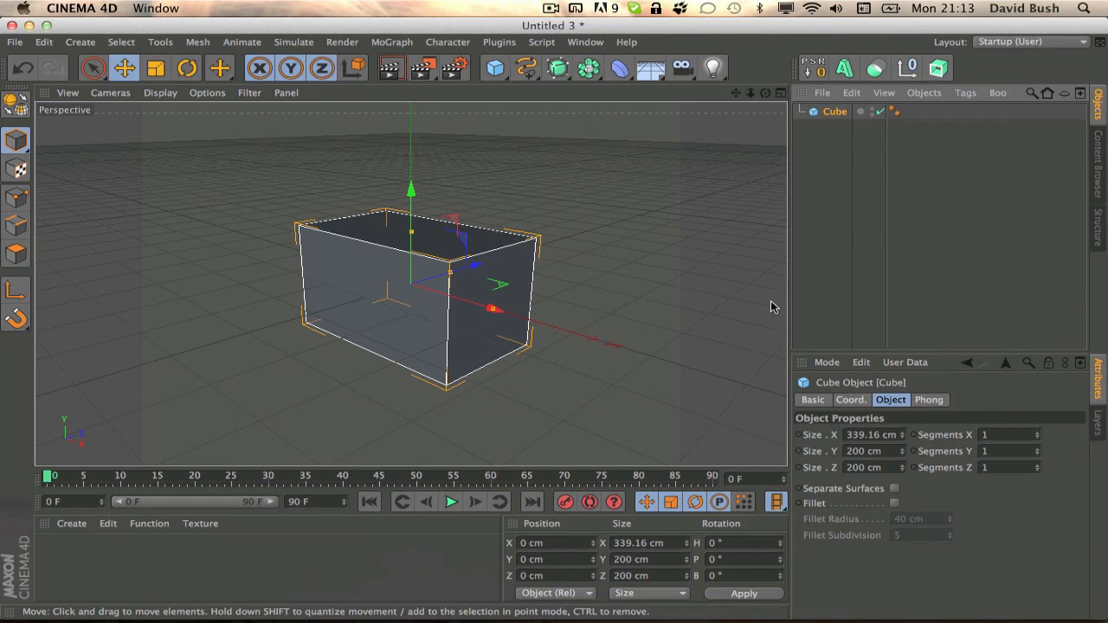
pyautogui.moveTo(763, 303)
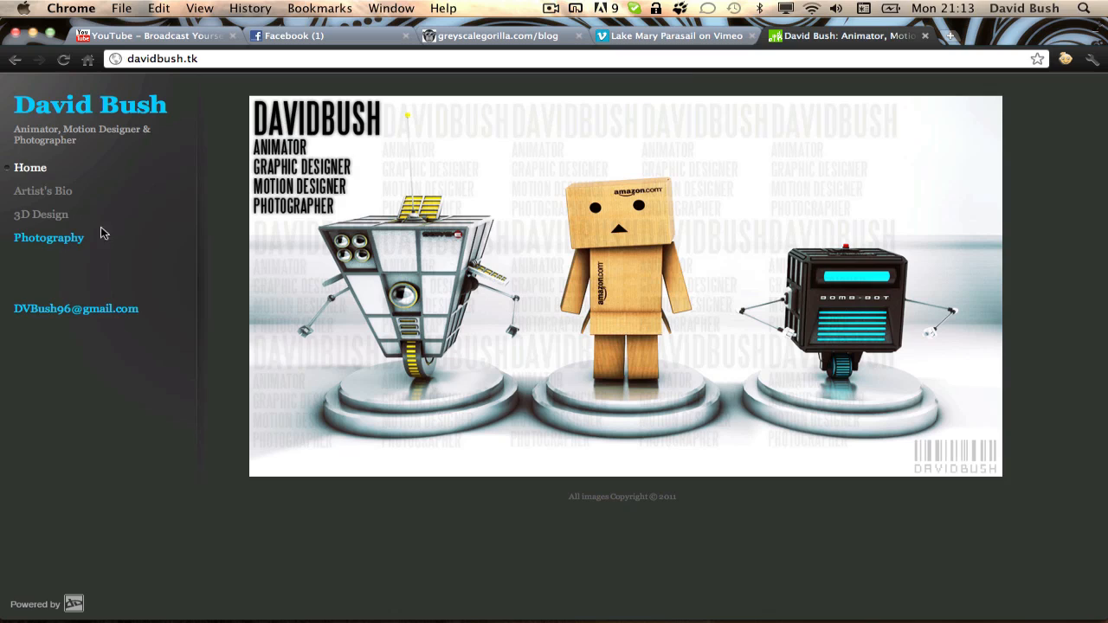
# View the Danbo photo in the portfolio's 3D Design gallery, then show Mission Control.
pyautogui.click(41, 214)
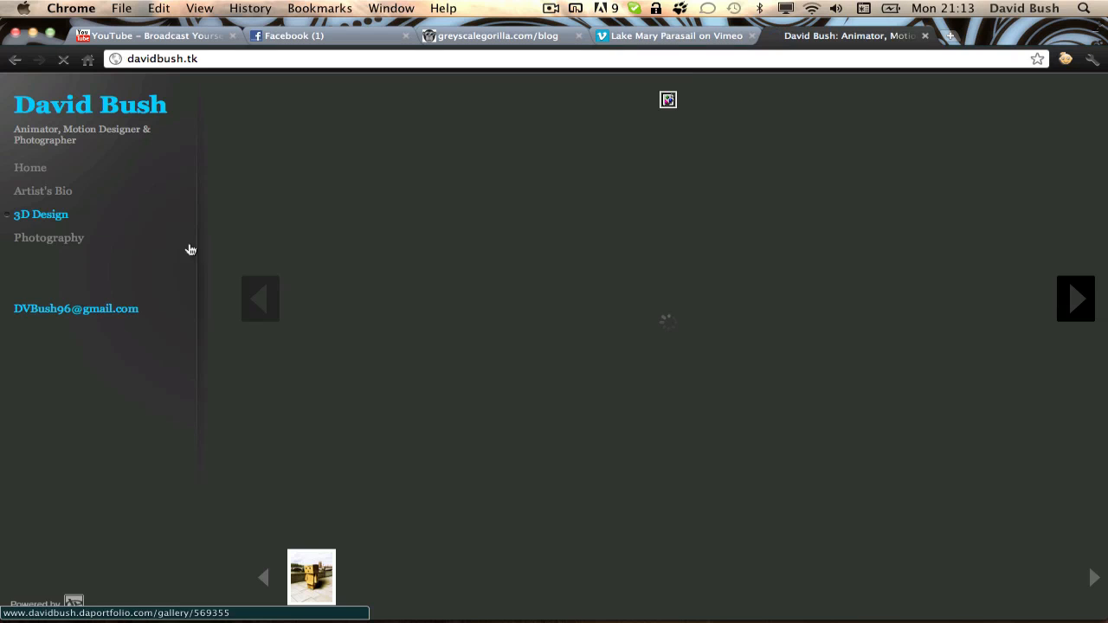
pyautogui.click(40, 214)
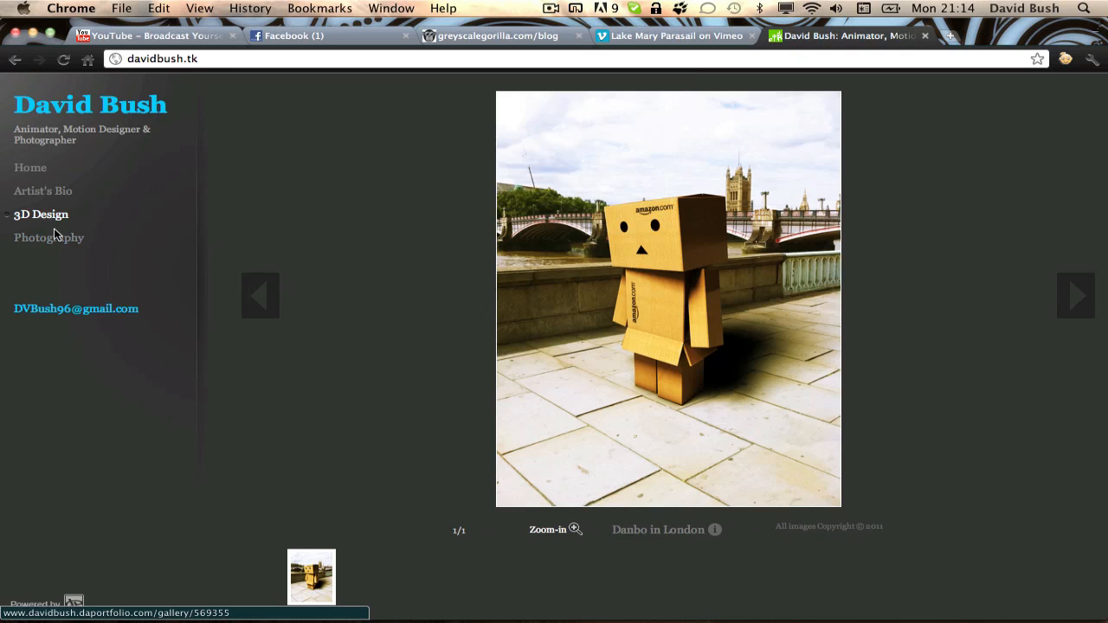
pyautogui.click(49, 237)
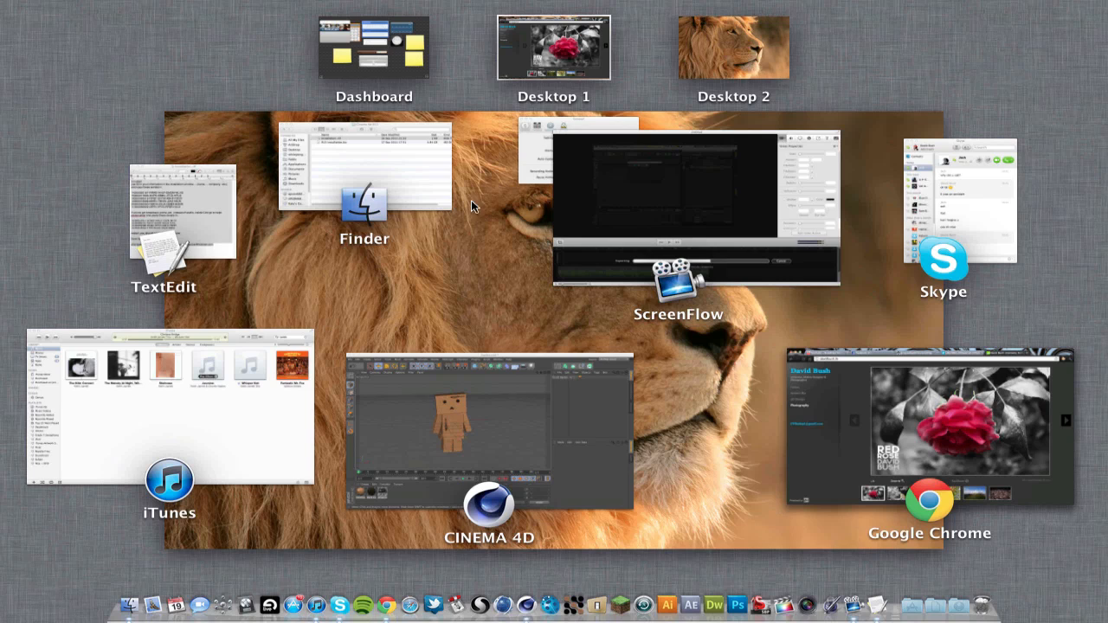
# Bring up Cinema 4D's Danbo scene and expand Danbo into Legs, Chest, Head and Arms.
pyautogui.click(490, 430)
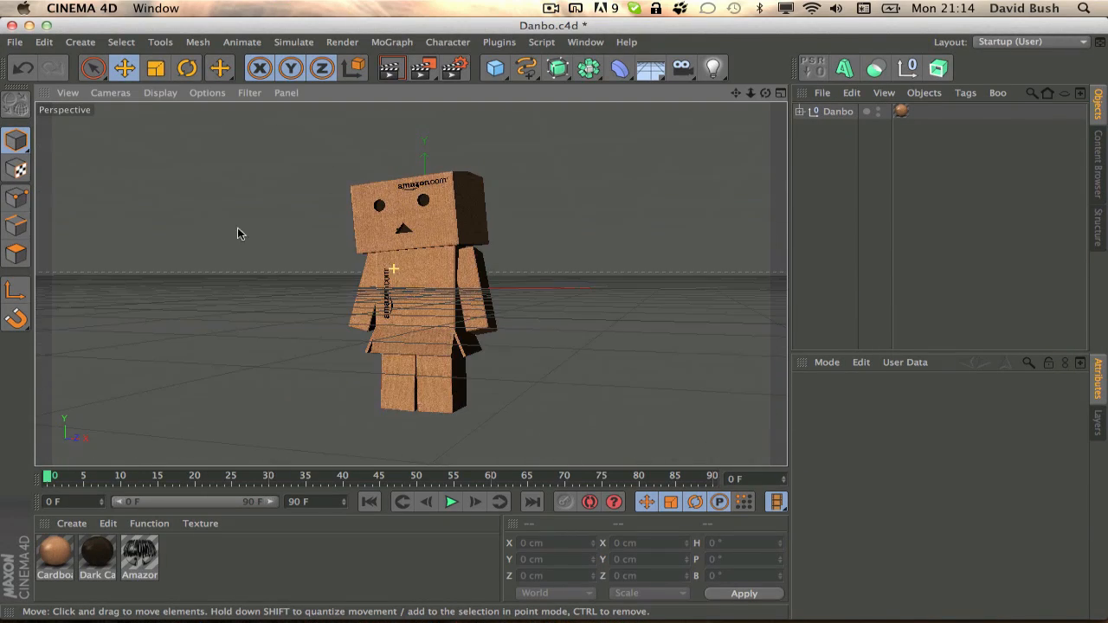
pyautogui.moveTo(241, 233); pyautogui.dragTo(472, 326)
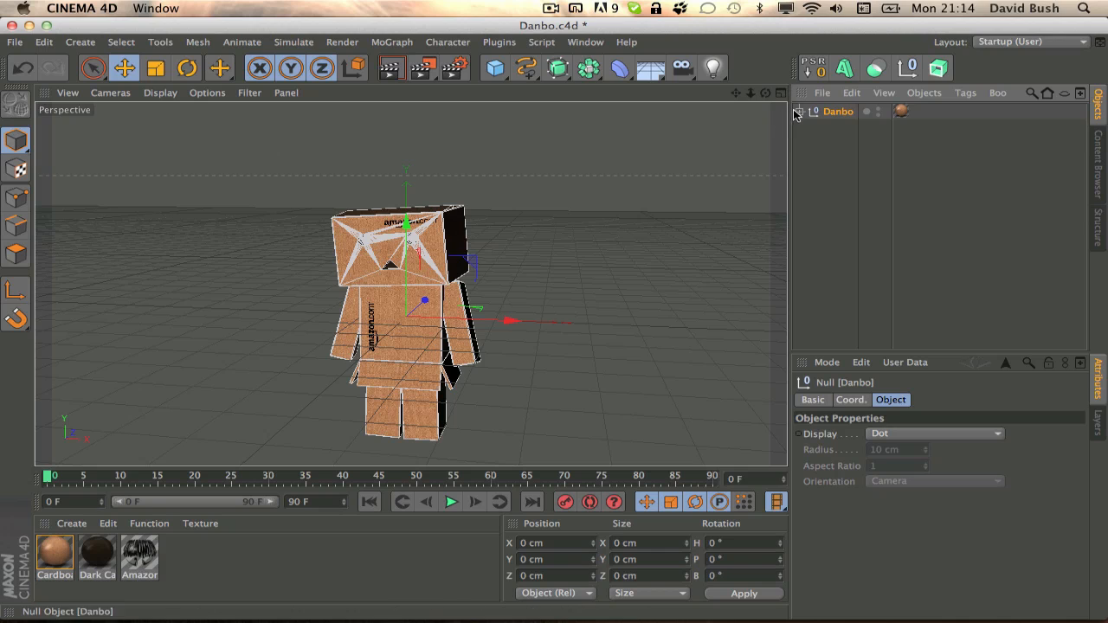
pyautogui.click(800, 111)
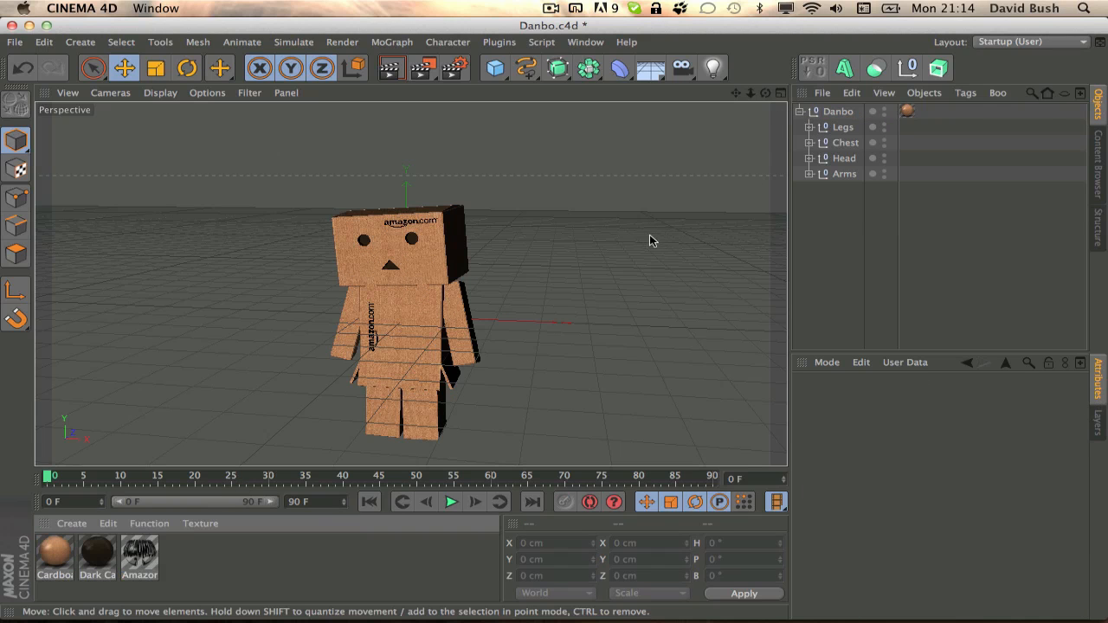
pyautogui.moveTo(424, 218)
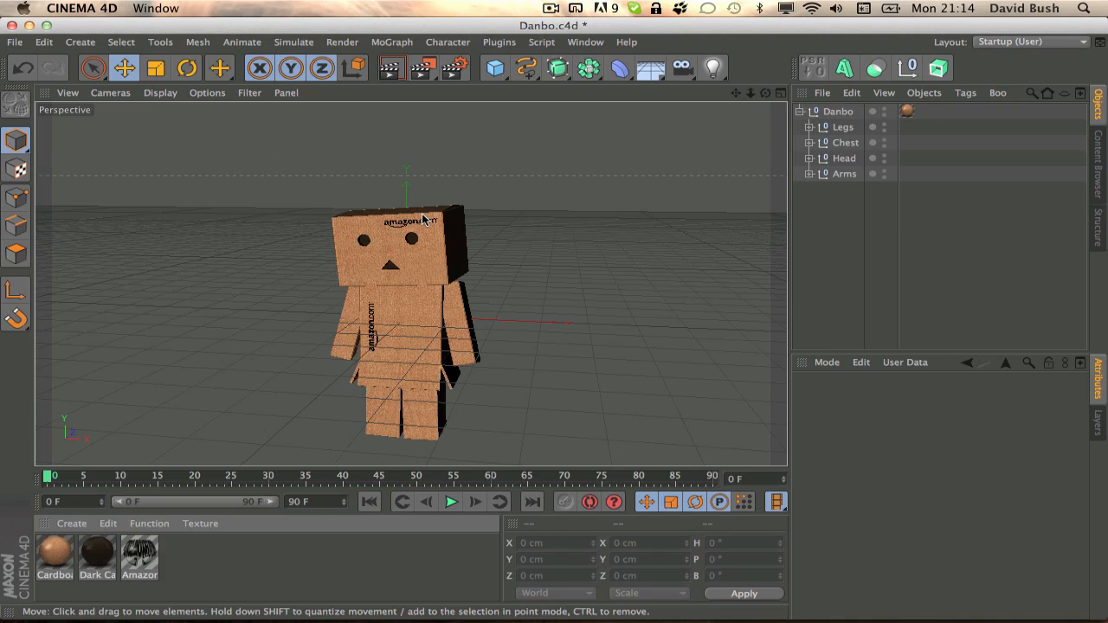
pyautogui.moveTo(541, 29)
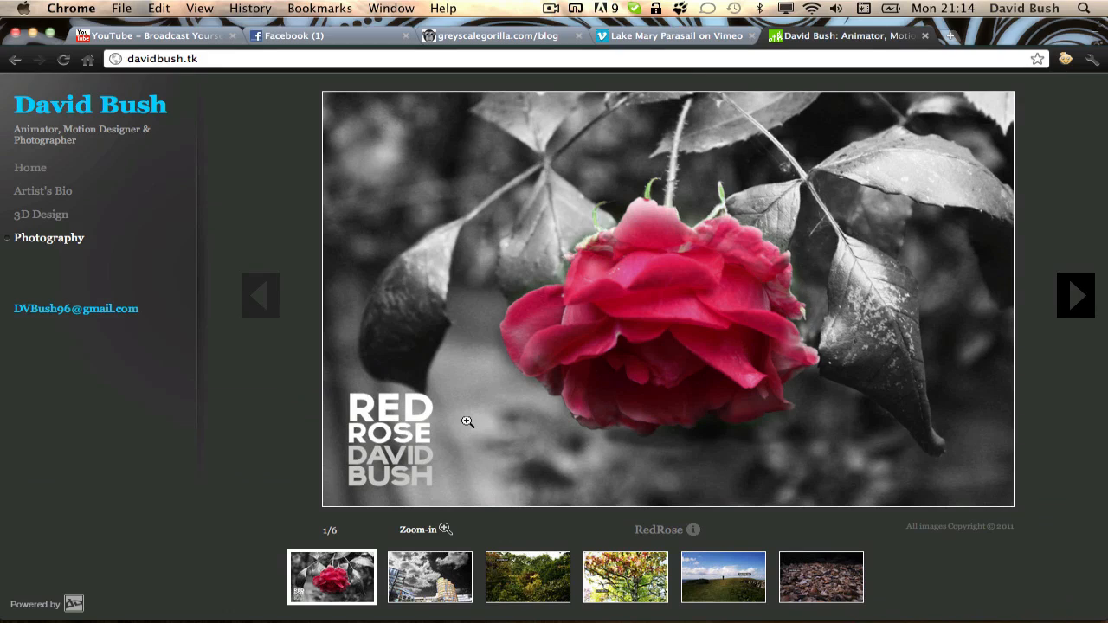
# In a new tab, go to images.google.com and search the 'amazon logo' suggestion.
pyautogui.click(950, 35)
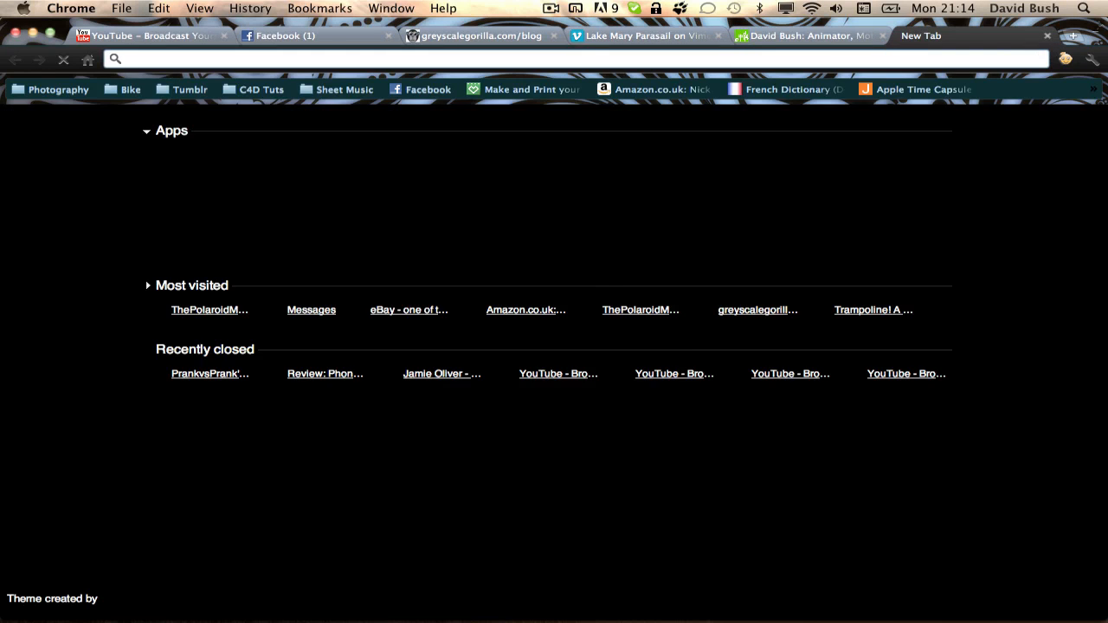
pyautogui.write('images.google.com')
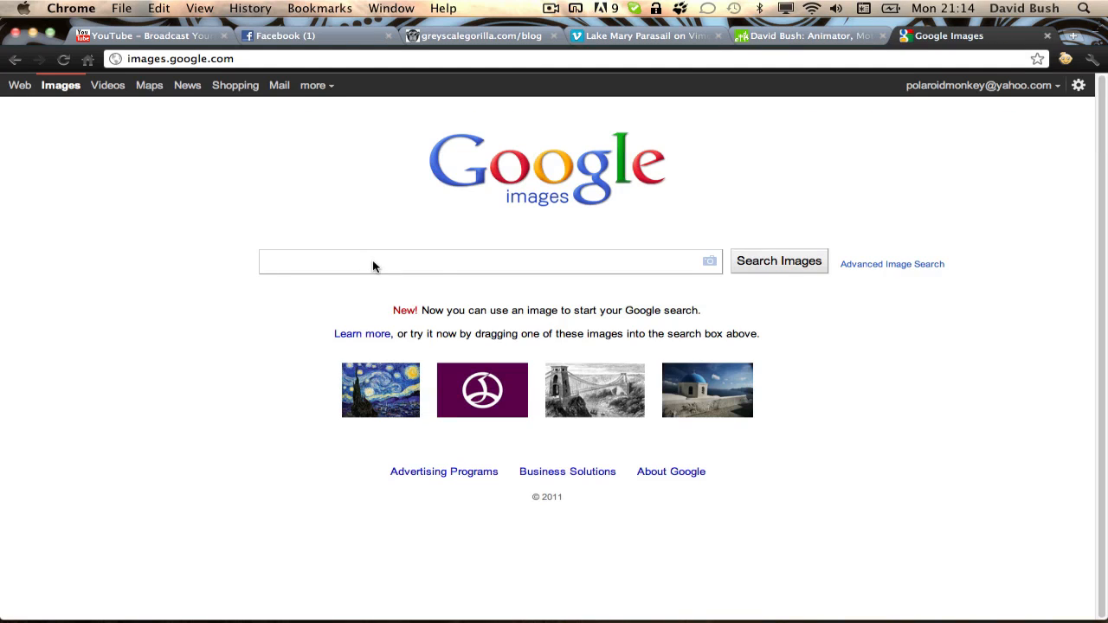
pyautogui.moveTo(374, 265)
pyautogui.write('amazon lo')
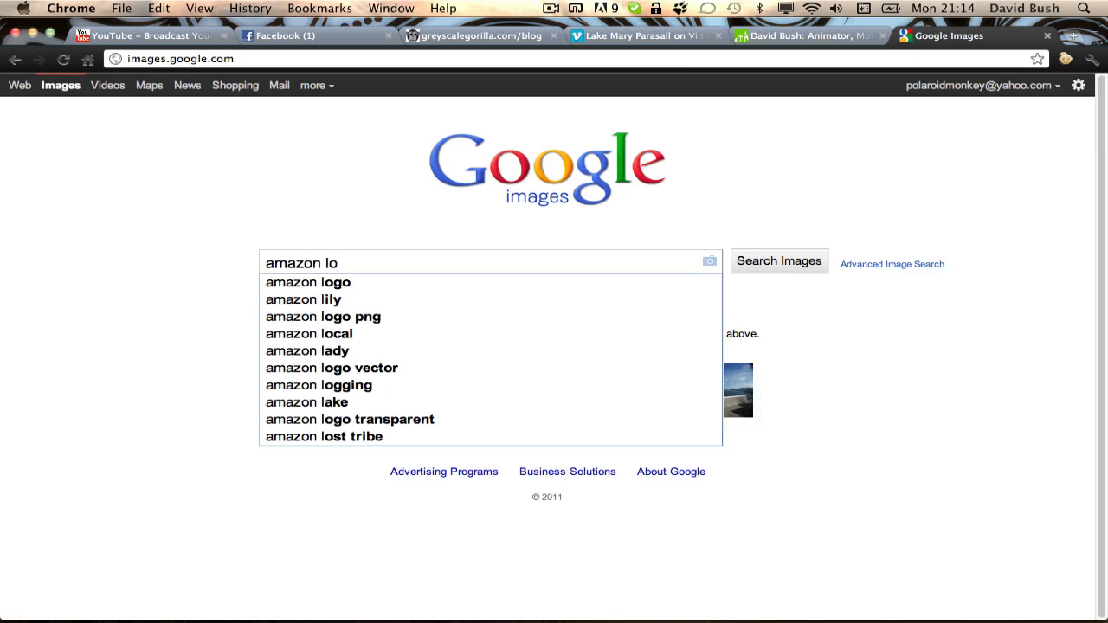
pyautogui.click(308, 282)
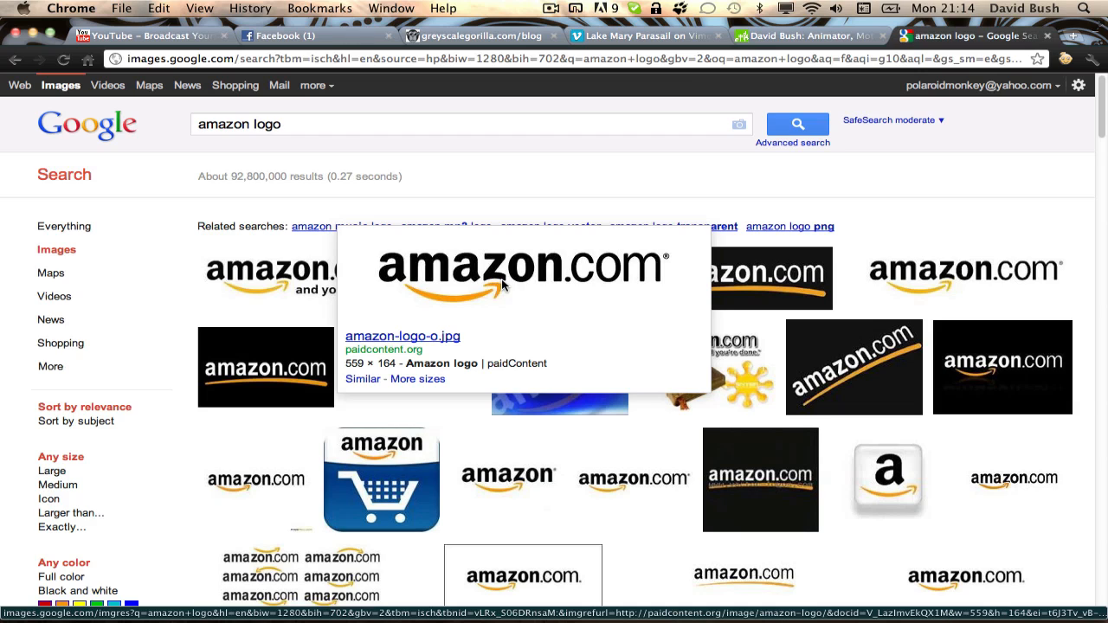
# Save the 559 × 164 amazon.com logo image into Downloads with Save Image As.
pyautogui.click(524, 269)
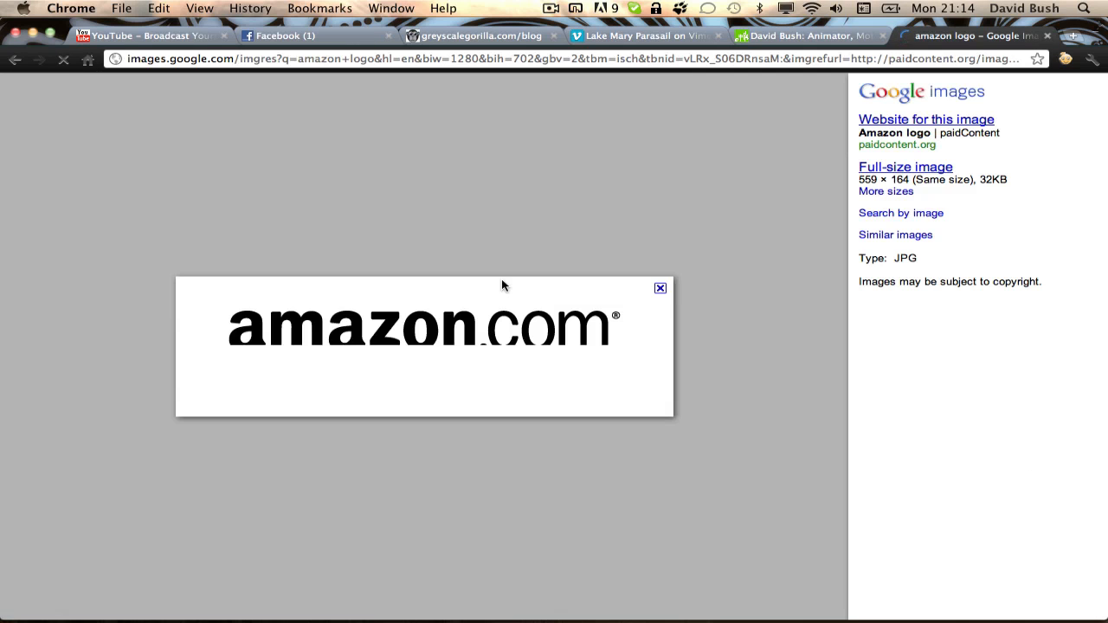
pyautogui.click(925, 119)
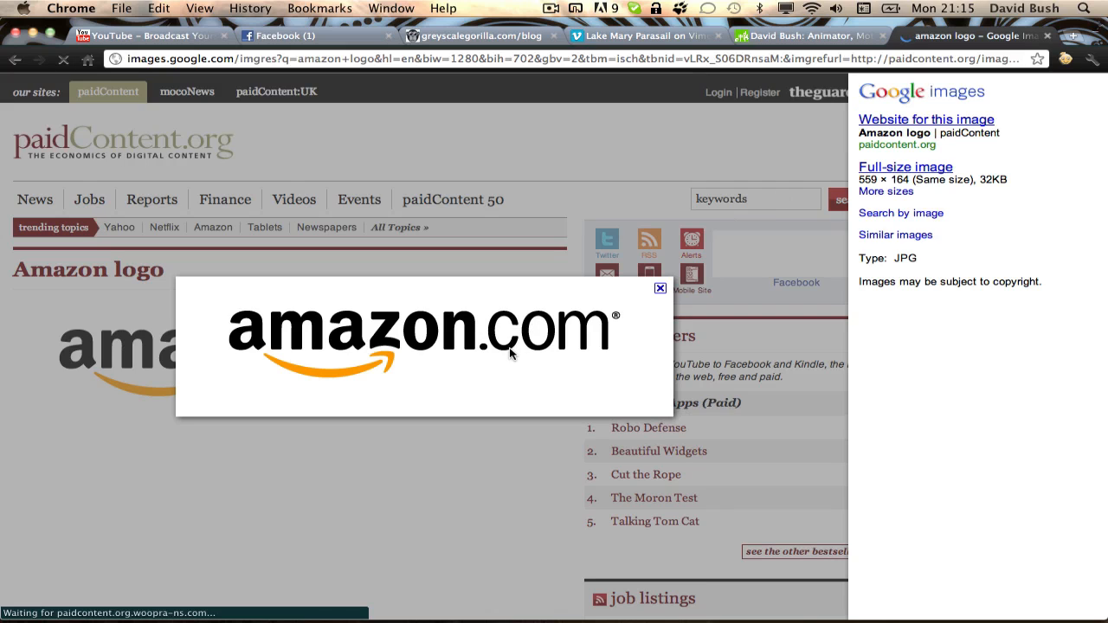
pyautogui.rightClick(511, 353)
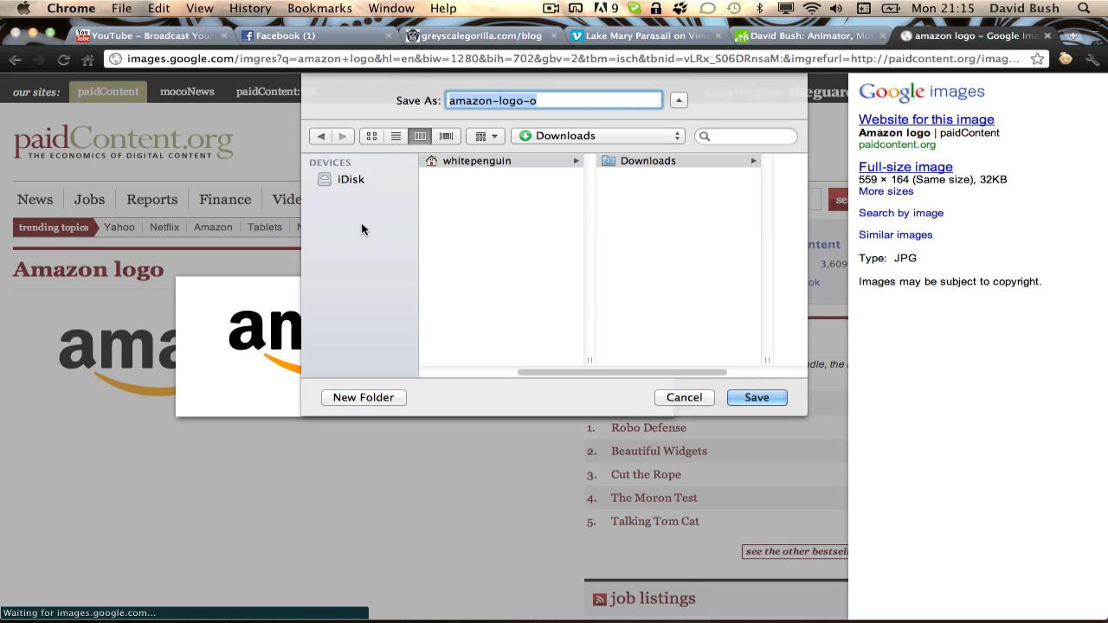
pyautogui.click(678, 100)
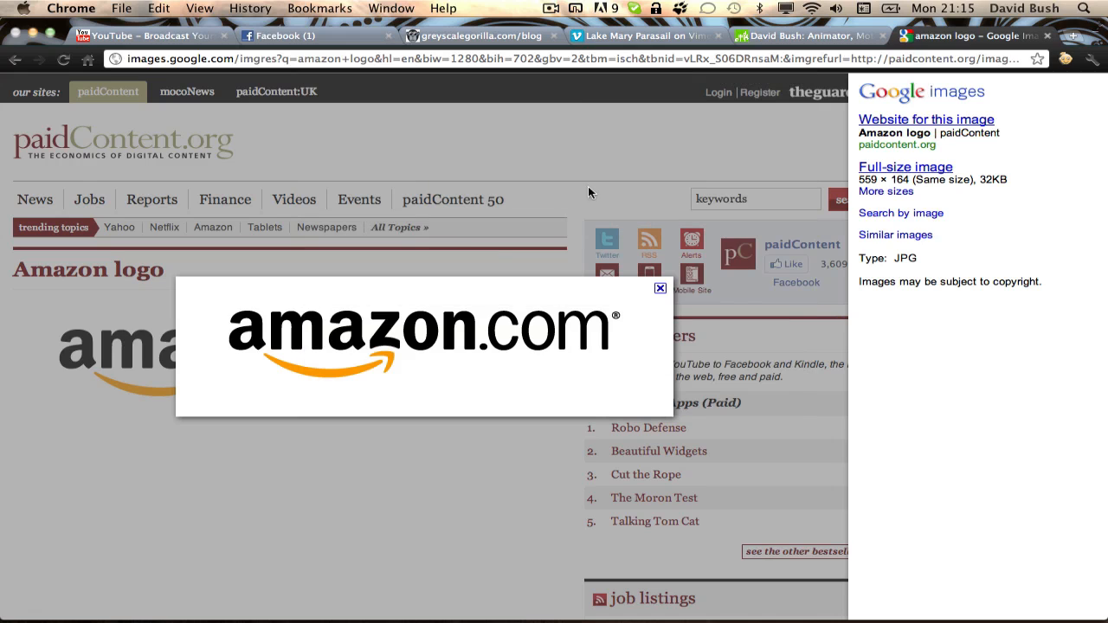
pyautogui.moveTo(34, 32)
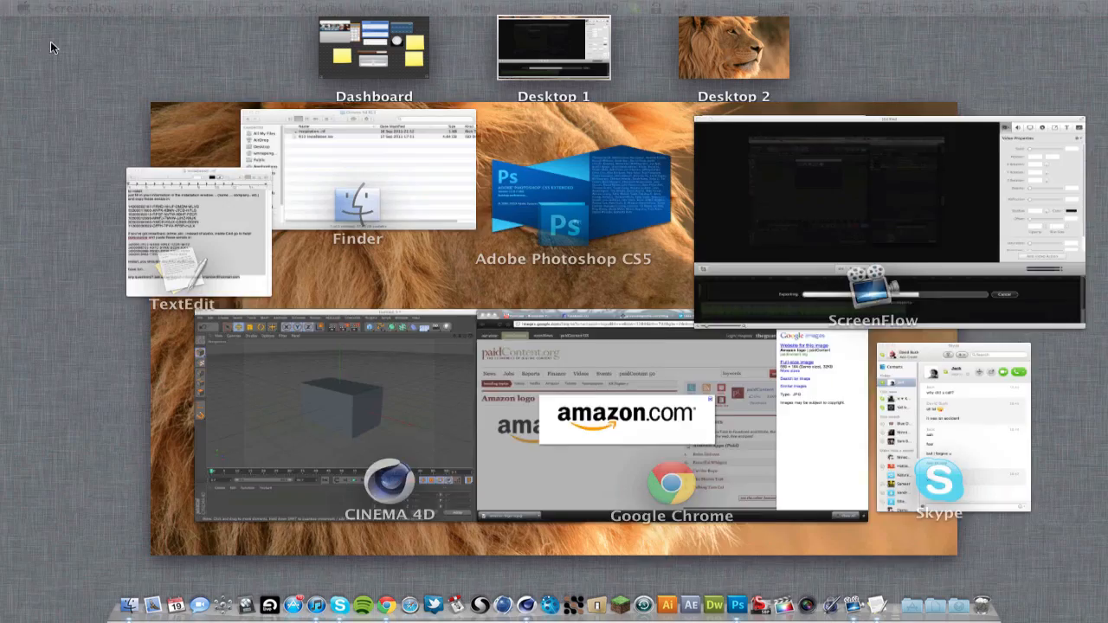
# Switch to Photoshop and open the downloaded amazon-logo-o.jpg via File > Open.
pyautogui.click(338, 425)
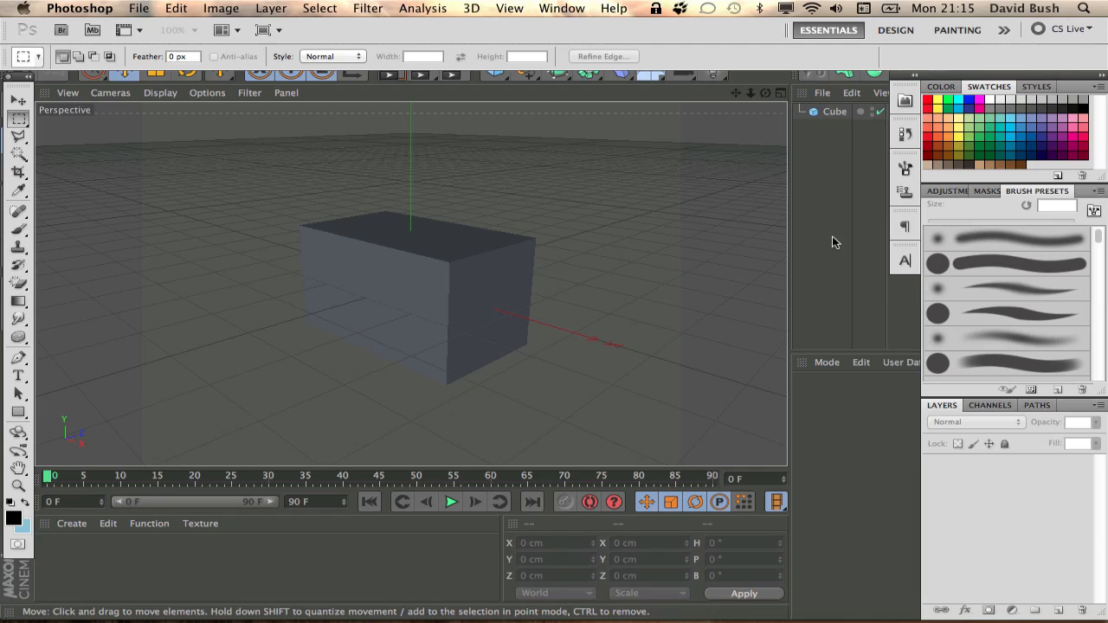
pyautogui.moveTo(374, 170)
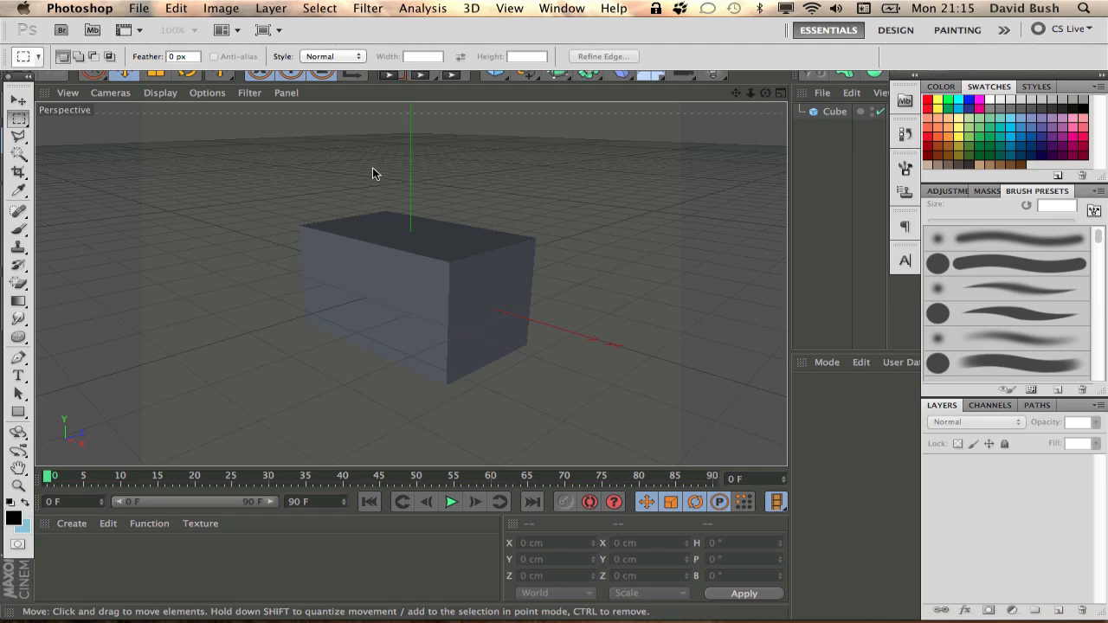
pyautogui.moveTo(329, 143)
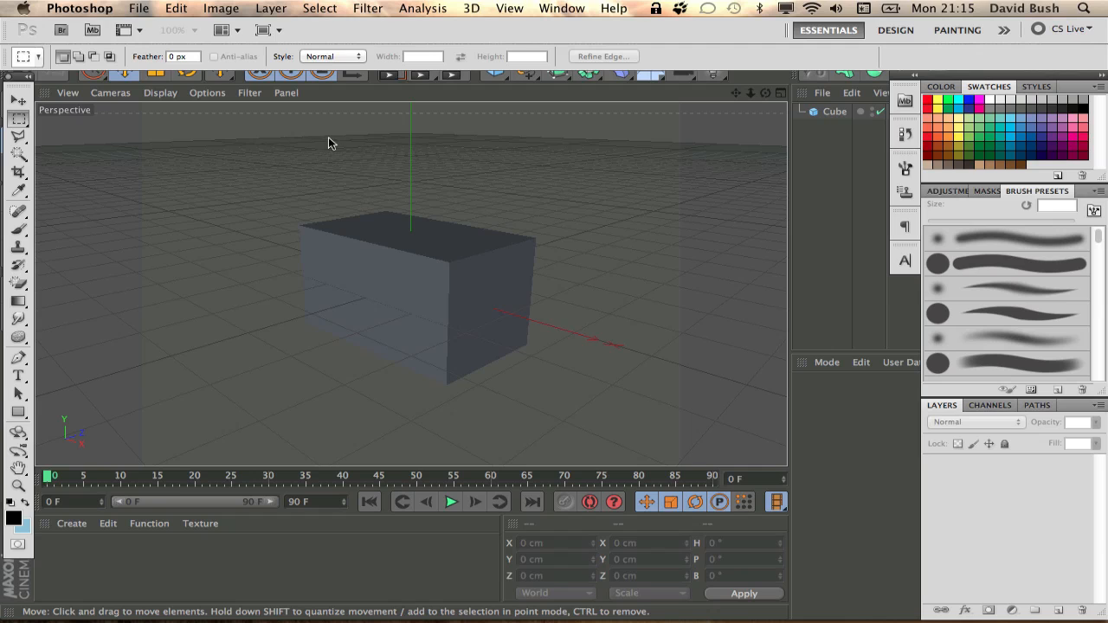
pyautogui.click(138, 8)
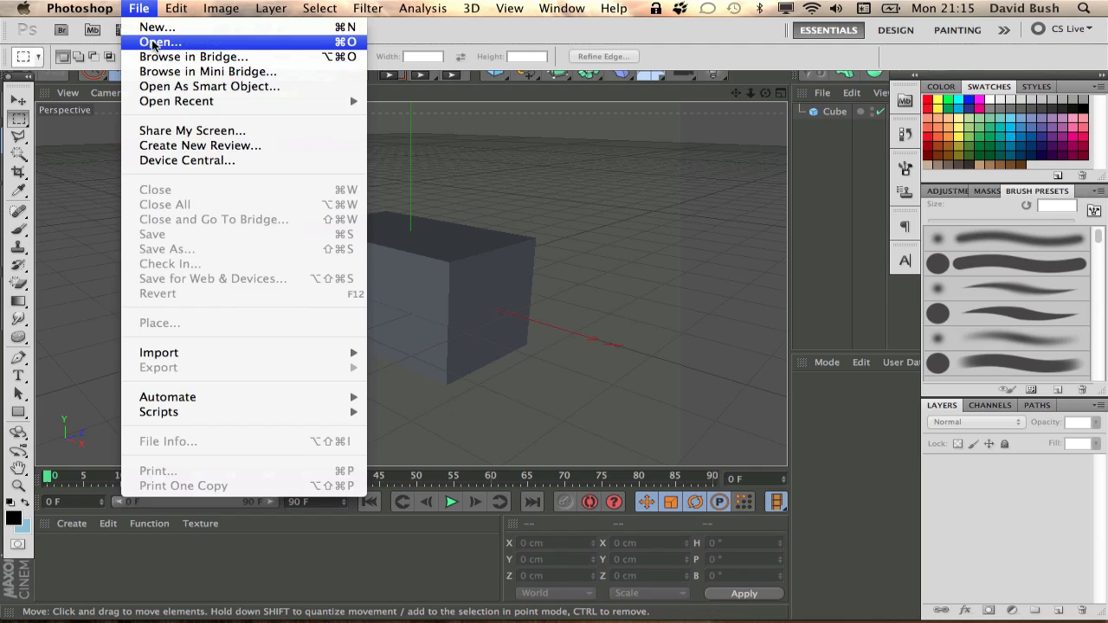
pyautogui.click(158, 41)
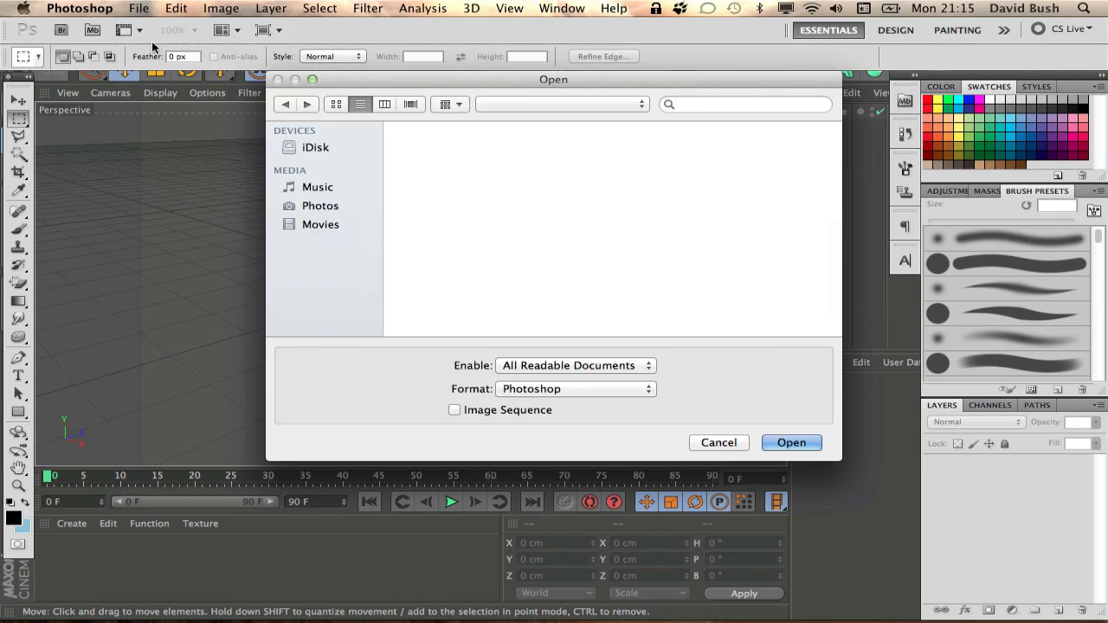
pyautogui.click(326, 165)
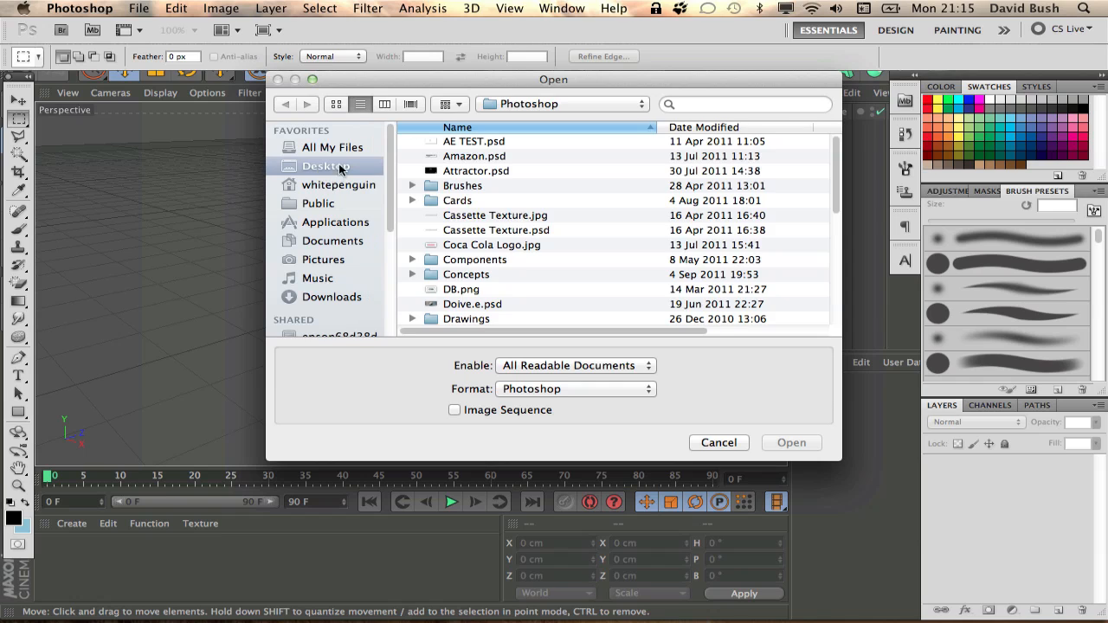
pyautogui.click(326, 166)
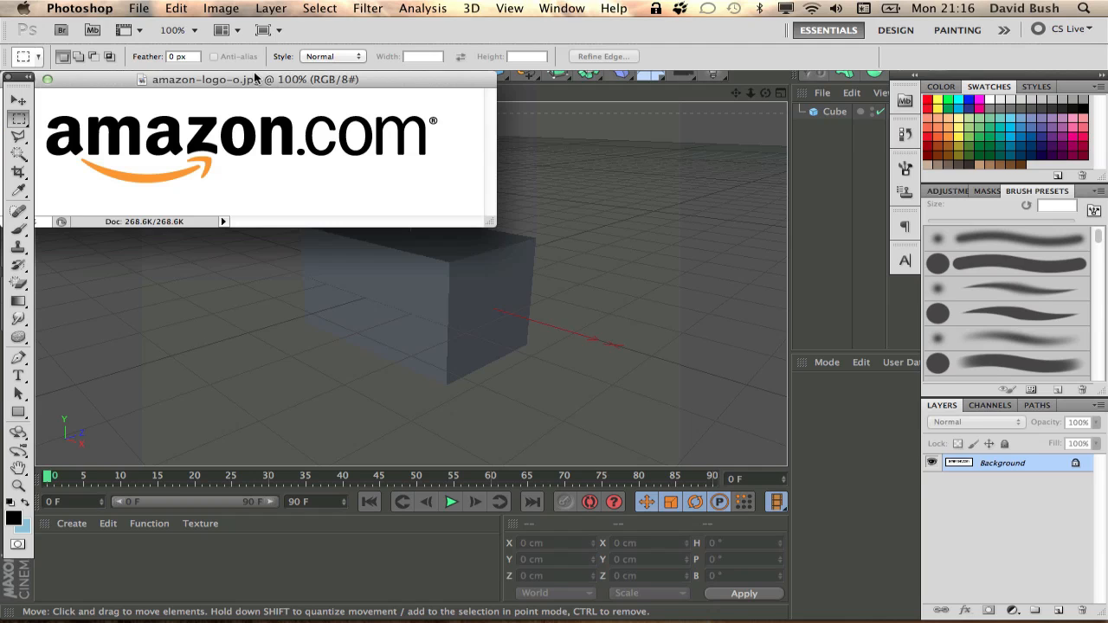
# Convert the logo's Background layer into an editable Layer 0.
pyautogui.moveTo(254, 79); pyautogui.dragTo(377, 108)
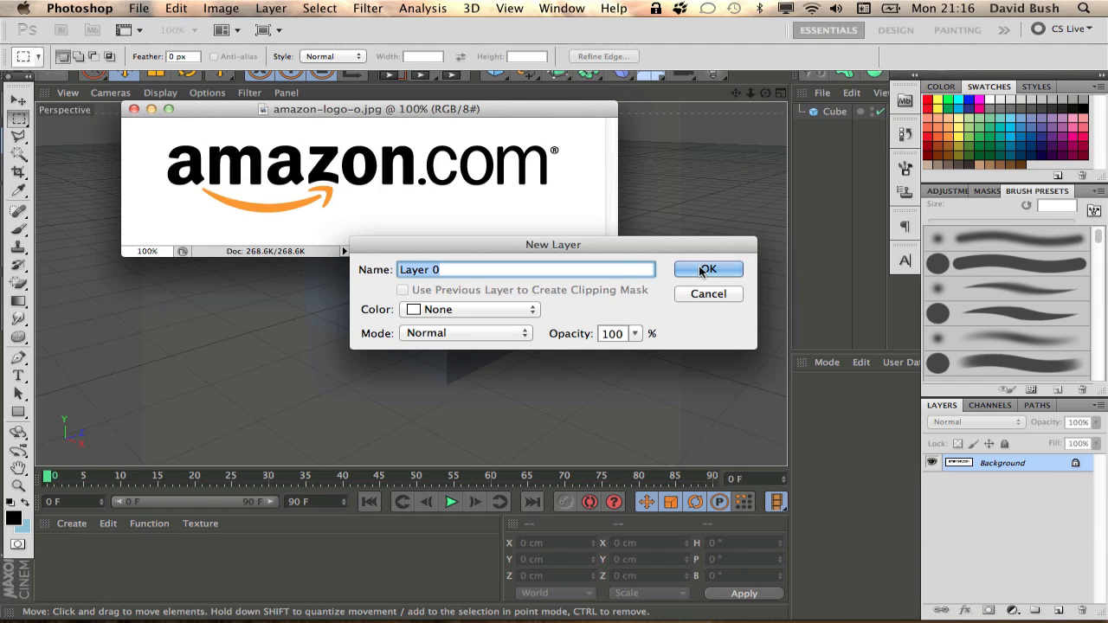
pyautogui.click(707, 269)
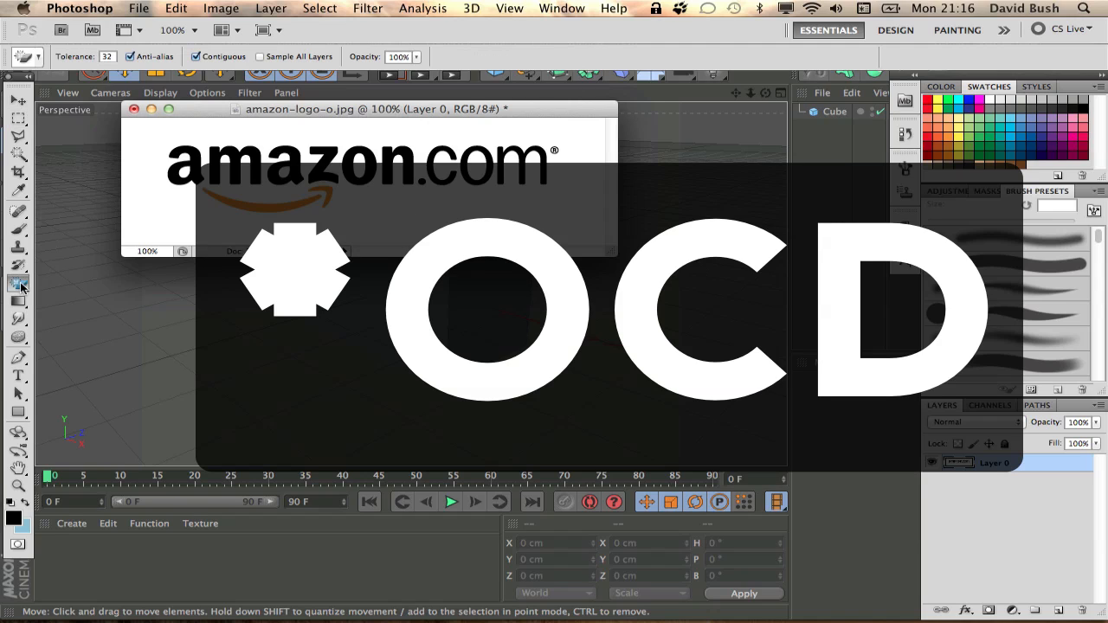
pyautogui.moveTo(207, 212)
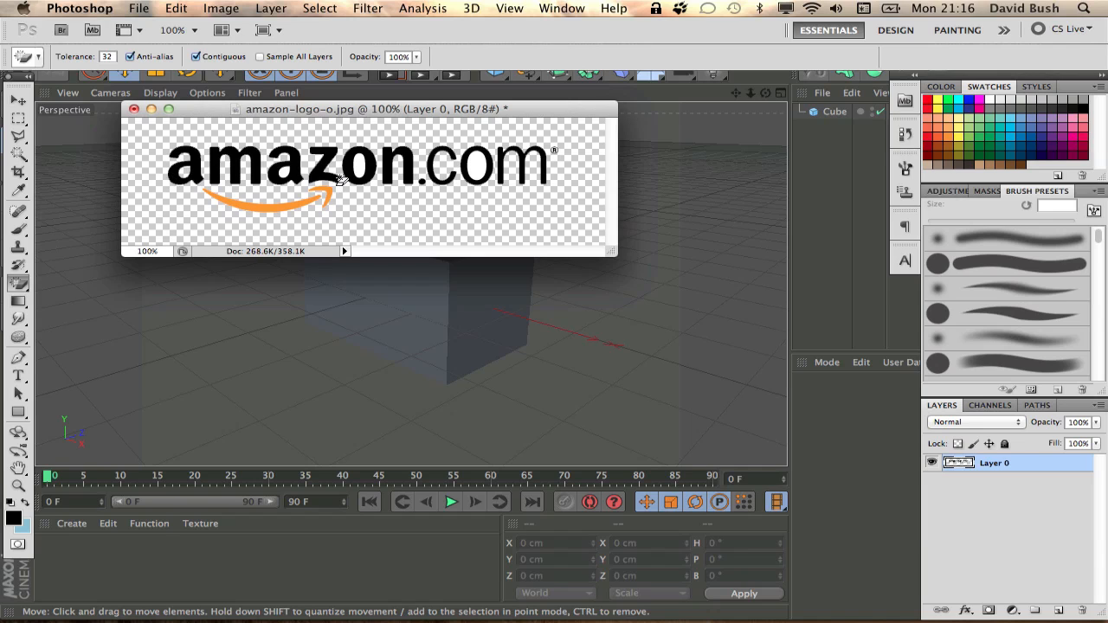
pyautogui.moveTo(498, 166)
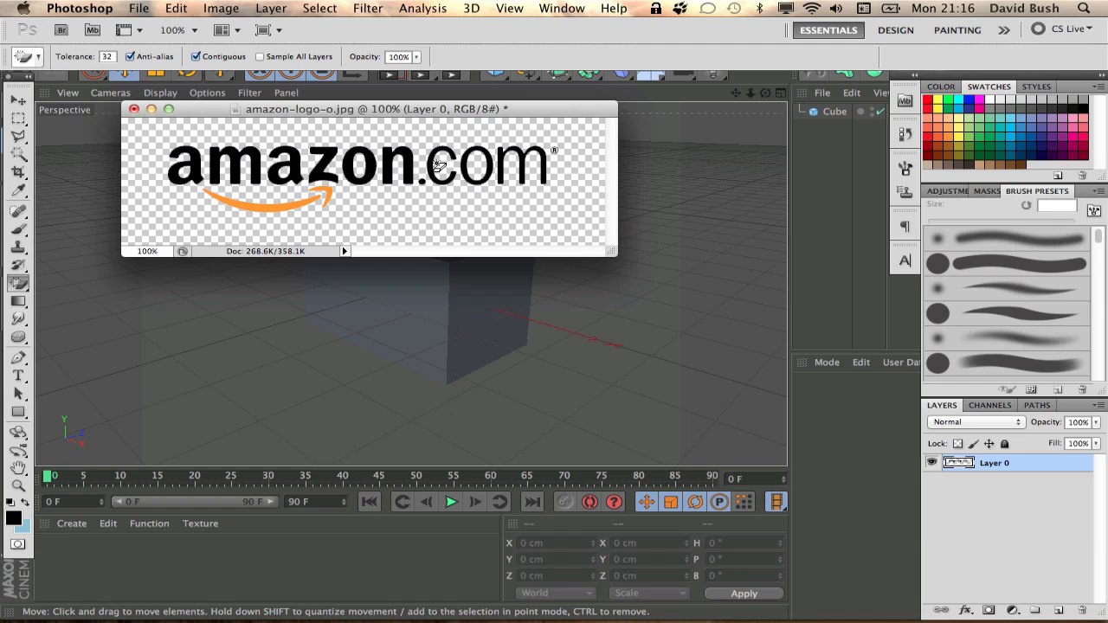
pyautogui.moveTo(563, 165)
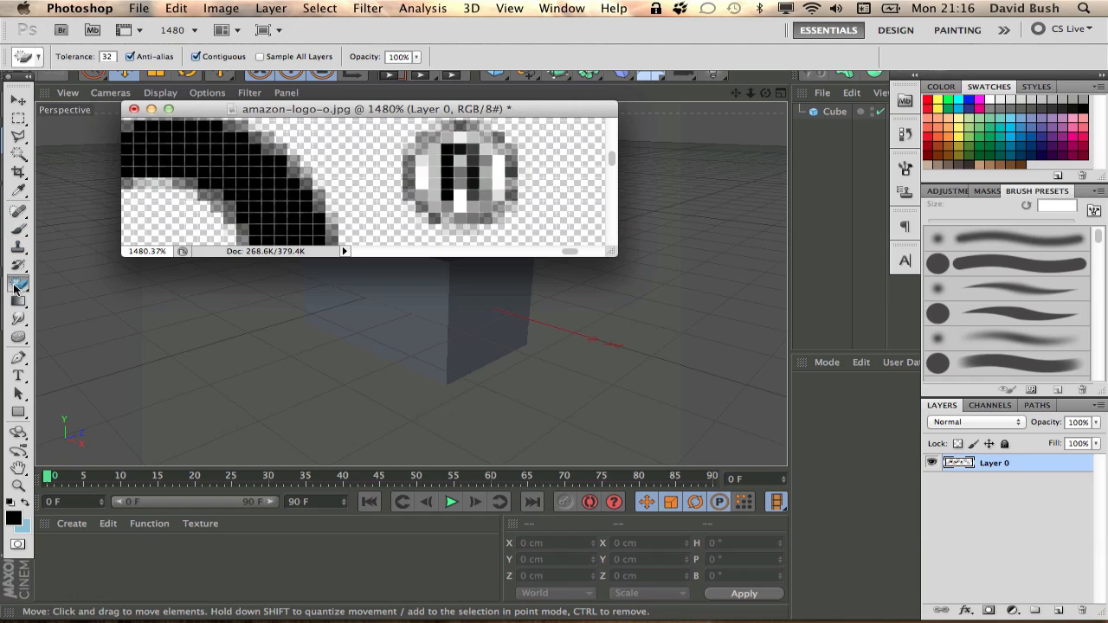
# Switch to the Eraser tool and shrink the brush to 1 px for the ® symbol.
pyautogui.click(18, 281)
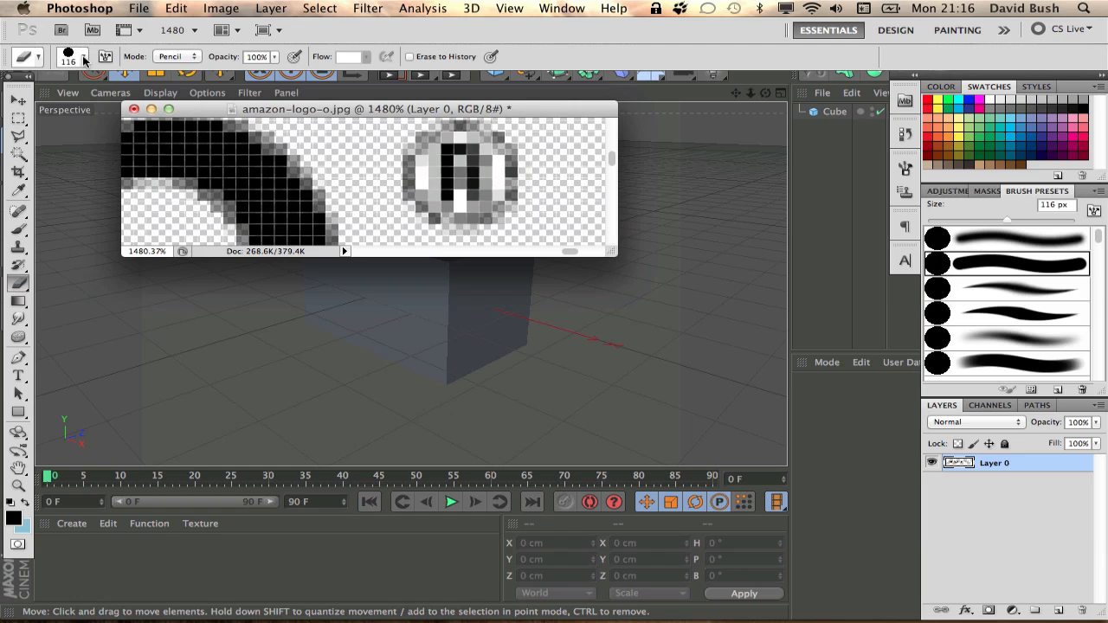
pyautogui.click(84, 56)
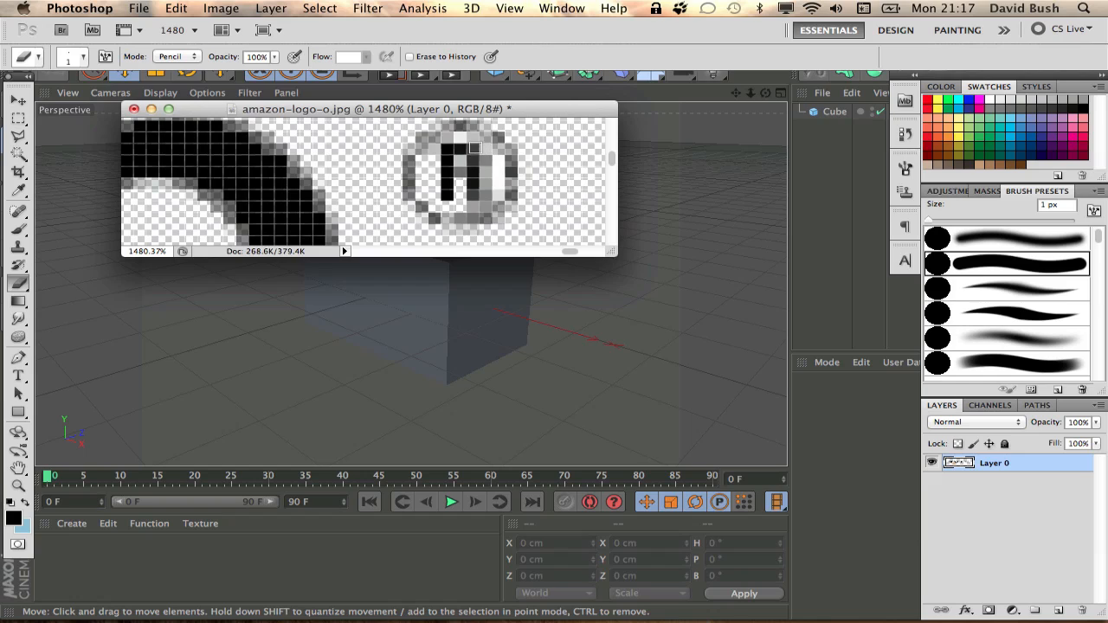
pyautogui.moveTo(479, 188)
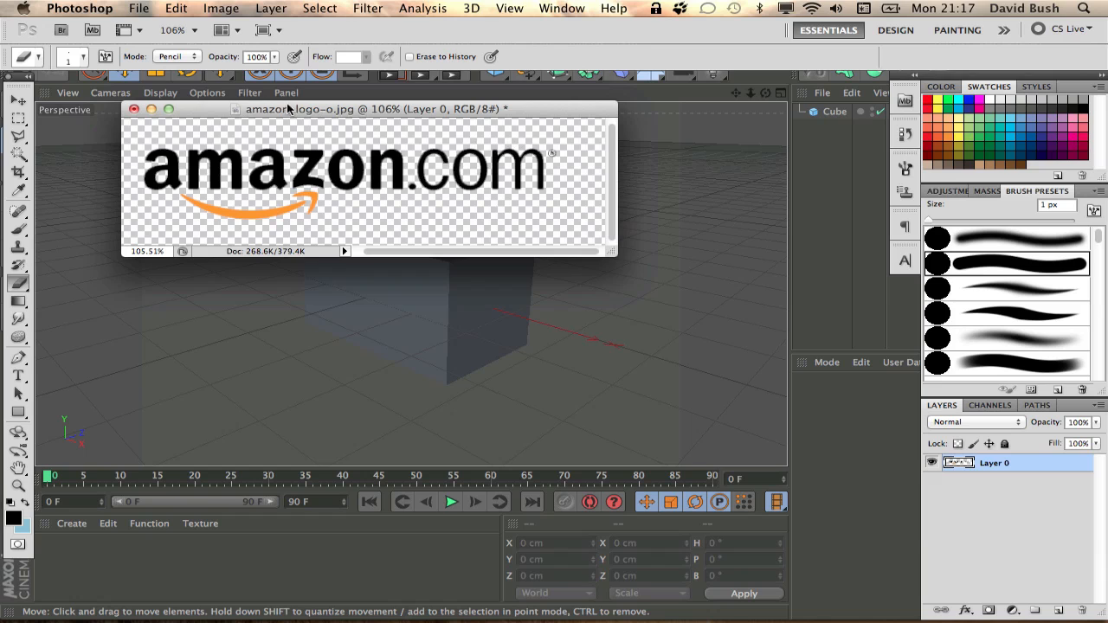
# Save the cleaned logo as amazon-logo-o.psd in Photoshop format on the Desktop.
pyautogui.click(137, 8)
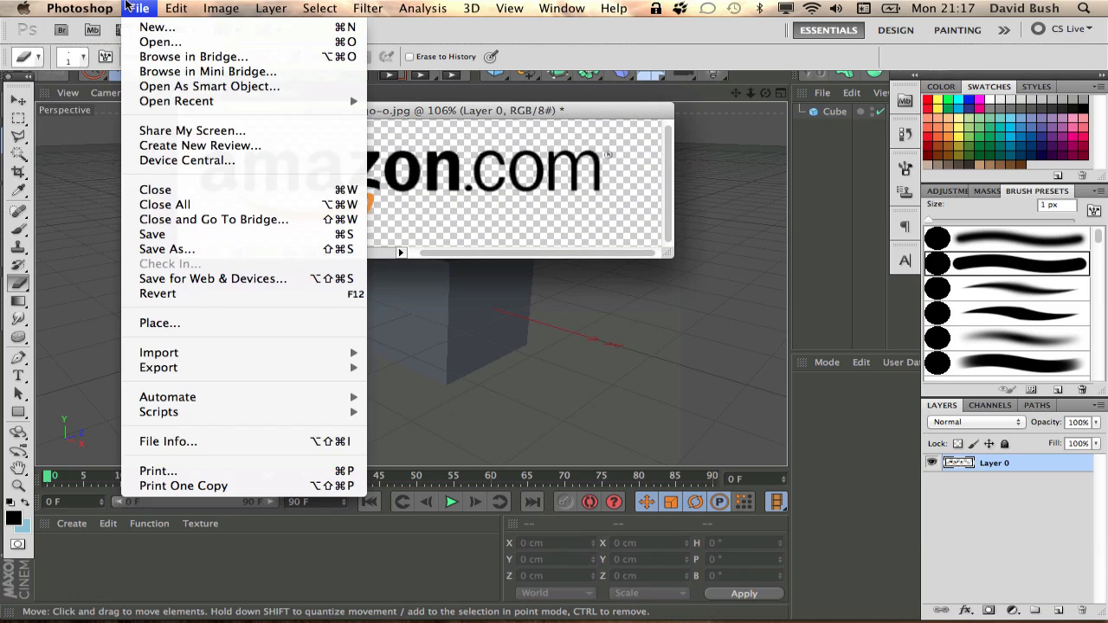
pyautogui.click(166, 249)
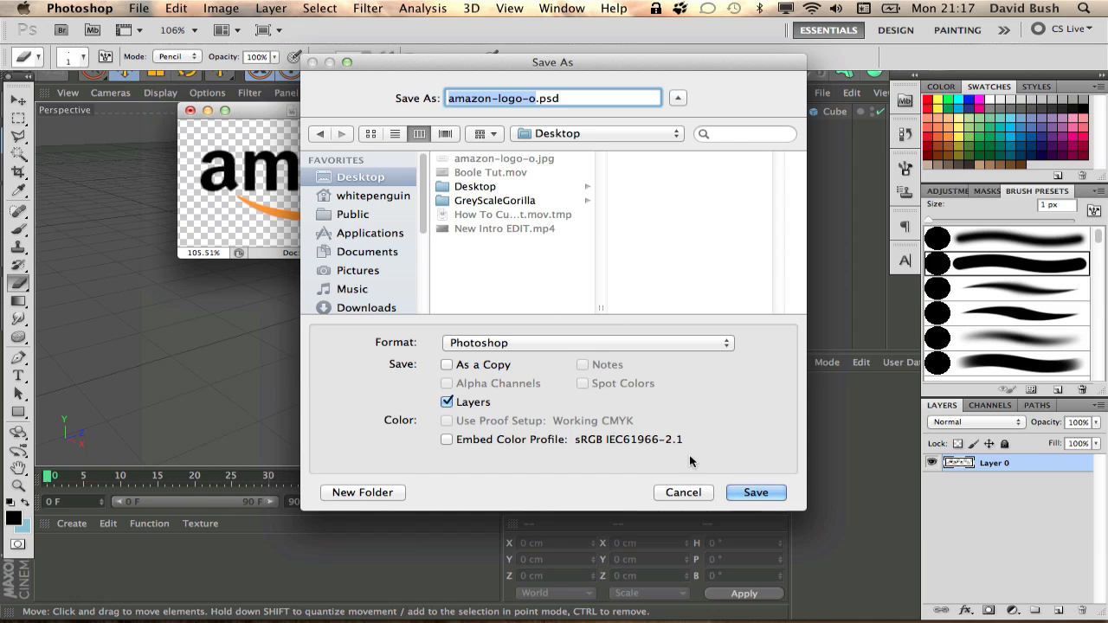
pyautogui.click(755, 491)
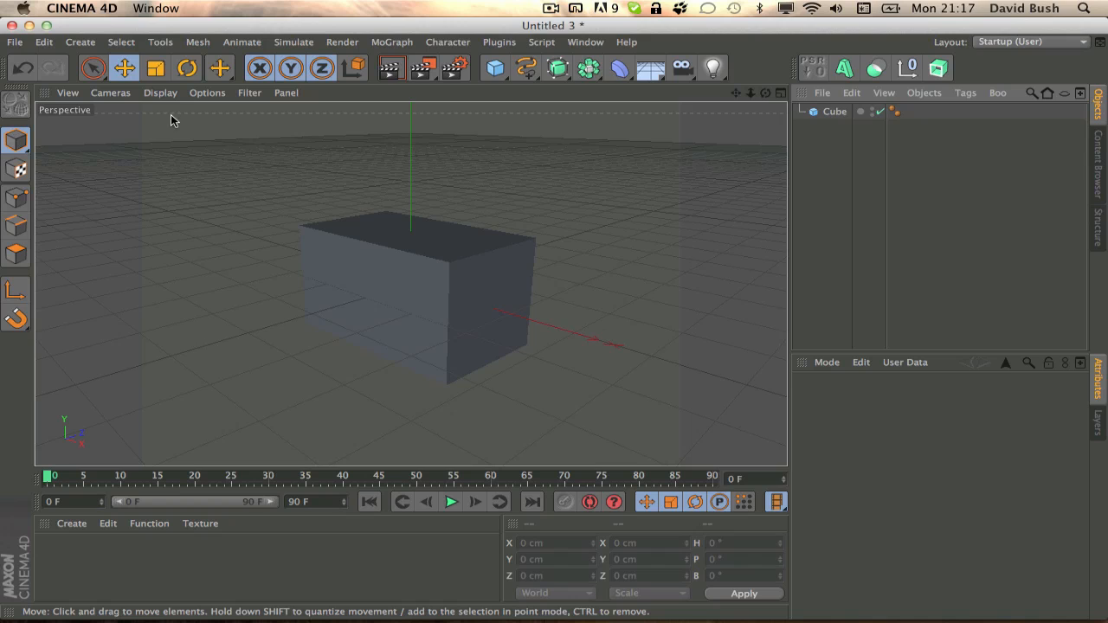
pyautogui.moveTo(170, 120)
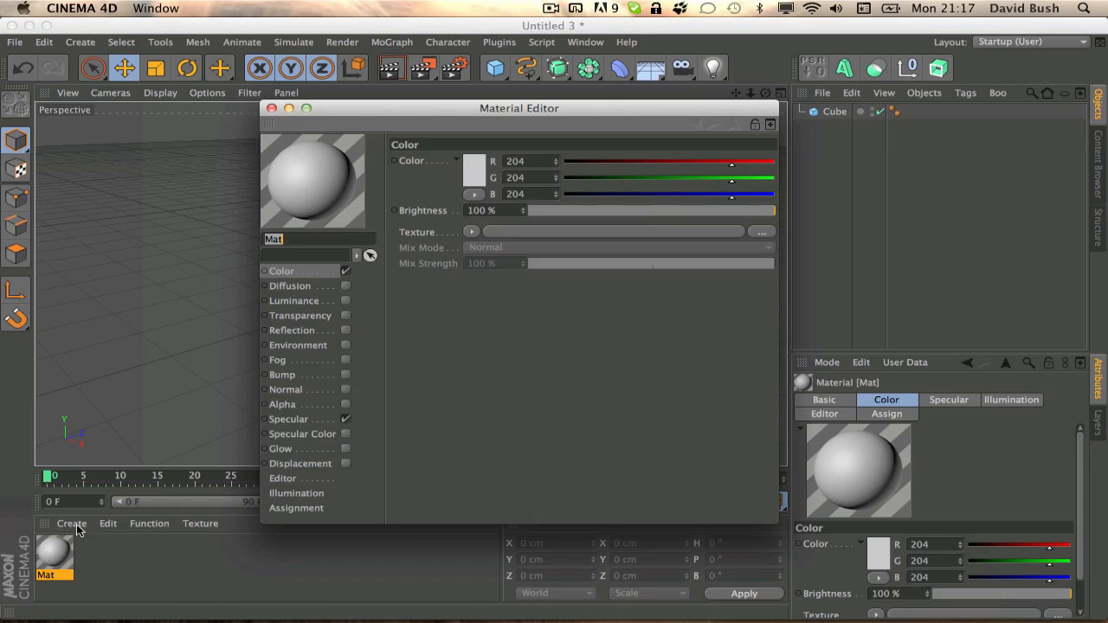
pyautogui.moveTo(314, 278)
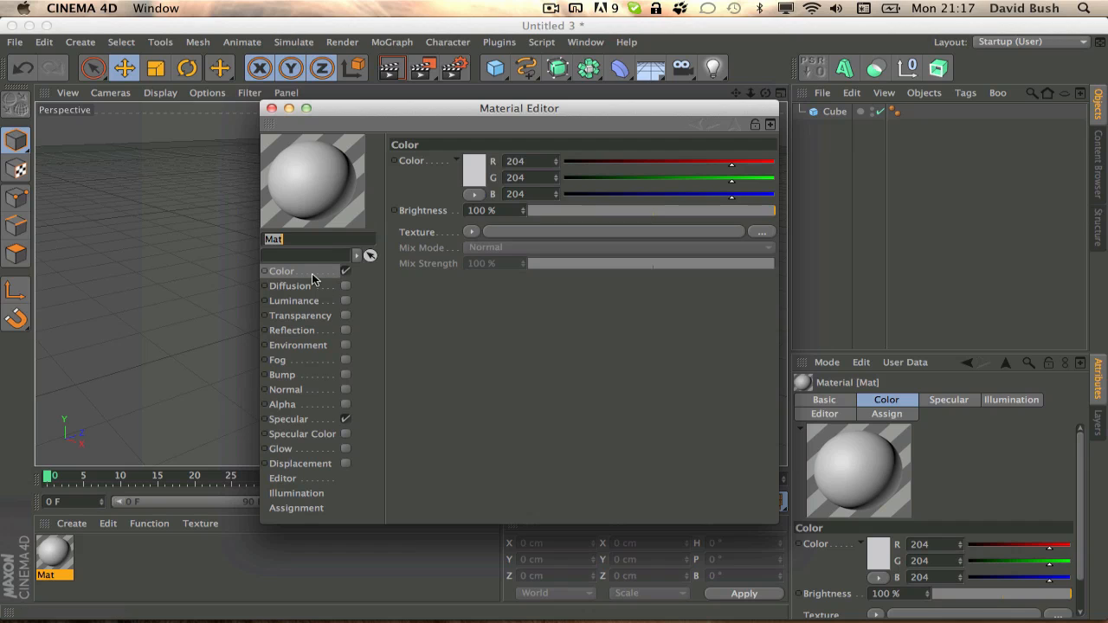
pyautogui.moveTo(728, 264)
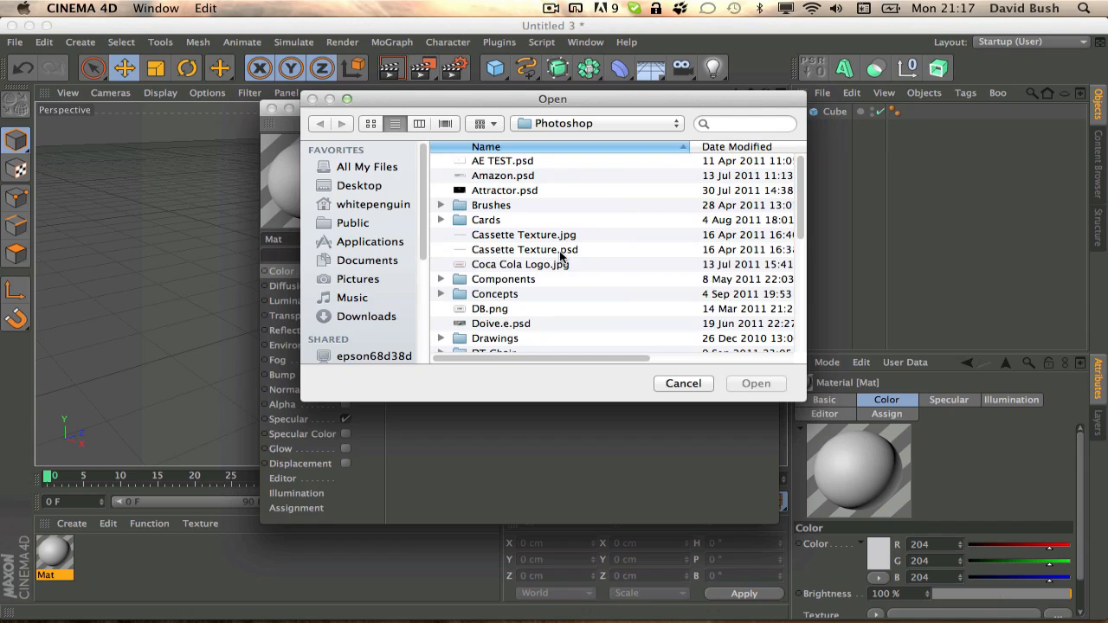
pyautogui.moveTo(350, 264)
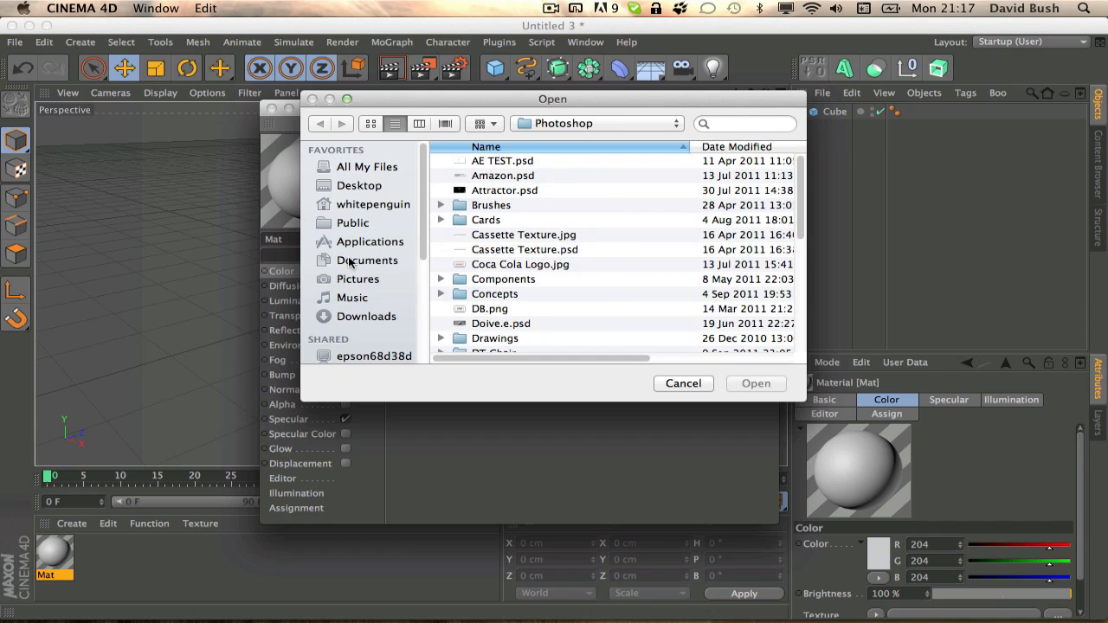
# Load Documents > C4D > Textures > Cardboard.jpg as the material's colour texture.
pyautogui.click(369, 260)
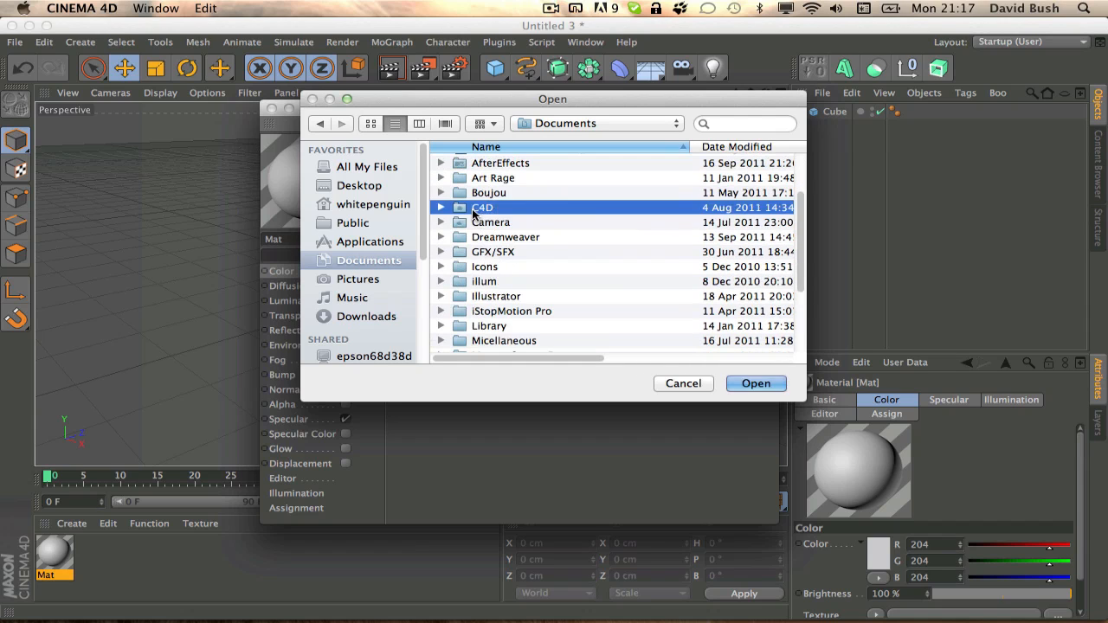
pyautogui.doubleClick(482, 207)
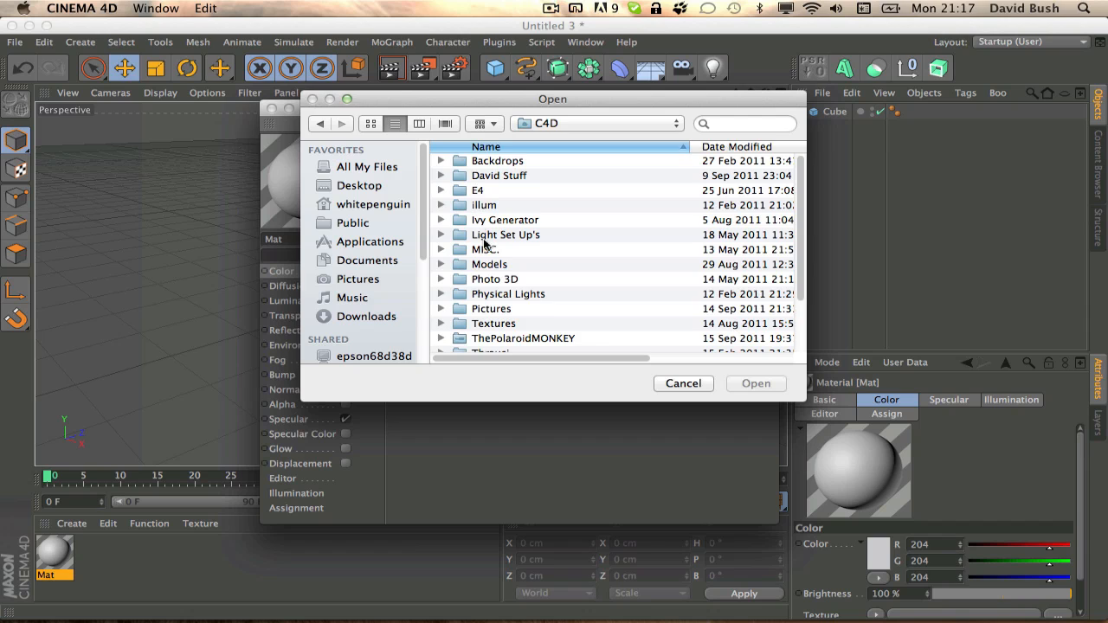
pyautogui.doubleClick(494, 323)
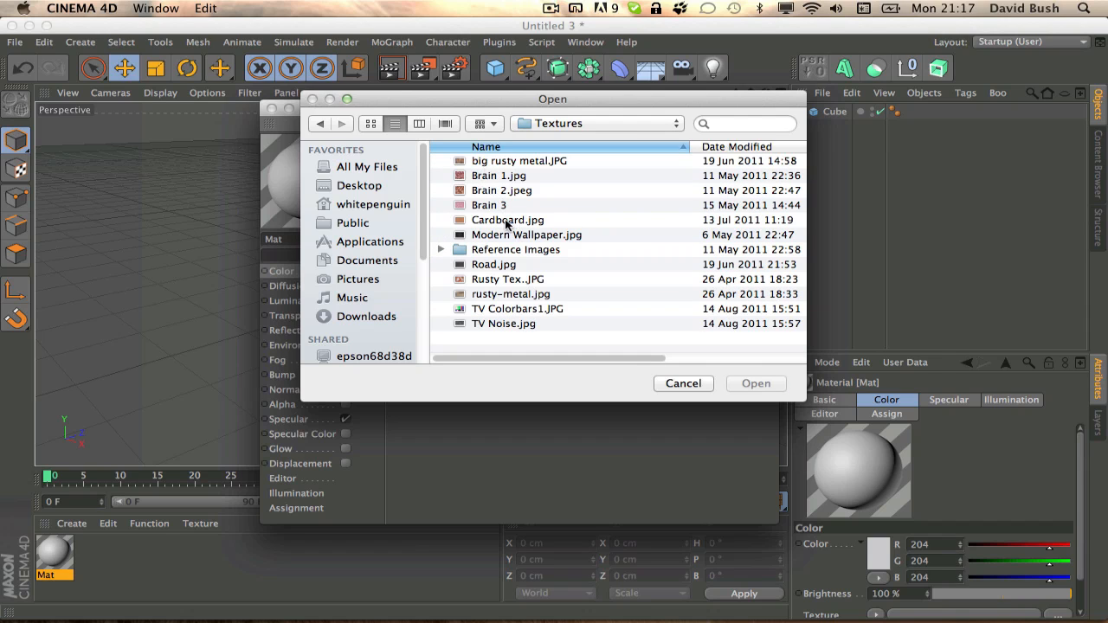
pyautogui.click(755, 382)
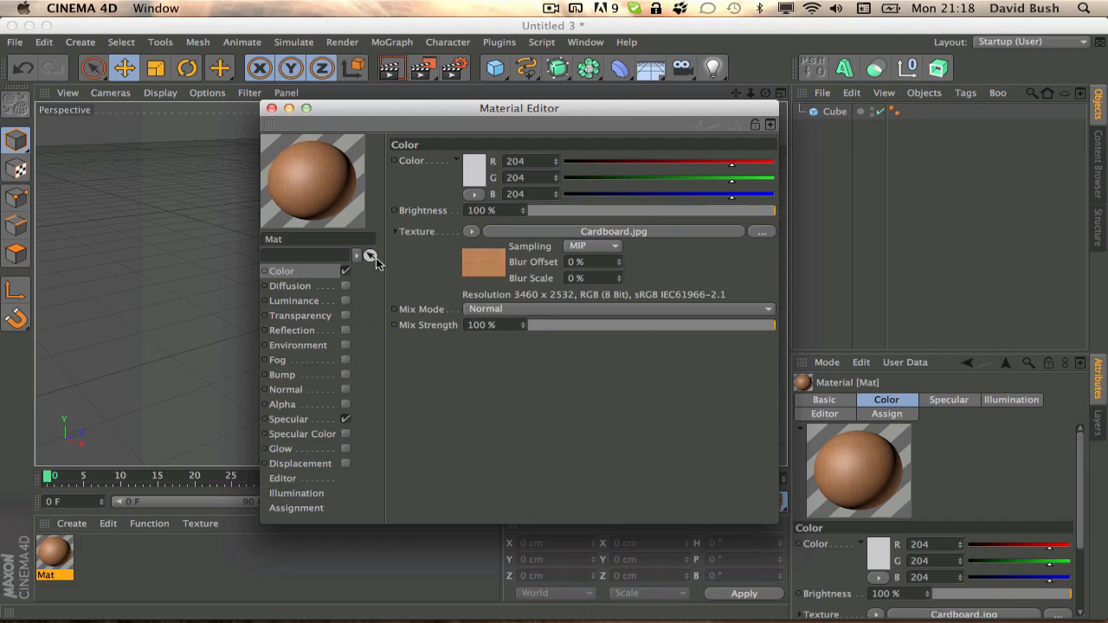
pyautogui.moveTo(312, 286)
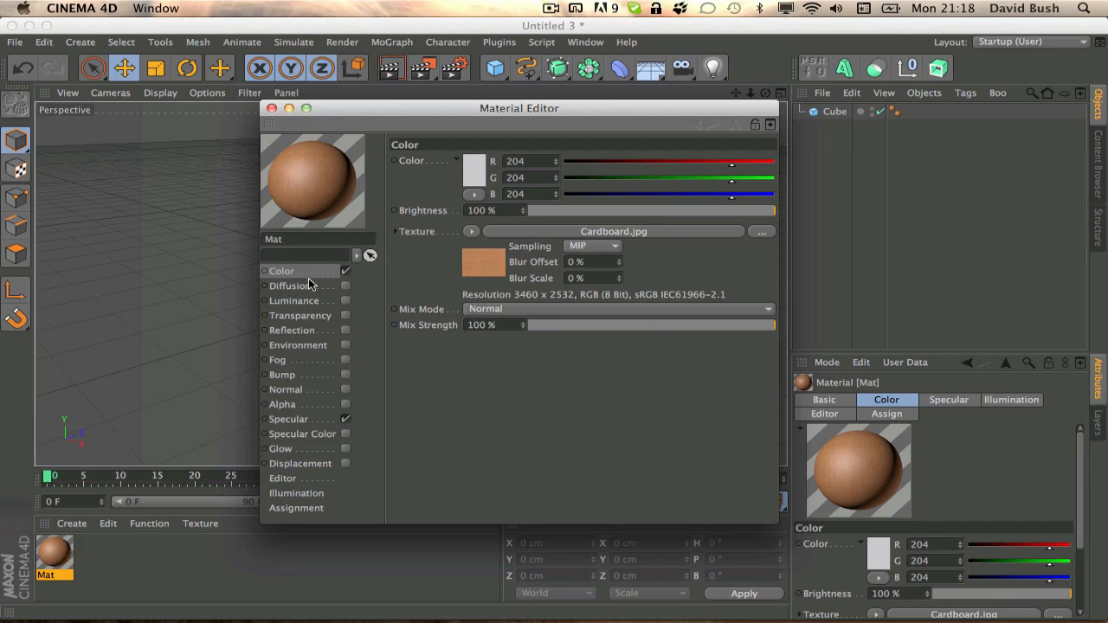
pyautogui.moveTo(342, 380)
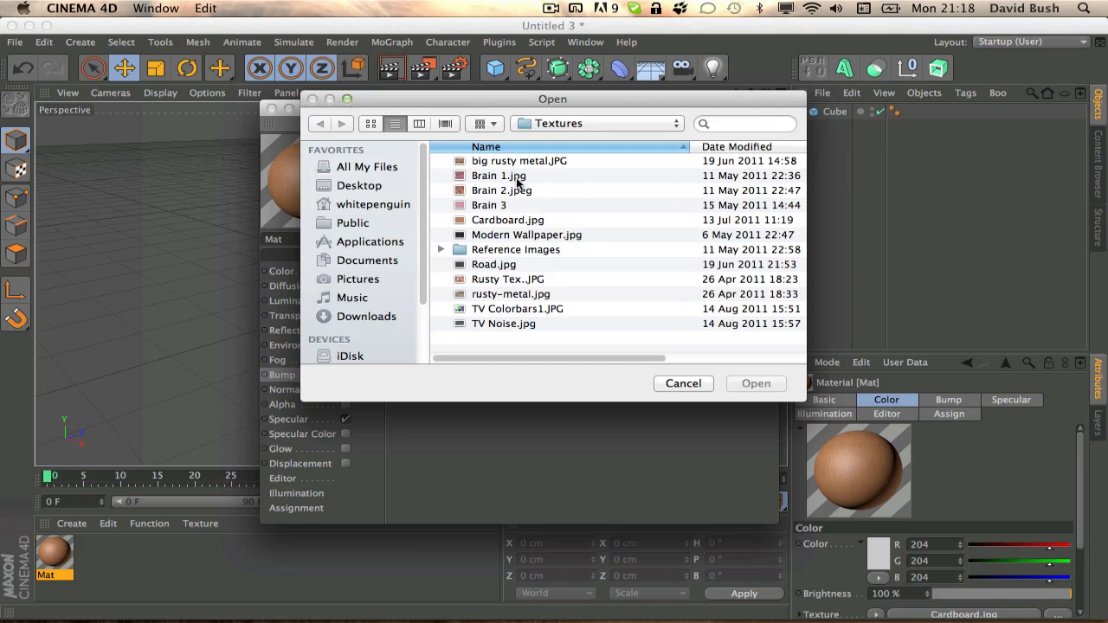
# Load Cardboard.jpg as the 20% bump texture, then enable reflection on the material.
pyautogui.click(509, 220)
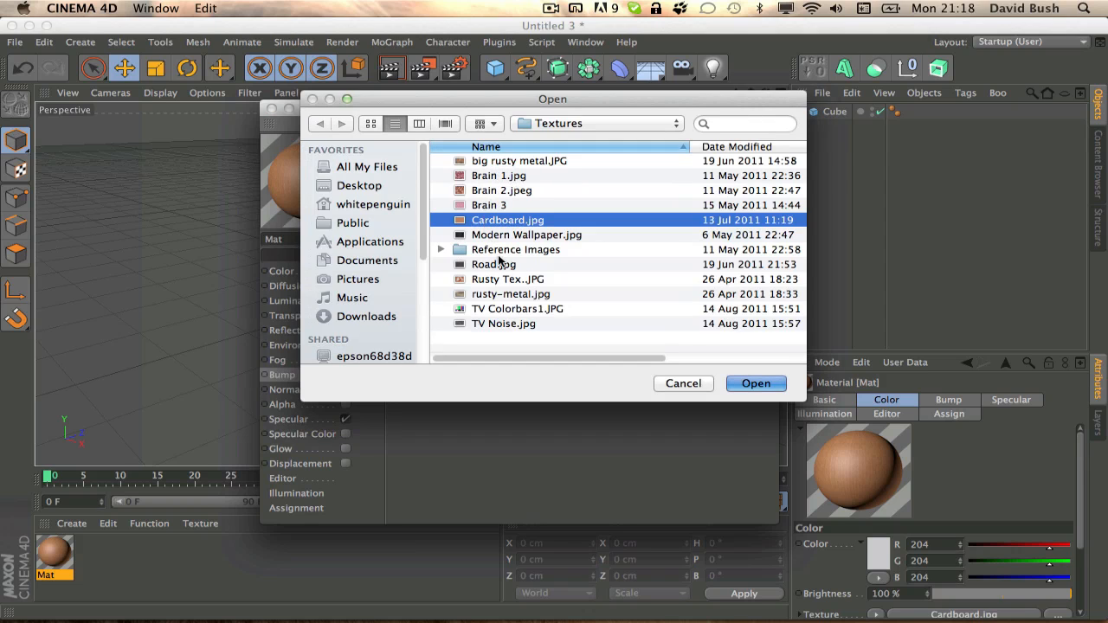
pyautogui.click(755, 384)
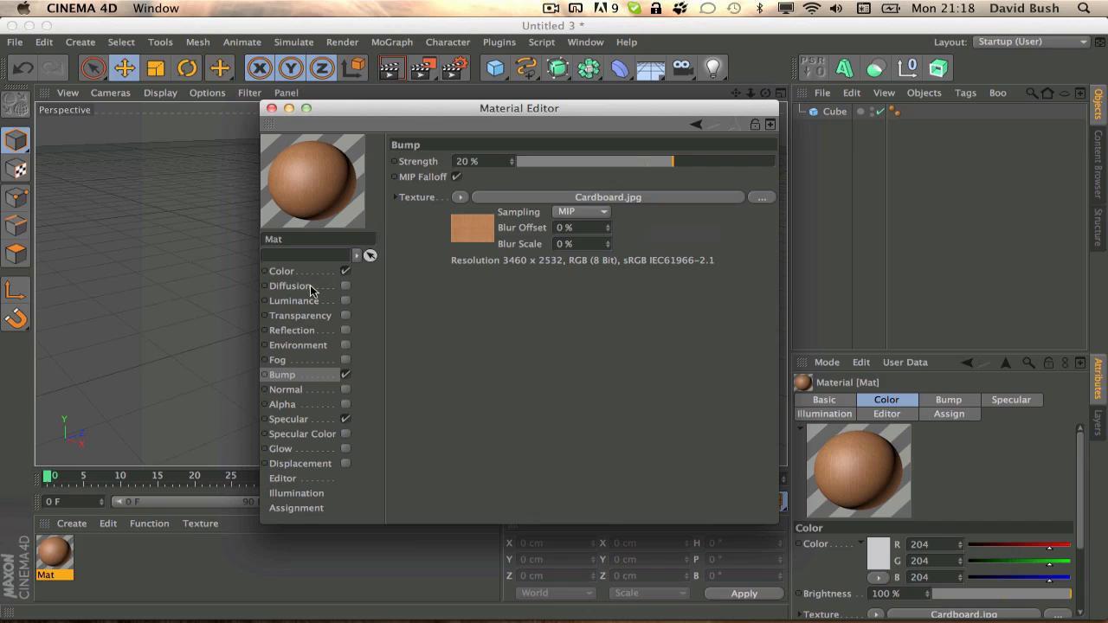
pyautogui.moveTo(328, 302)
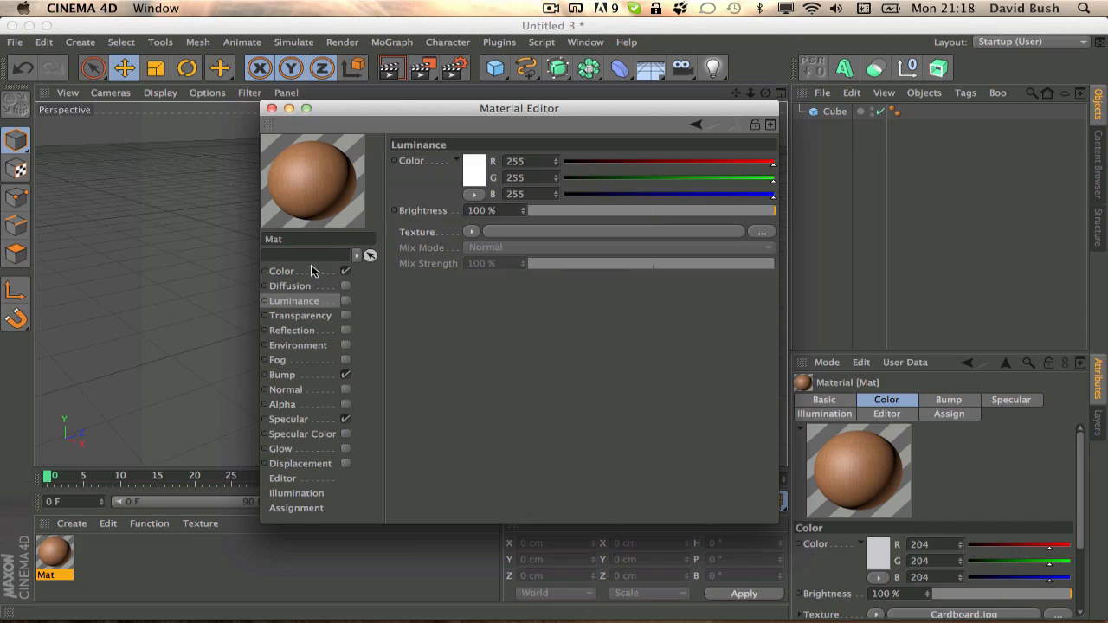
pyautogui.click(281, 271)
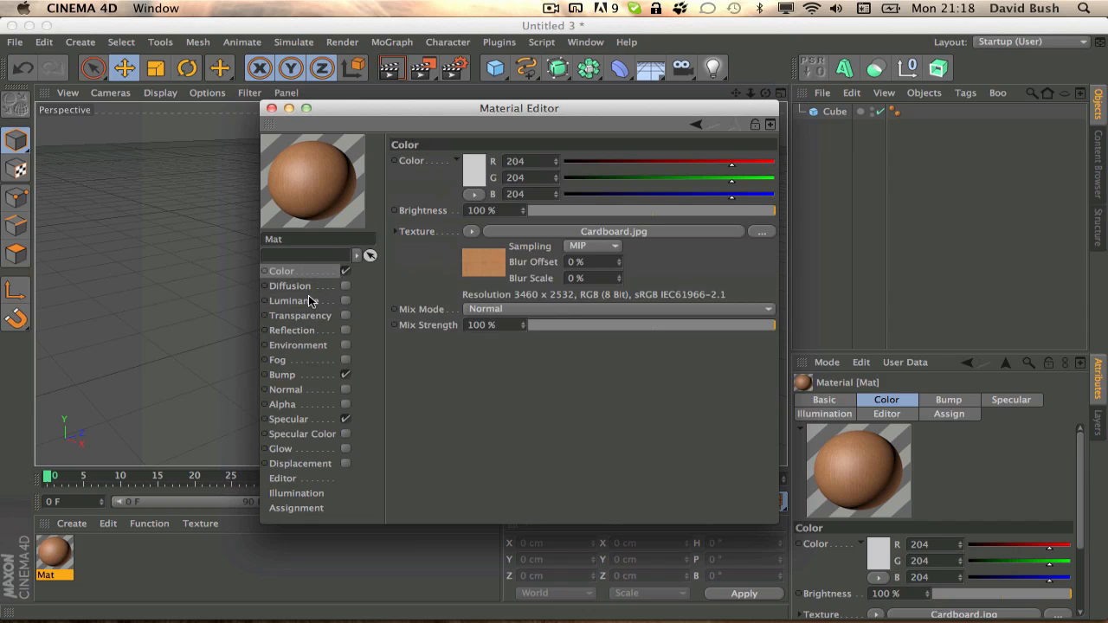
pyautogui.click(292, 330)
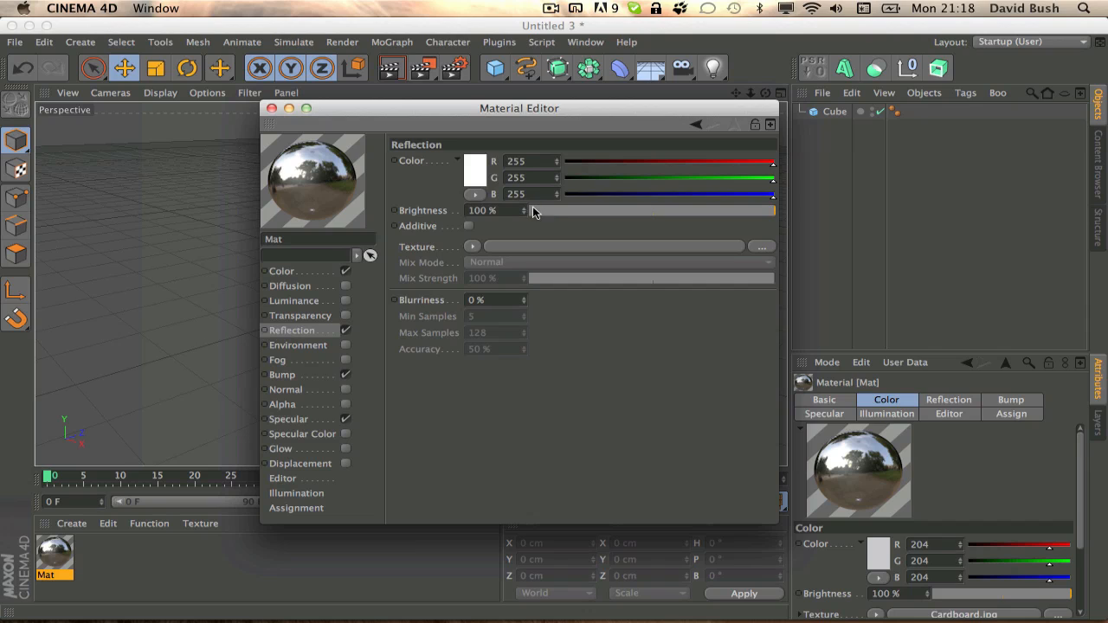
# Lower the cardboard reflection brightness, add a Fresnel texture at 13% mix, and close the editor.
pyautogui.moveTo(770, 210); pyautogui.dragTo(534, 210)
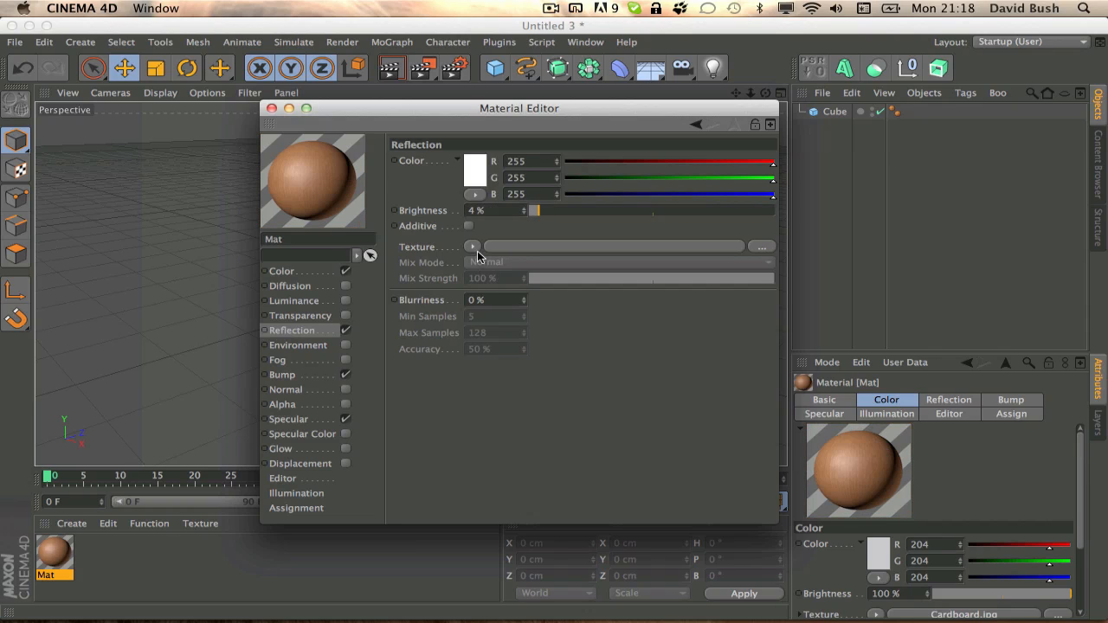
pyautogui.click(473, 246)
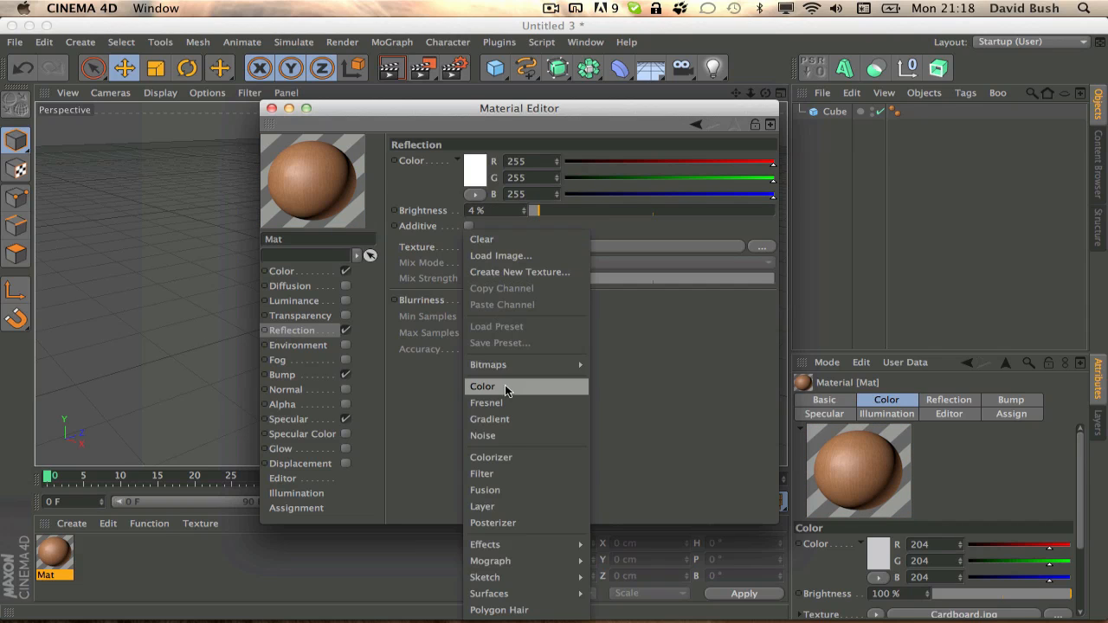
pyautogui.click(486, 403)
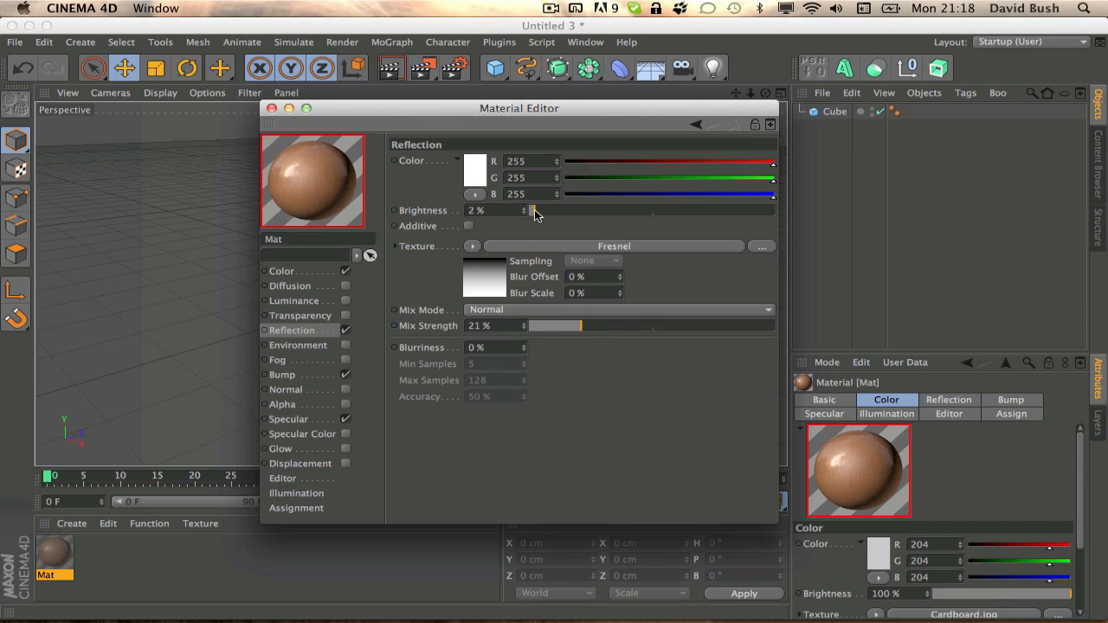
pyautogui.moveTo(580, 325); pyautogui.dragTo(545, 325)
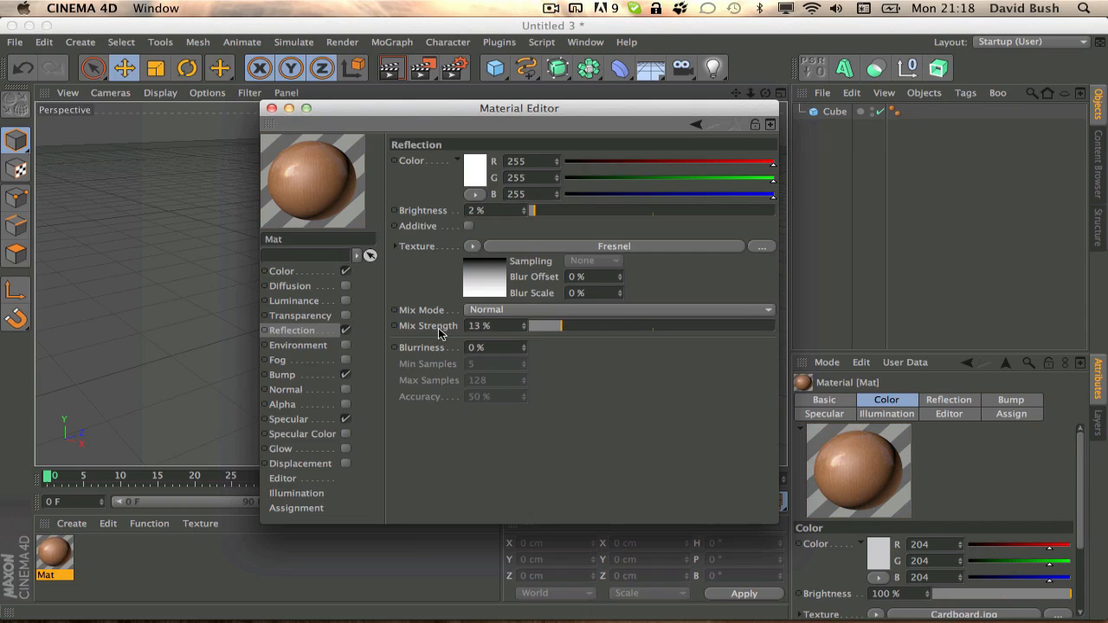
pyautogui.moveTo(370, 420)
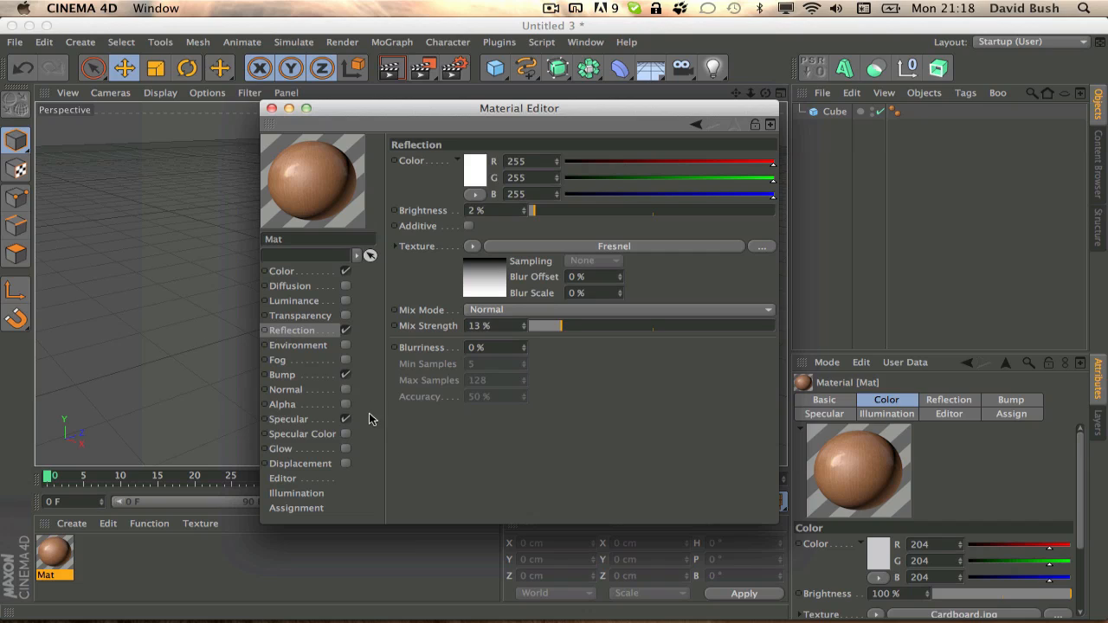
pyautogui.moveTo(345, 409)
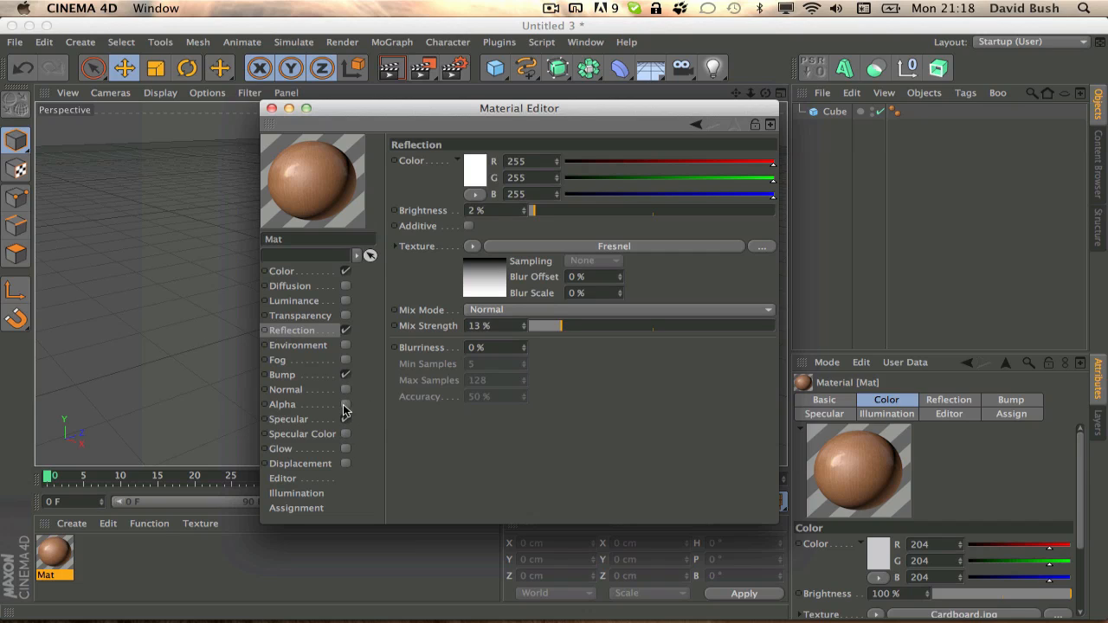
pyautogui.click(284, 374)
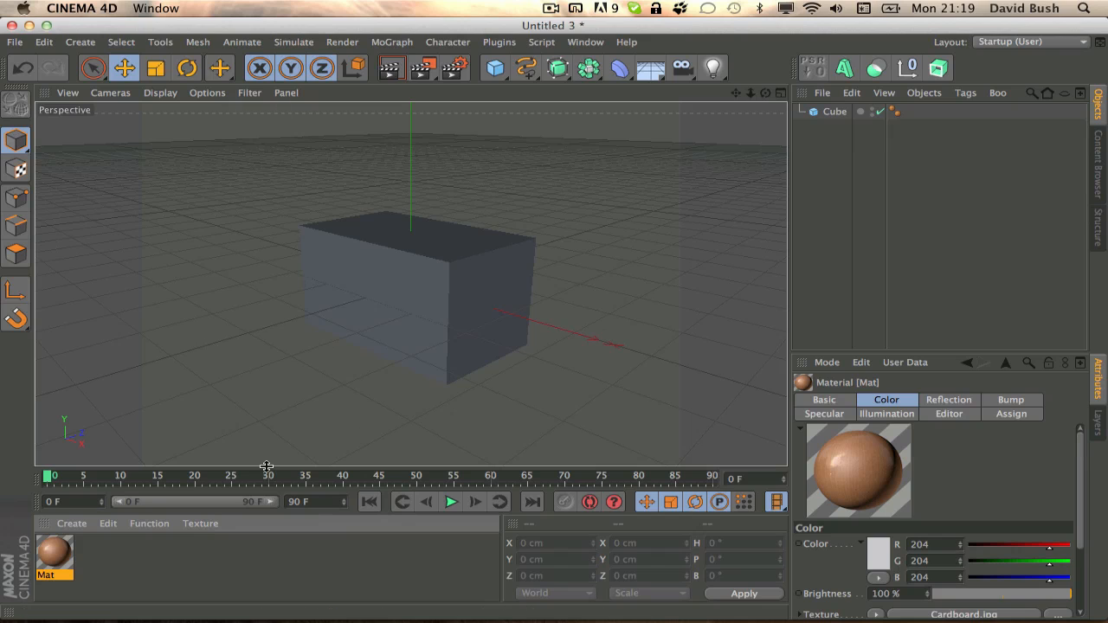
pyautogui.moveTo(442, 325)
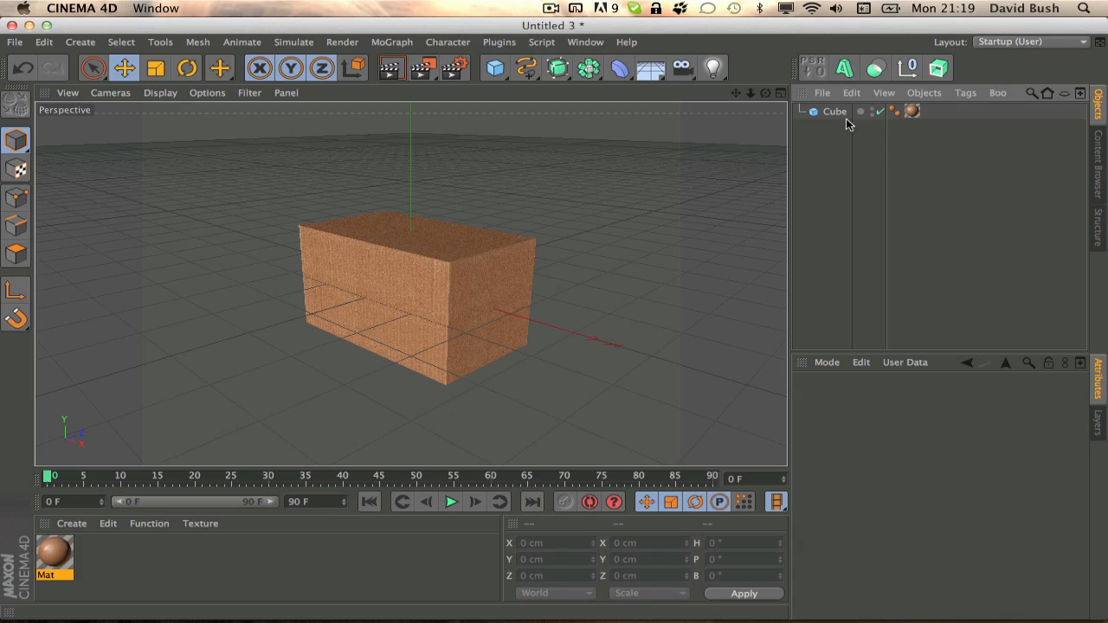
# Select the Cube carrying the cardboard material to view its properties.
pyautogui.click(834, 111)
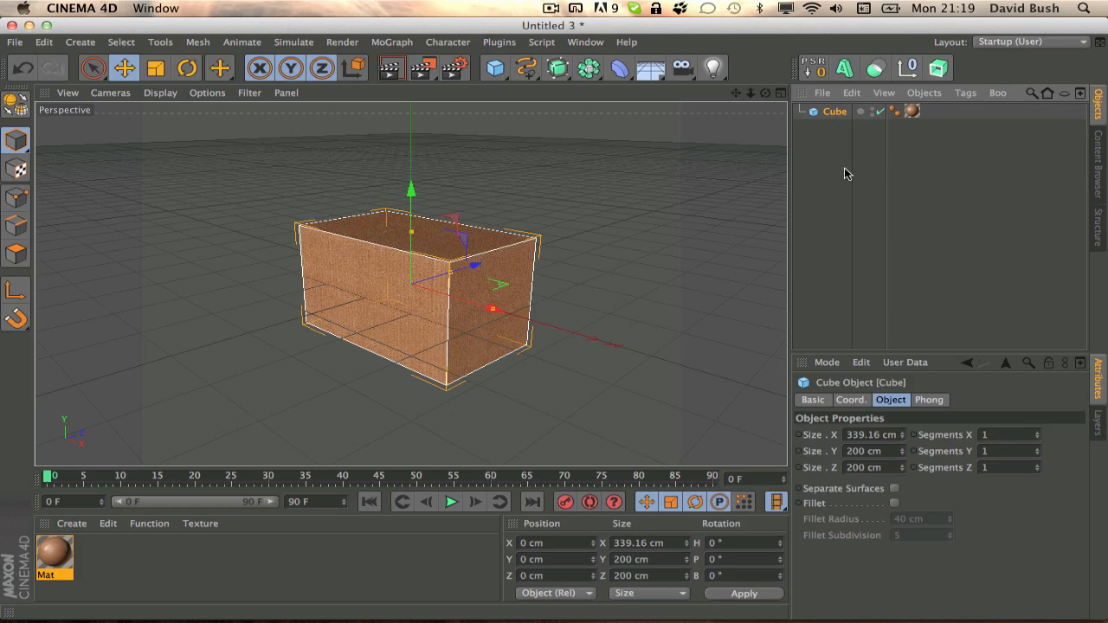
pyautogui.moveTo(111, 570)
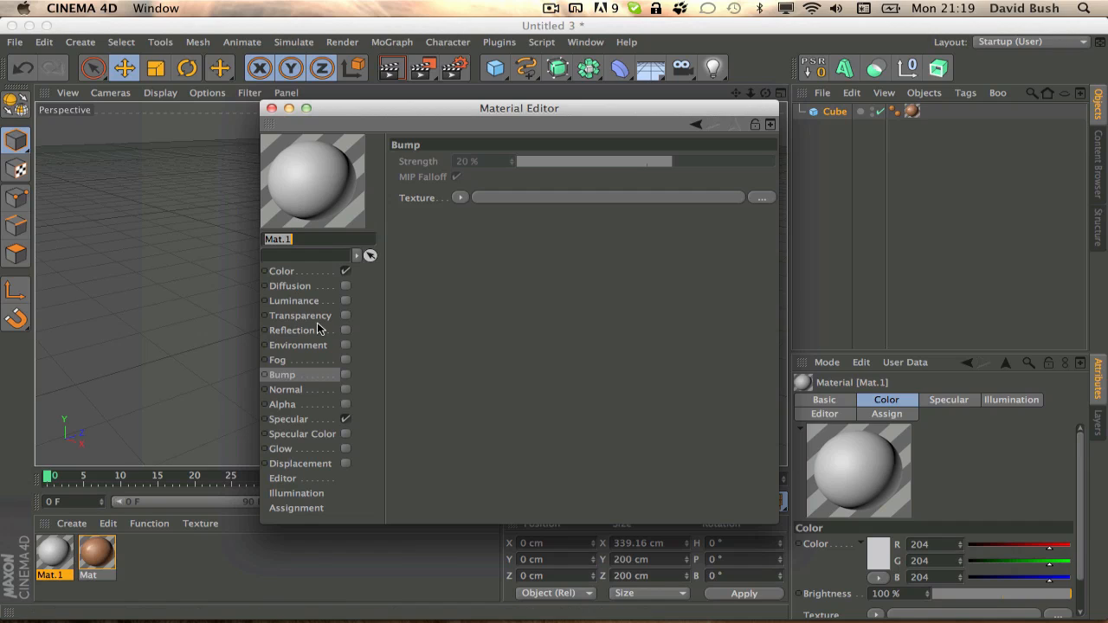
# Enable Alpha on the new material and load amazon-logo-o.psd as its texture.
pyautogui.click(284, 405)
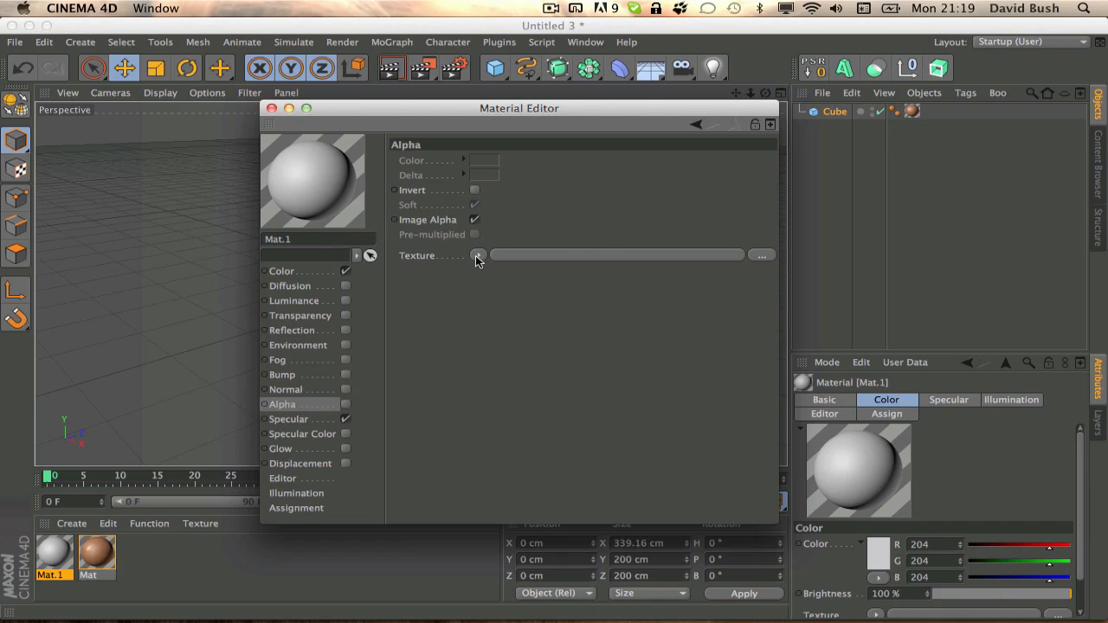
pyautogui.click(478, 255)
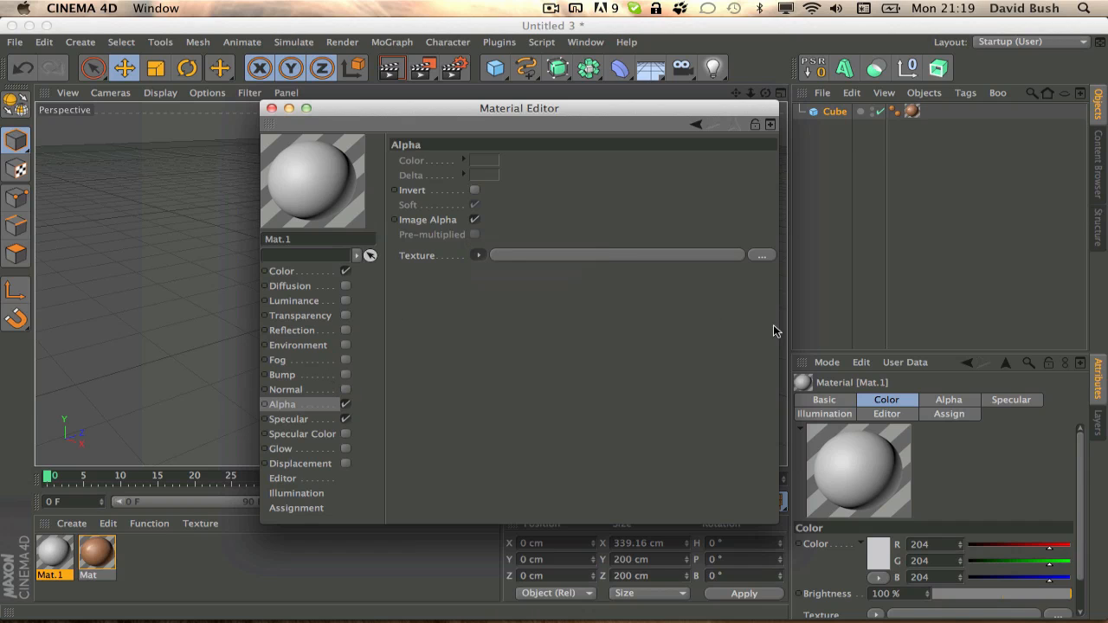
pyautogui.click(761, 255)
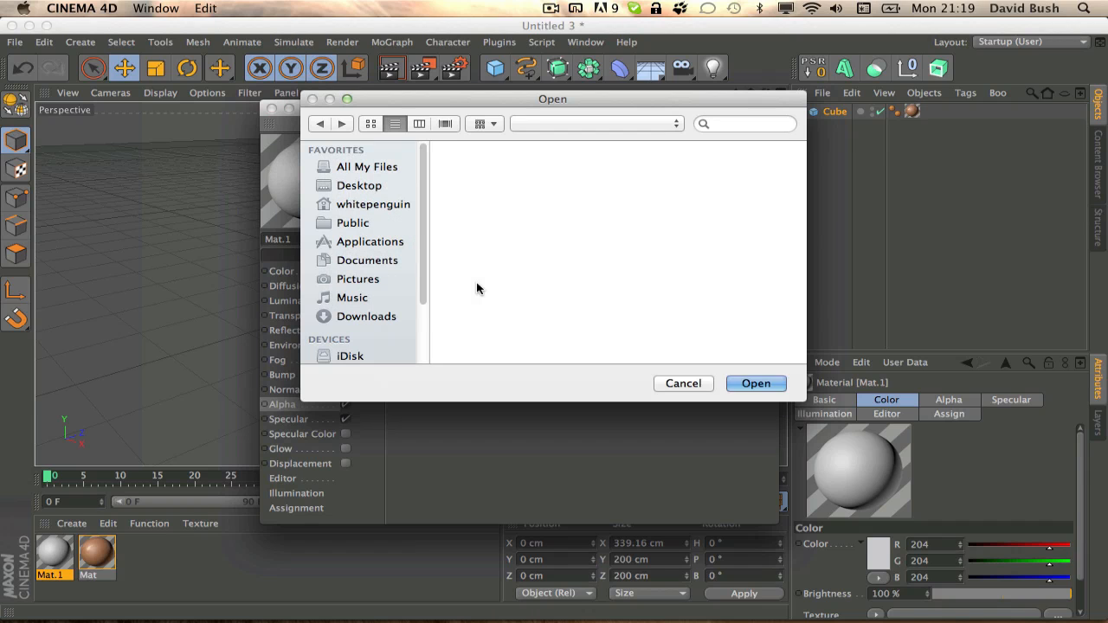
pyautogui.click(359, 185)
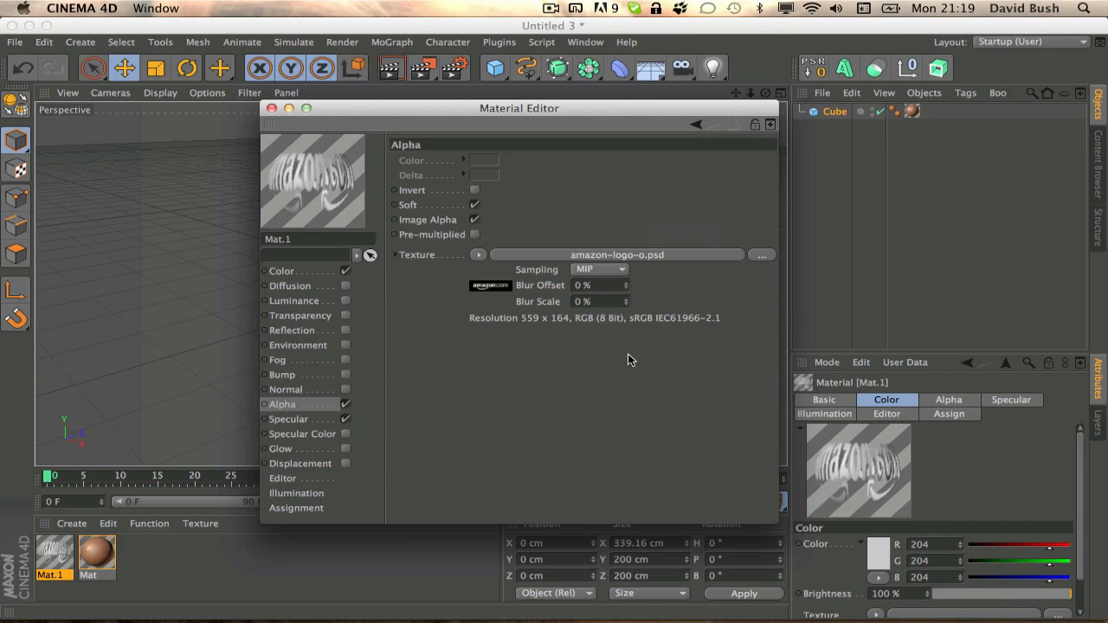
pyautogui.click(282, 271)
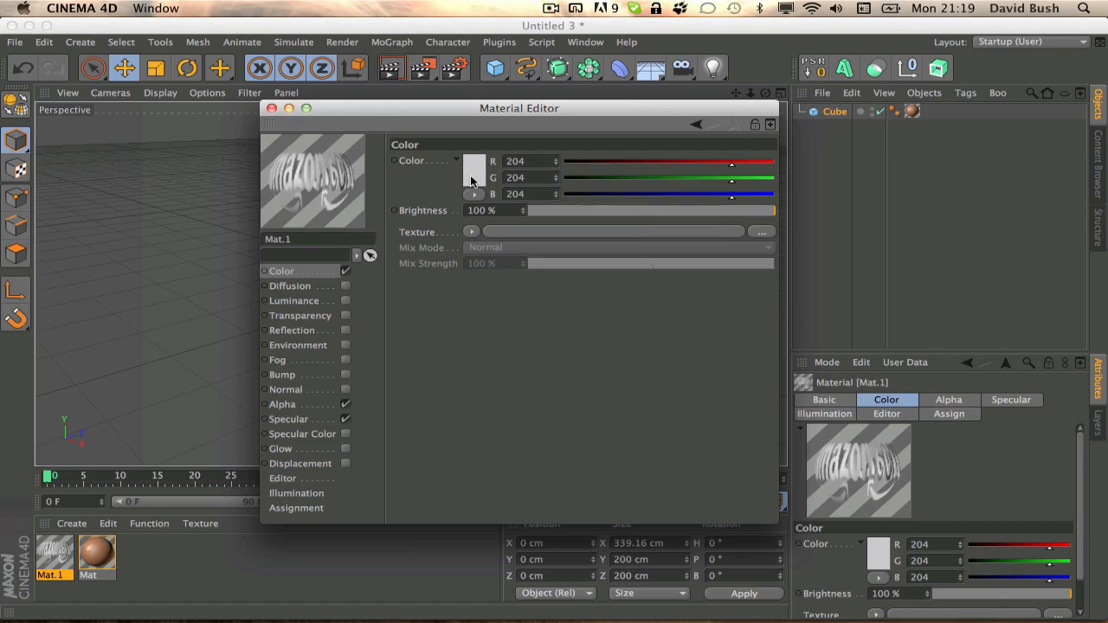
# Set the logo material colour to near-black (RGB 12,12,12) and add a Fresnel reflection at 11% mix.
pyautogui.click(475, 169)
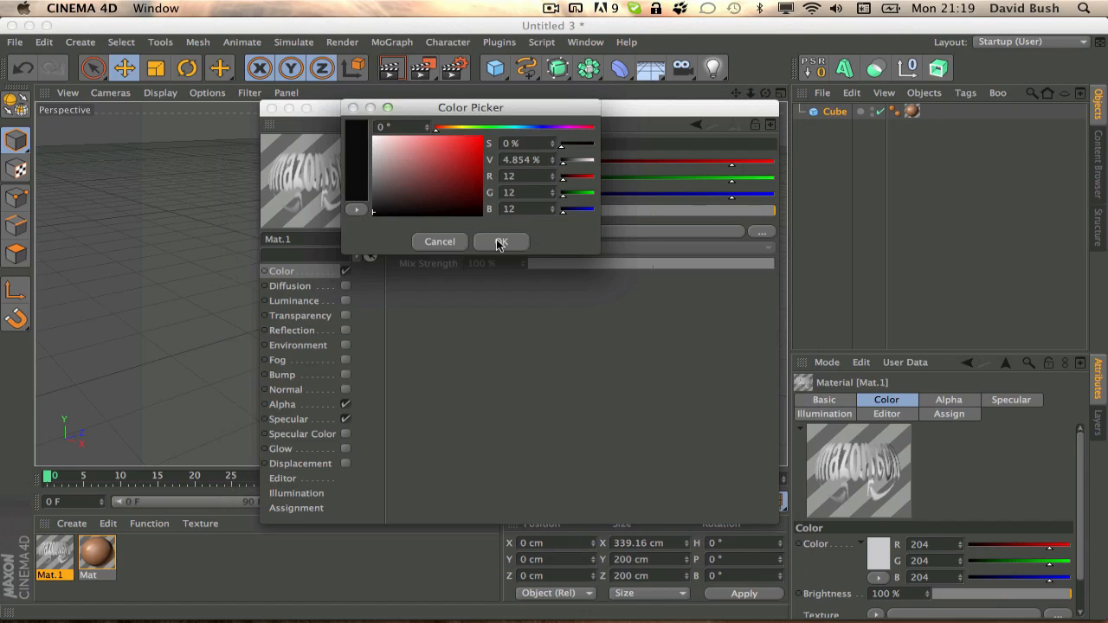
pyautogui.click(501, 241)
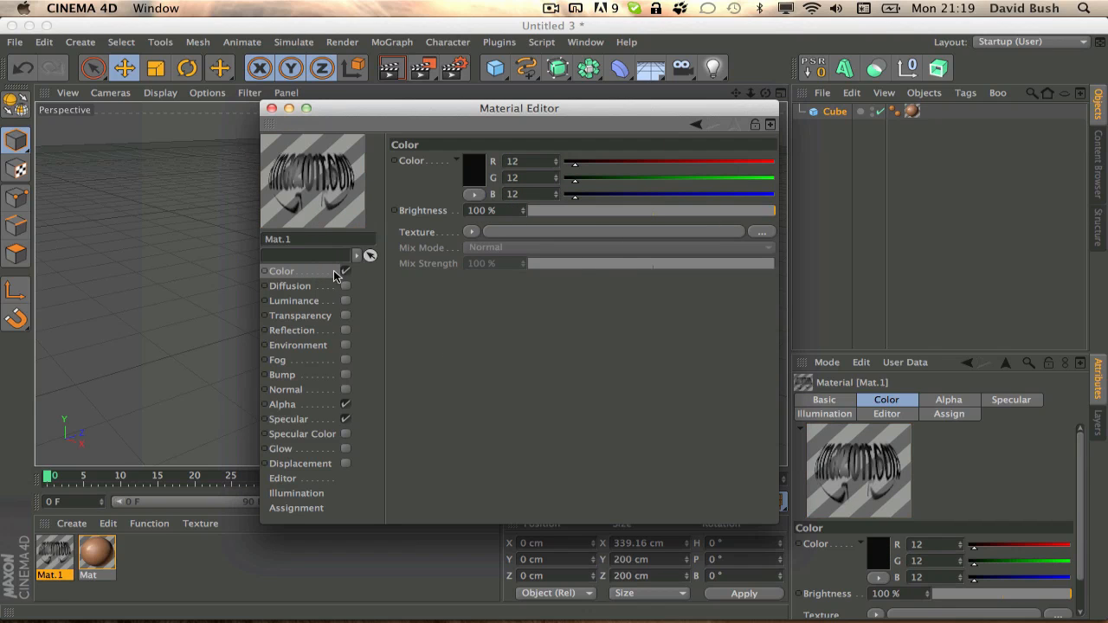
pyautogui.click(291, 330)
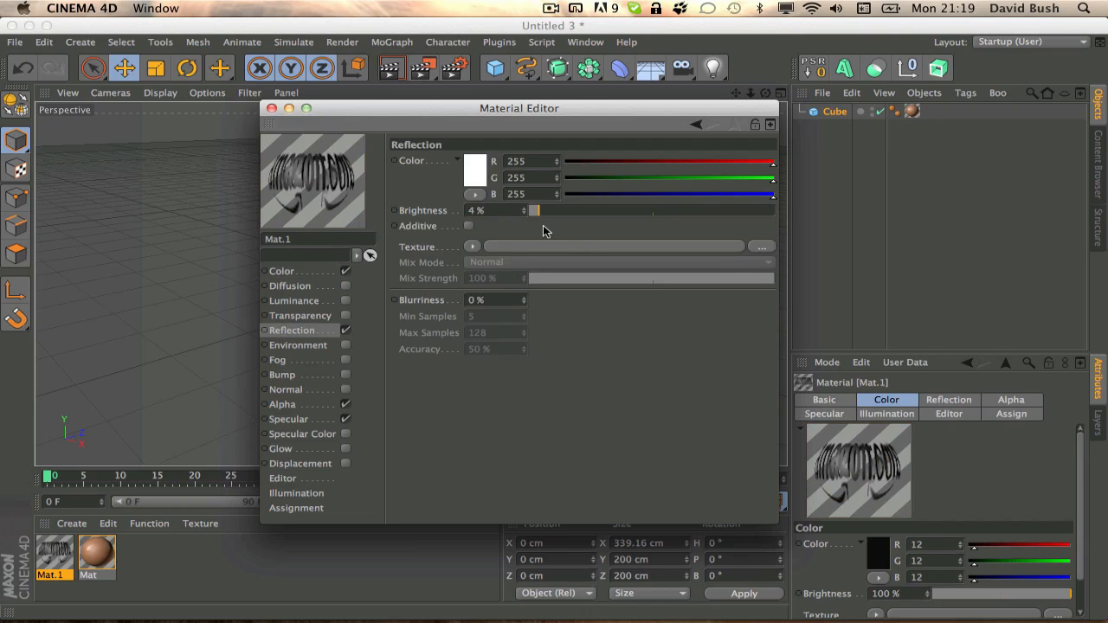
pyautogui.click(473, 247)
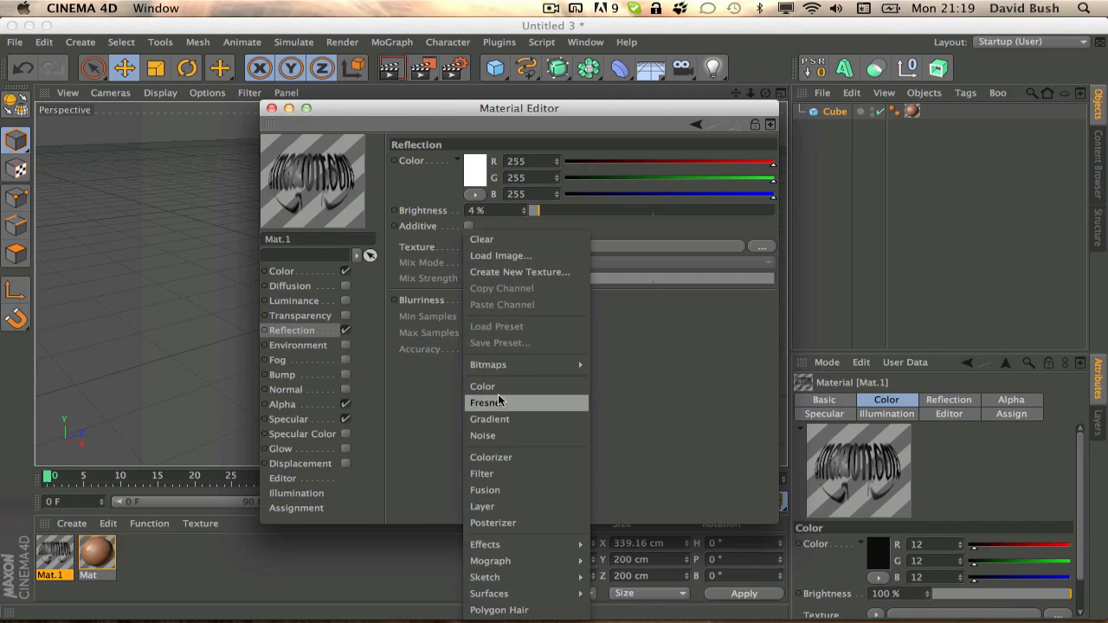
pyautogui.click(487, 403)
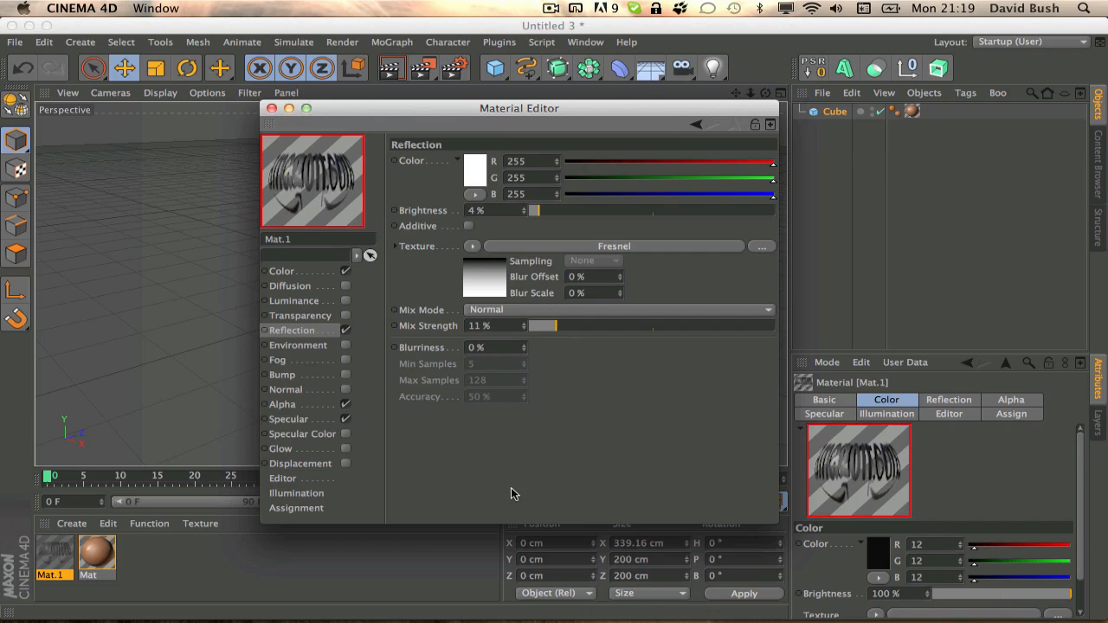
pyautogui.click(282, 404)
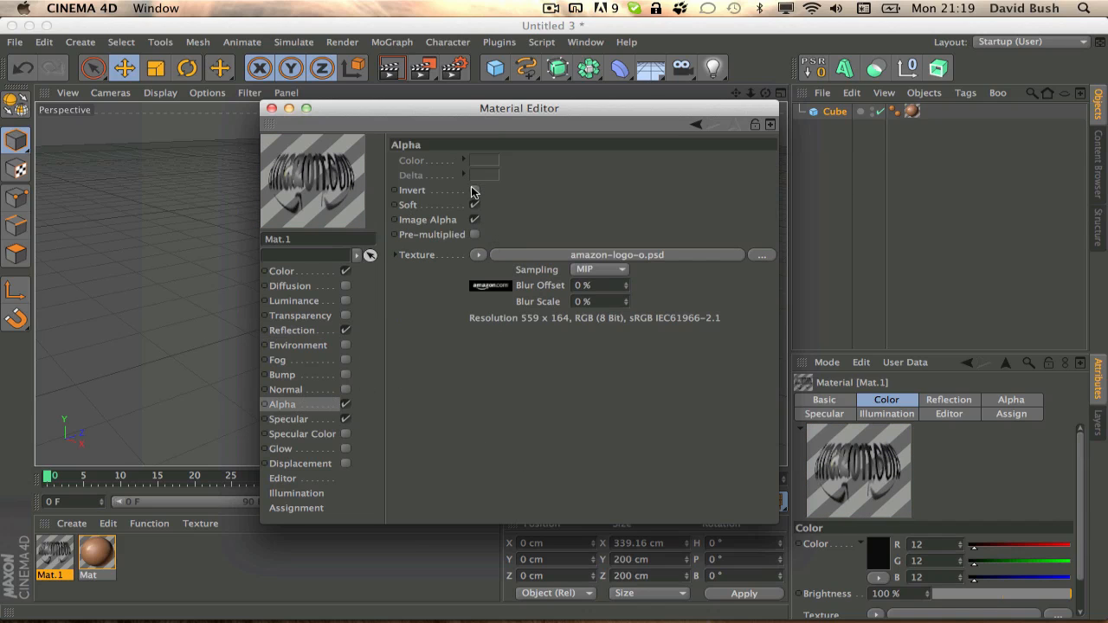
# Tick Invert in the logo material's Alpha channel and close the Material Editor.
pyautogui.click(474, 190)
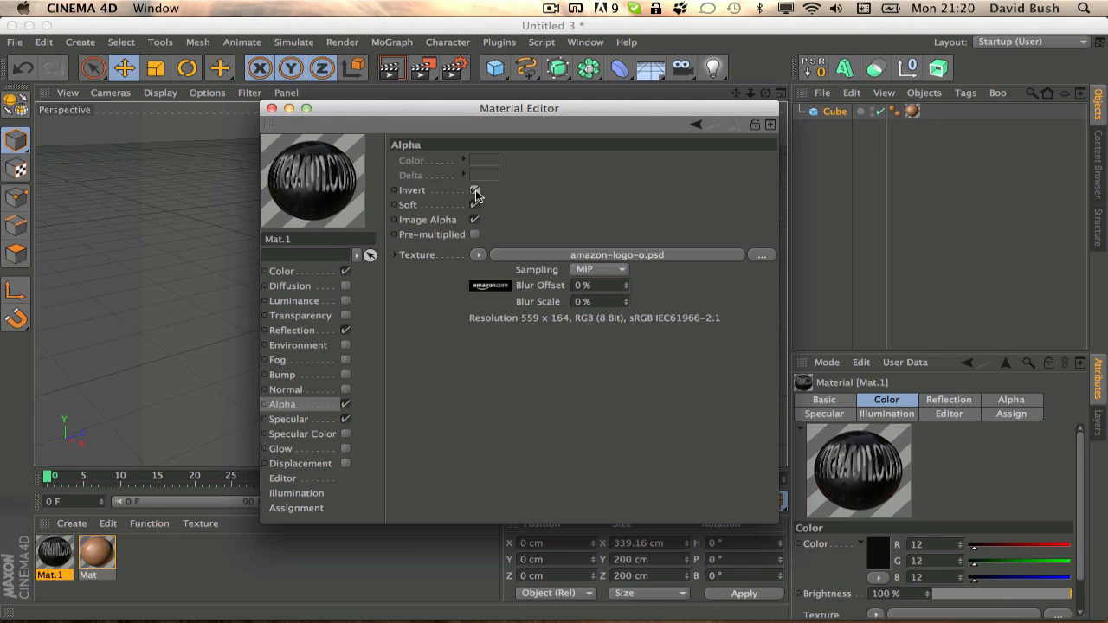
pyautogui.click(271, 107)
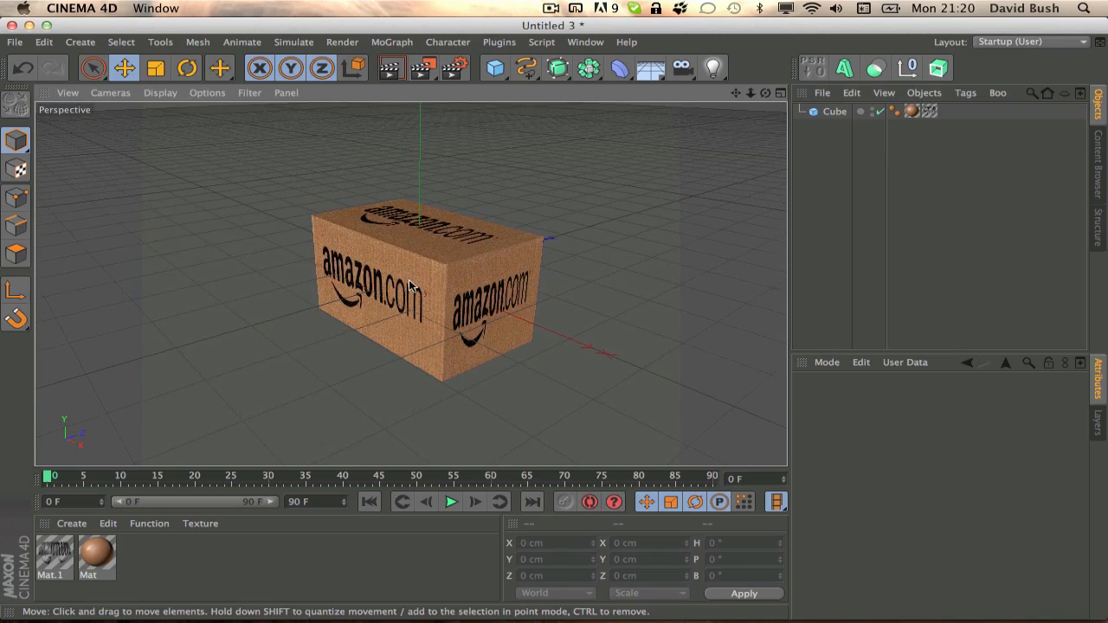
# Orbit around the box to inspect the amazon.com lettering and select the logo texture tag.
pyautogui.moveTo(411, 286); pyautogui.dragTo(414, 268)
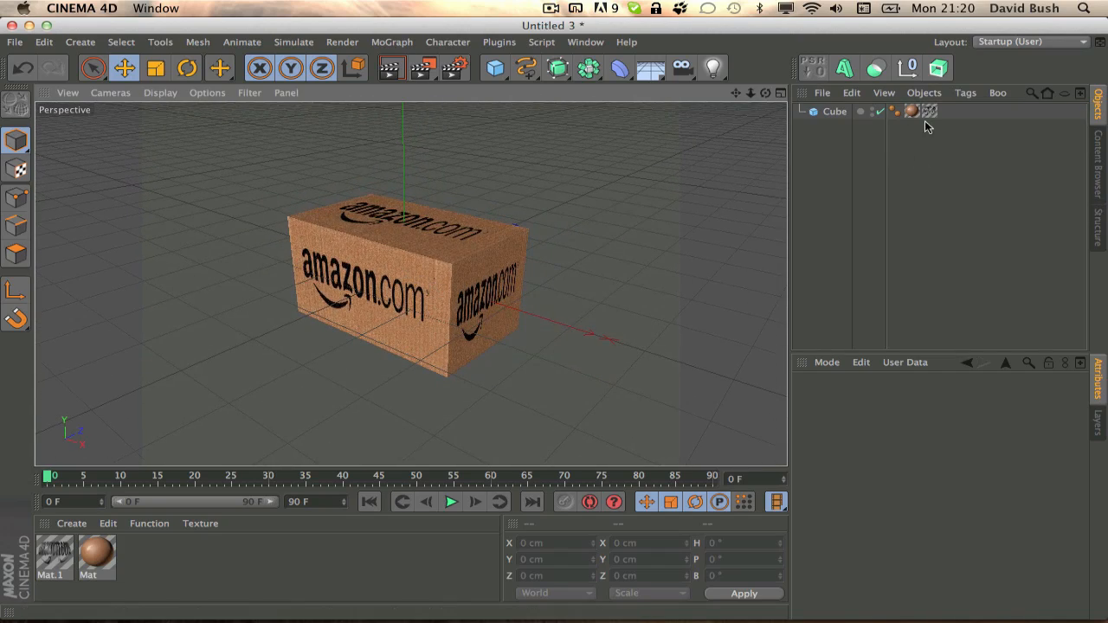
pyautogui.click(929, 111)
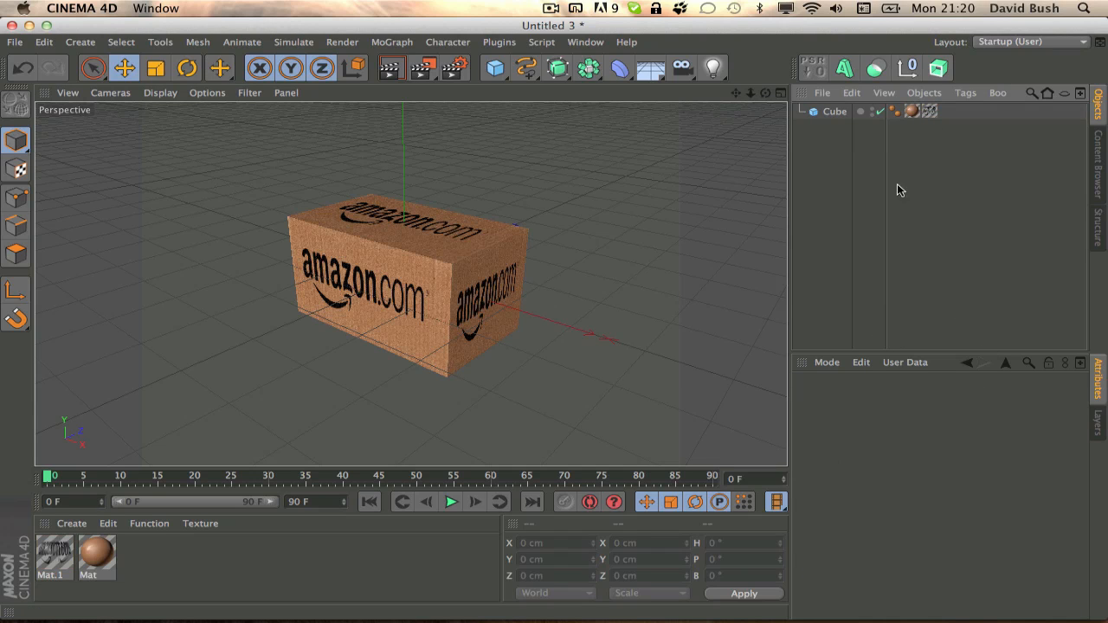
# Set the Mat.1 texture tag to Flat projection with Tile turned off.
pyautogui.click(929, 110)
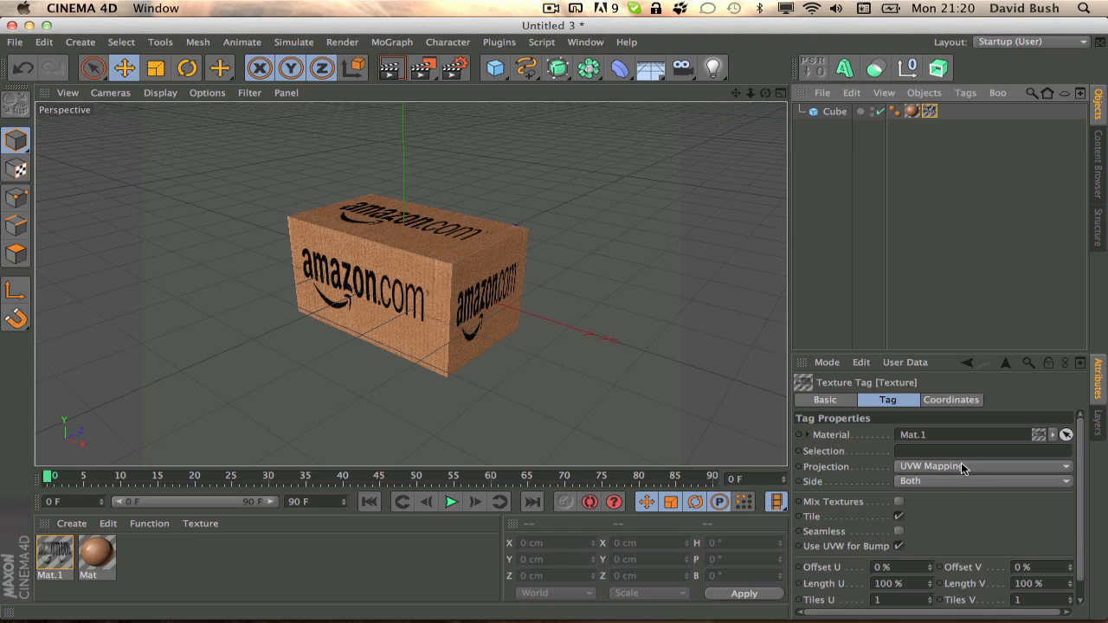
pyautogui.click(983, 466)
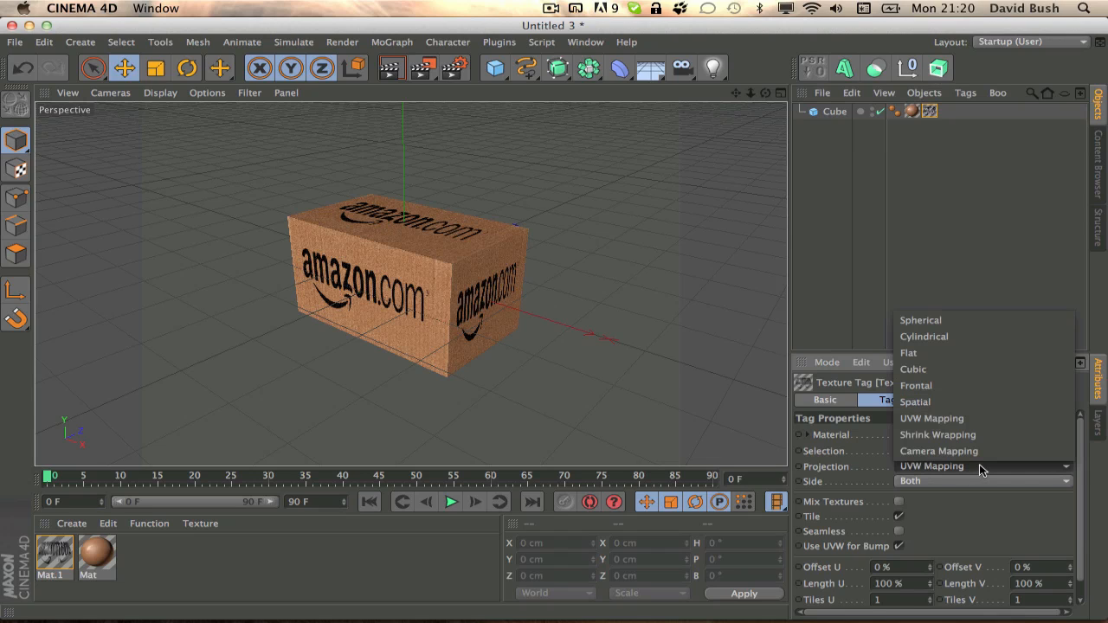
pyautogui.moveTo(909, 352)
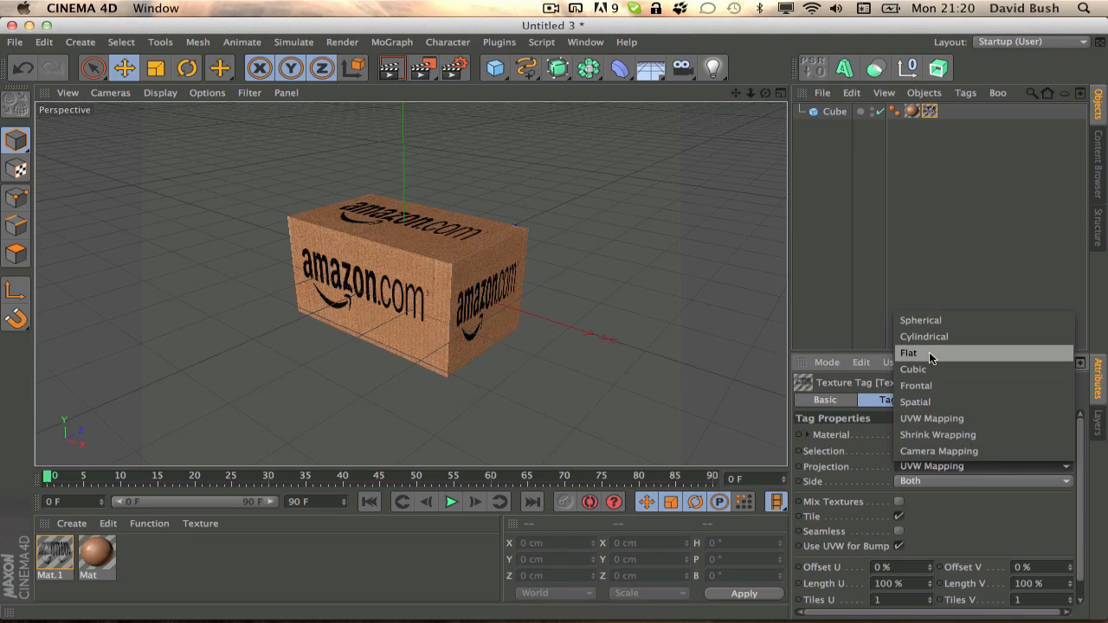
pyautogui.click(909, 353)
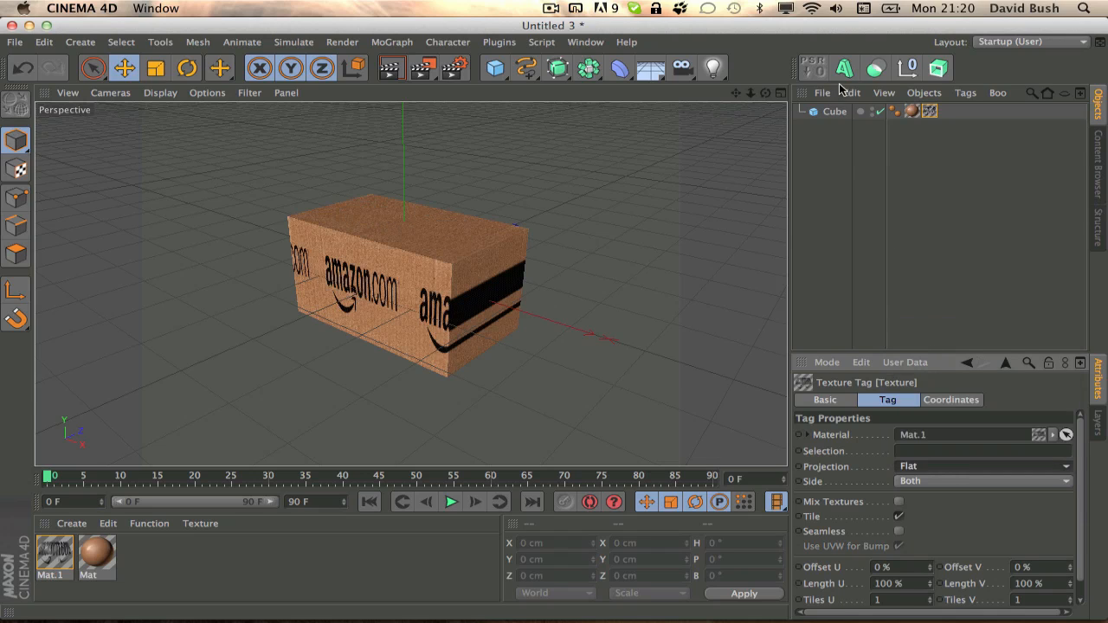
pyautogui.moveTo(929, 111)
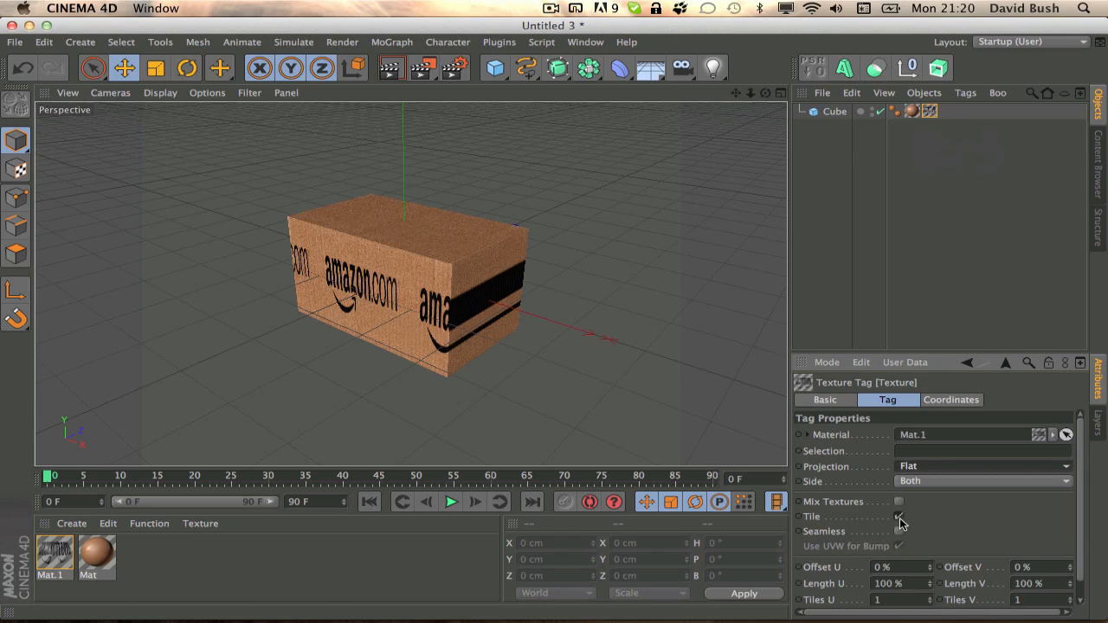
pyautogui.click(899, 517)
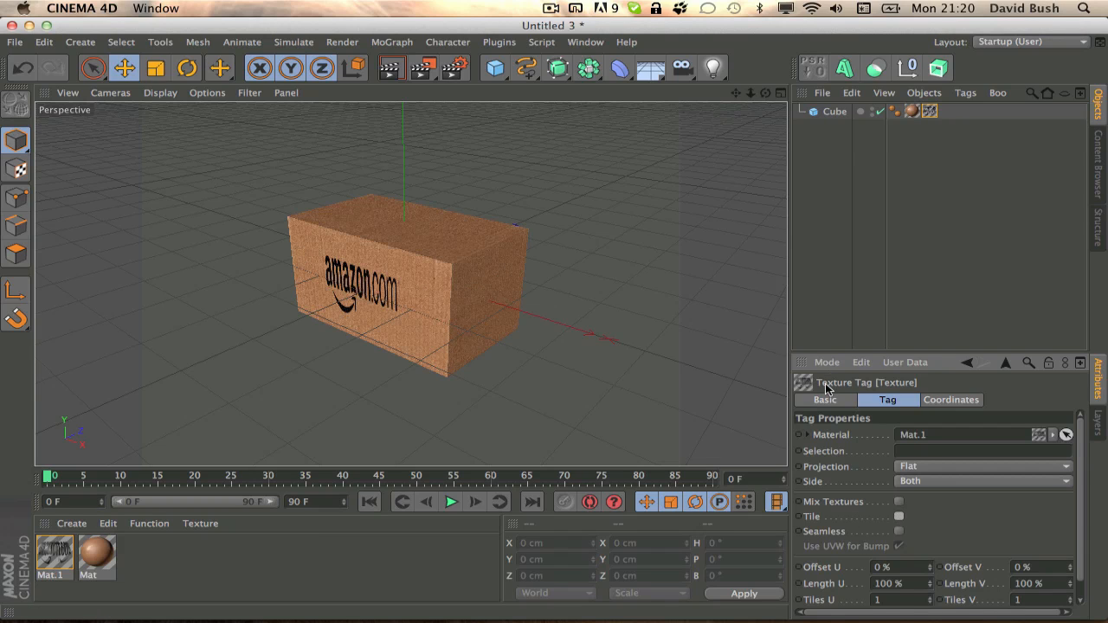
pyautogui.moveTo(844, 291)
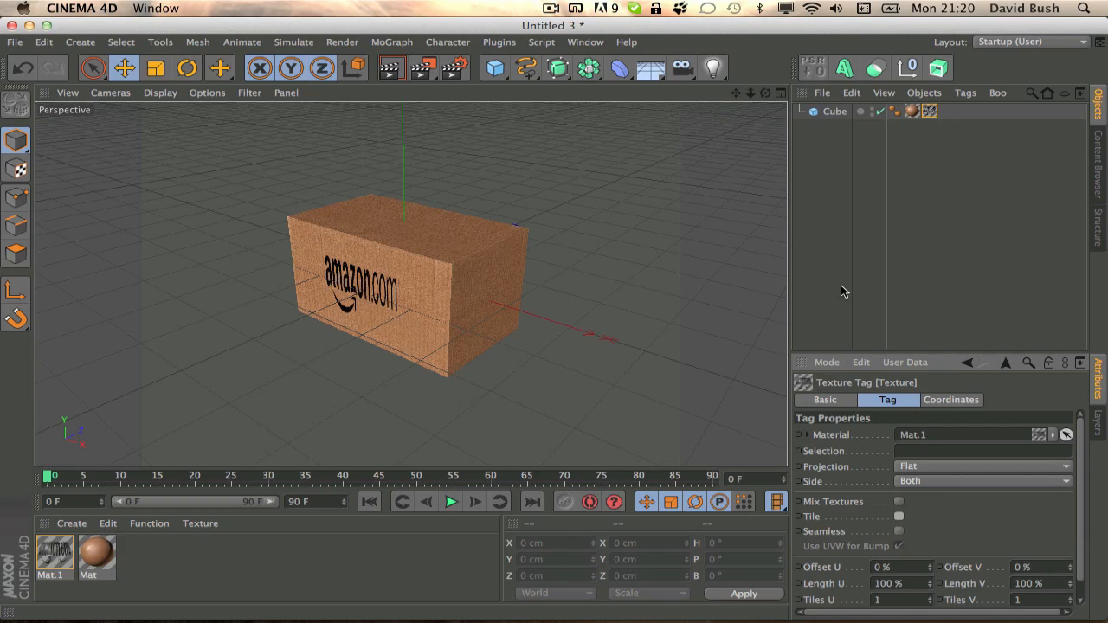
pyautogui.moveTo(930, 111)
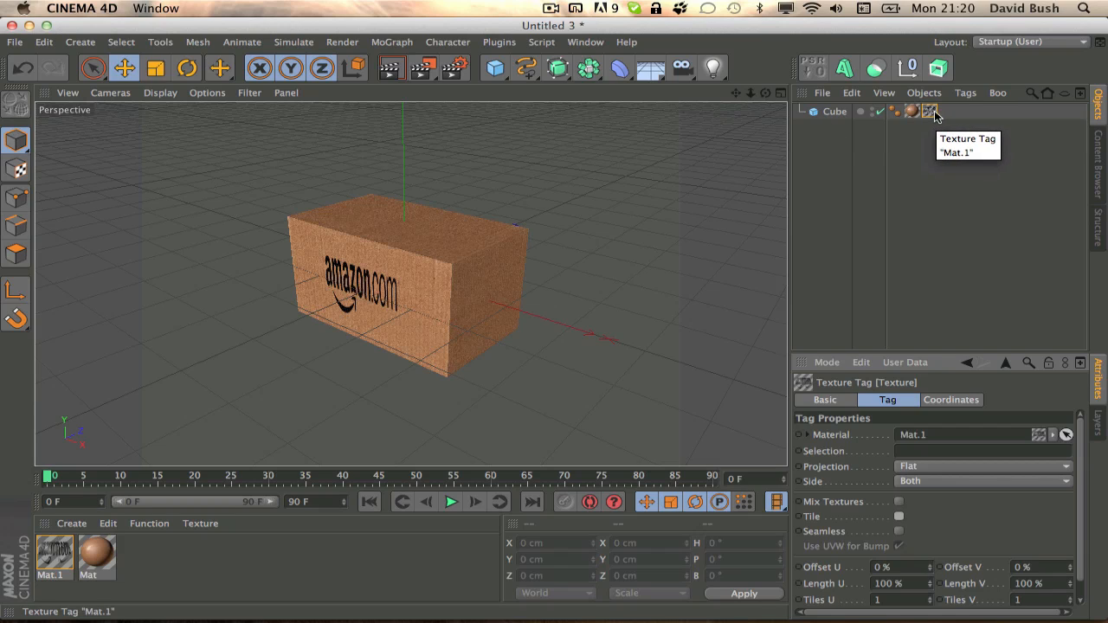
# Select the Cube and switch to Use Texture Axis mode to show the logo projection.
pyautogui.click(834, 111)
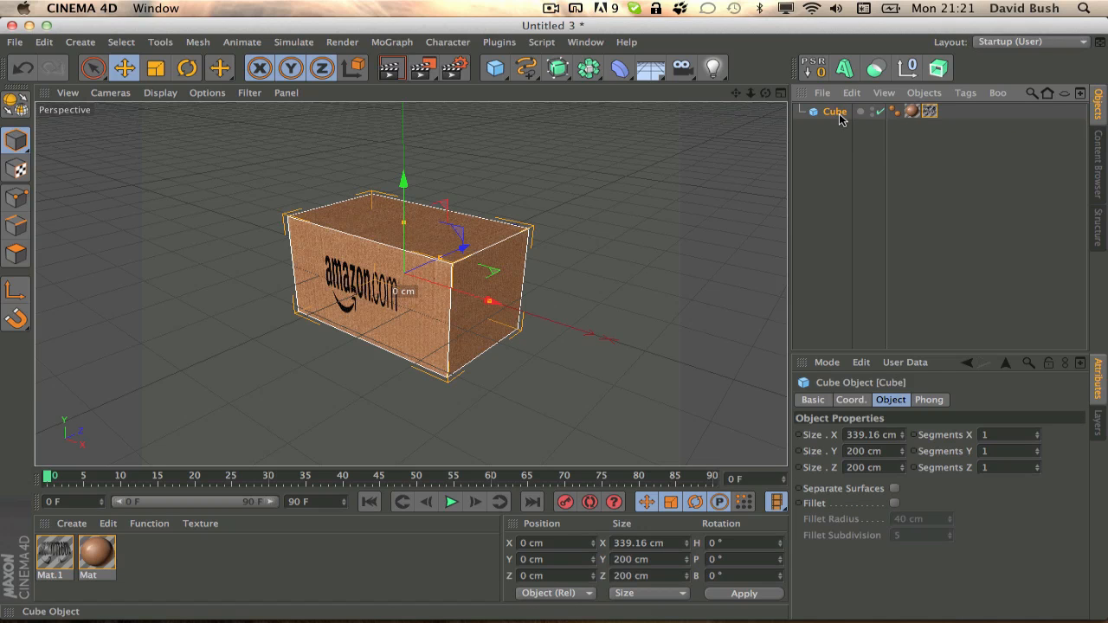
pyautogui.moveTo(15, 214)
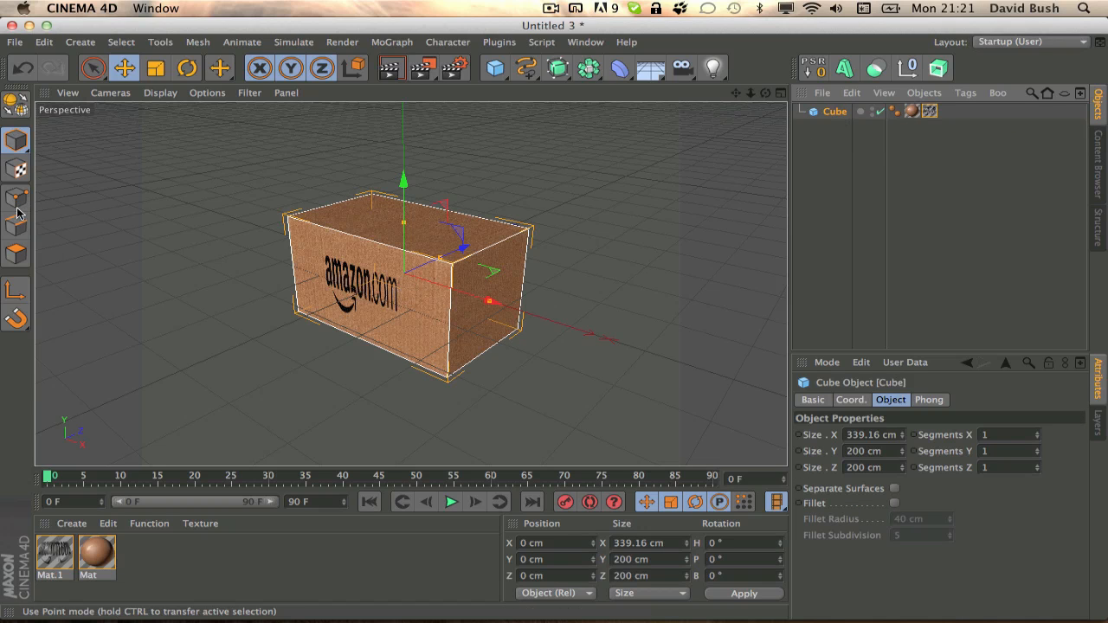
pyautogui.moveTo(17, 169)
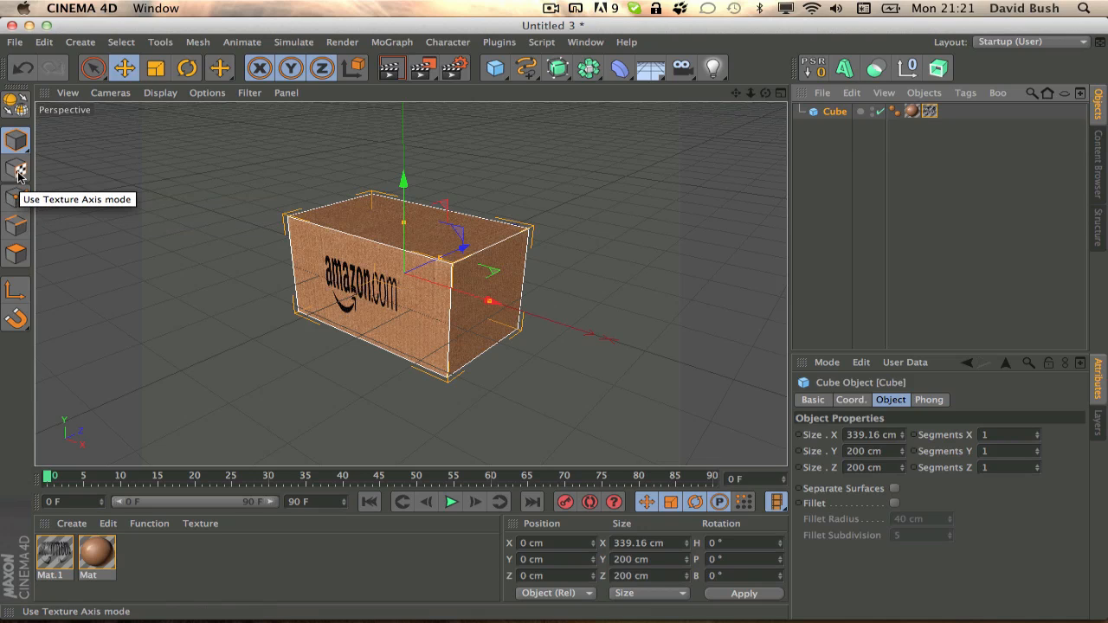
pyautogui.moveTo(58, 180)
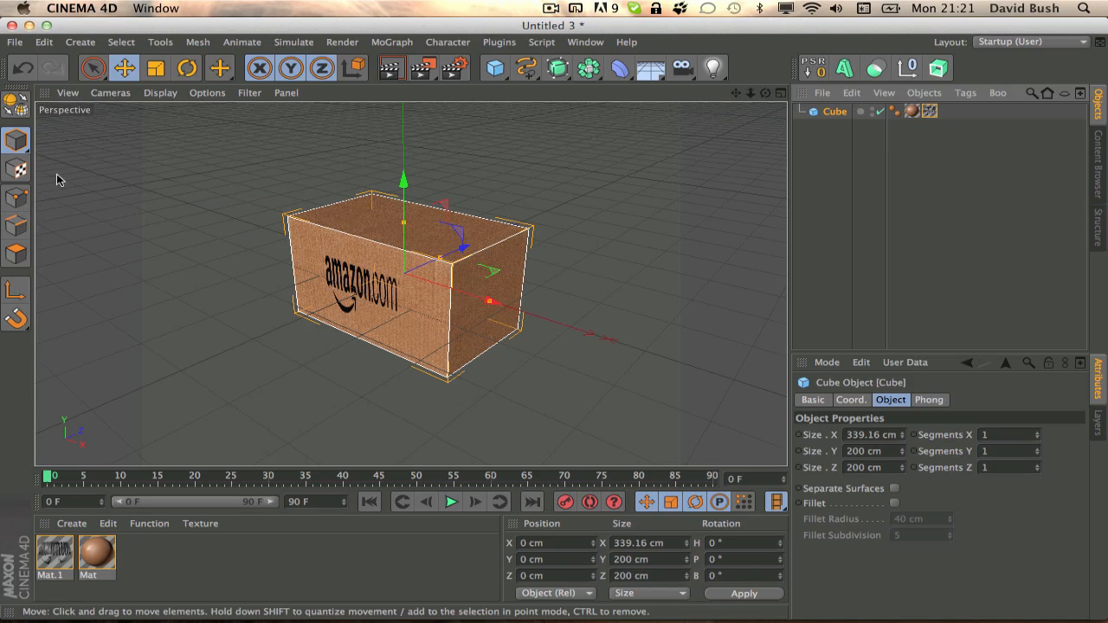
pyautogui.moveTo(19, 168)
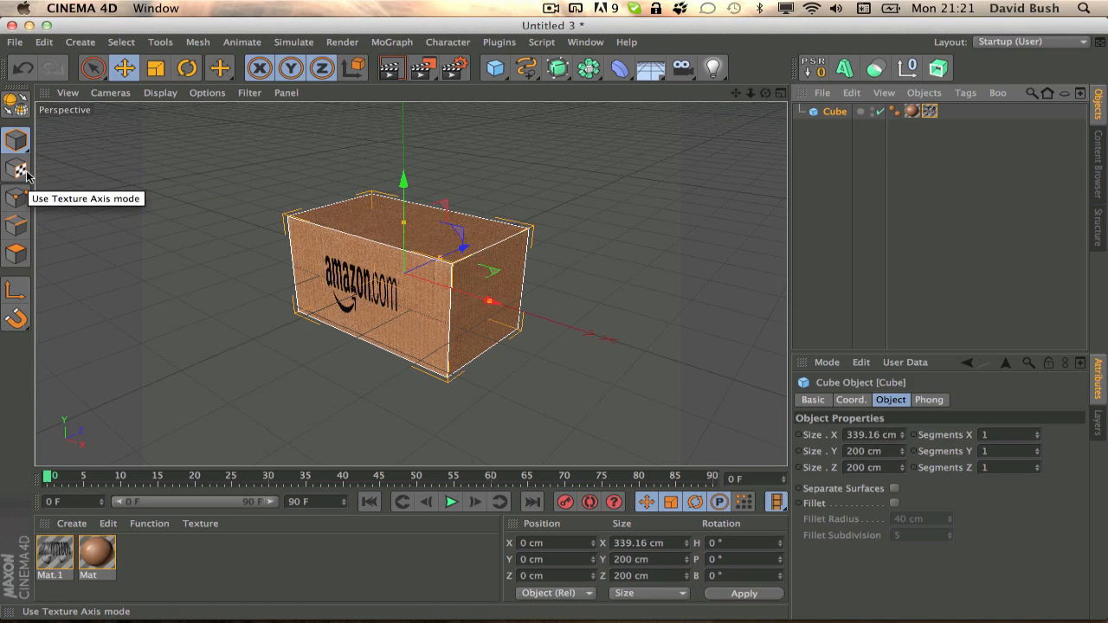
pyautogui.click(16, 170)
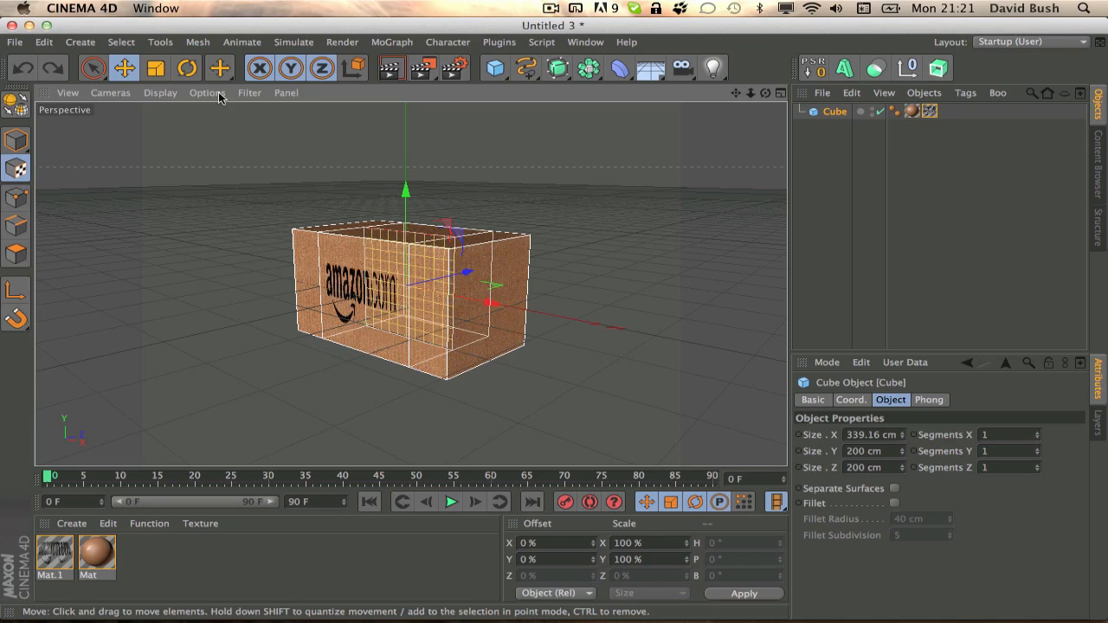
# Scale the logo projection and move it into place on the box's front face.
pyautogui.click(155, 67)
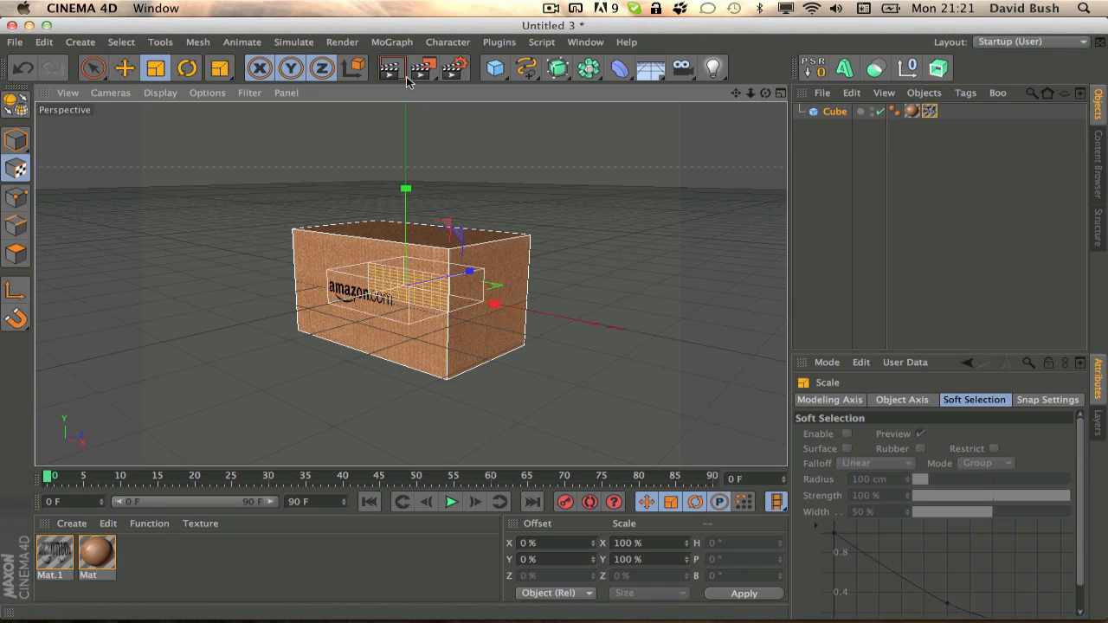
pyautogui.click(124, 68)
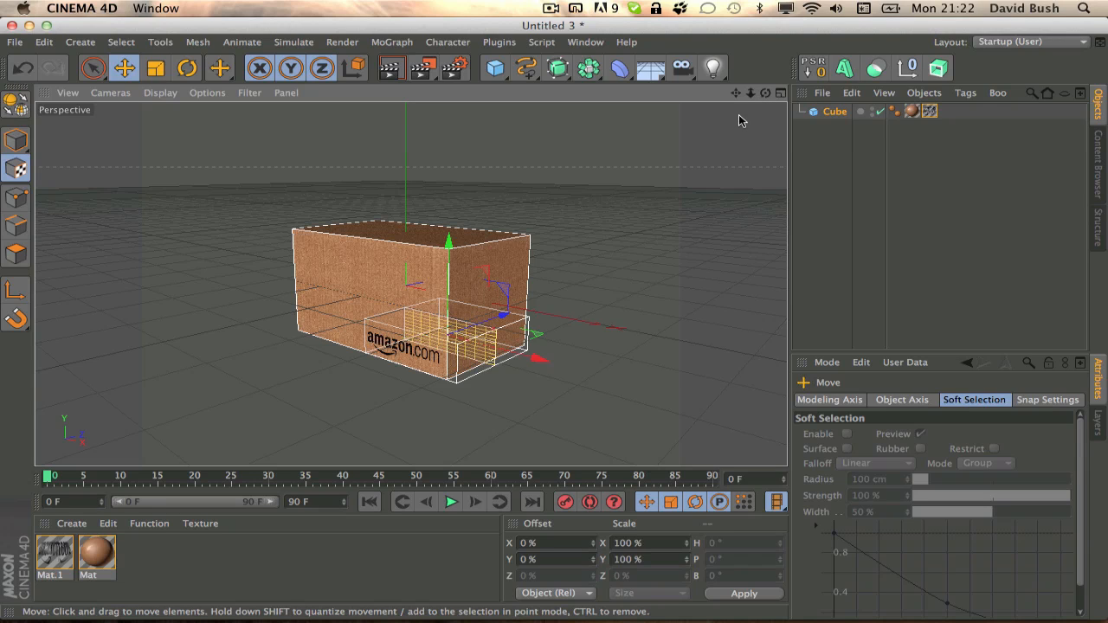
pyautogui.moveTo(760, 114)
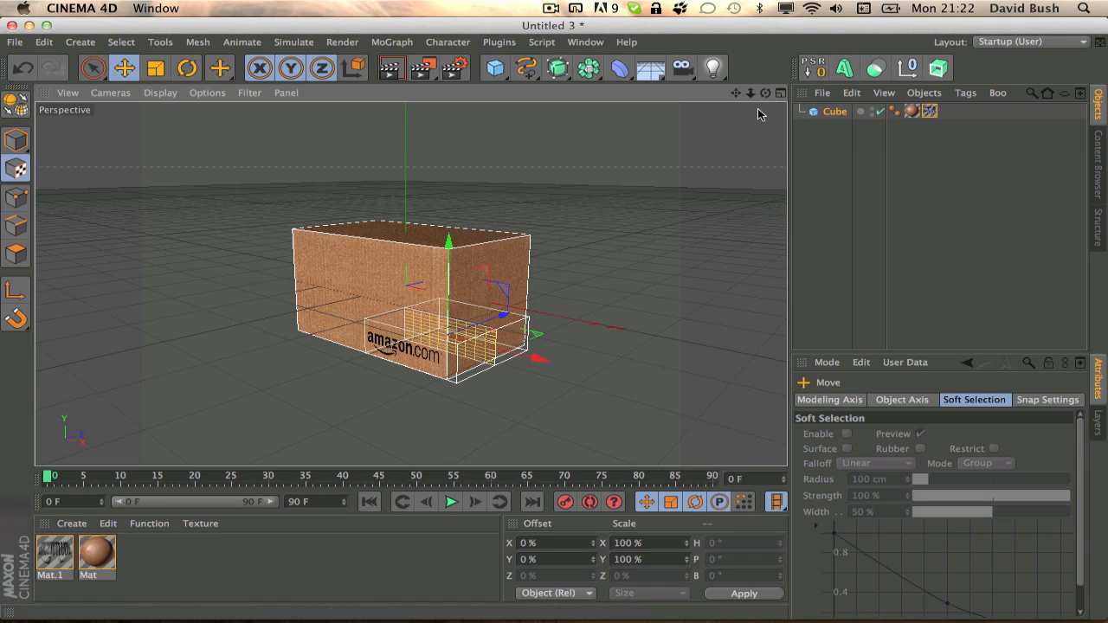
pyautogui.moveTo(466, 287)
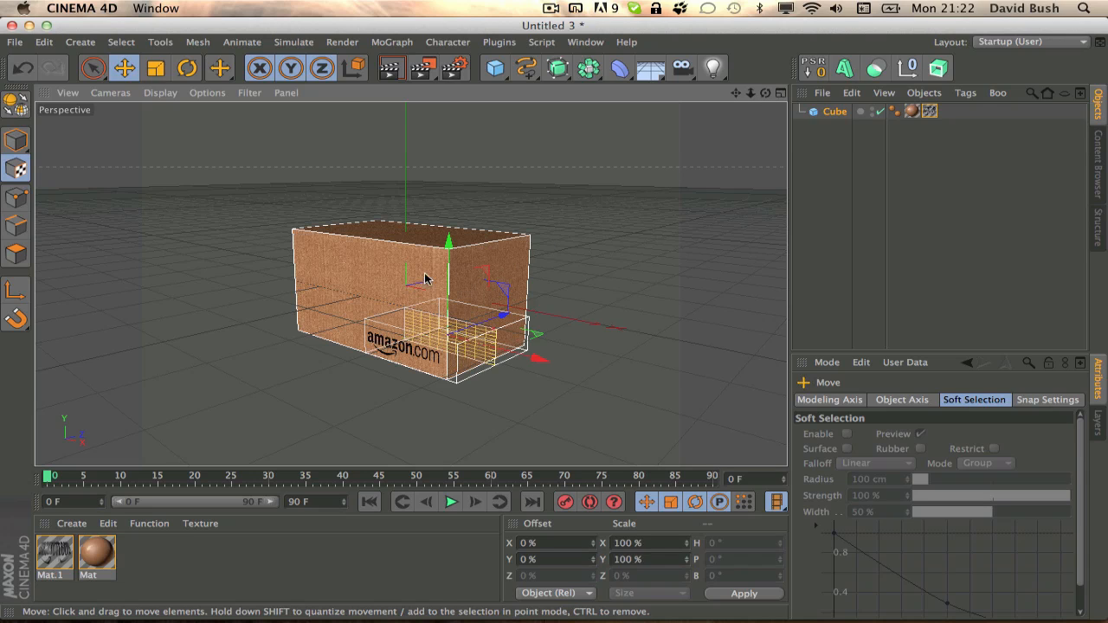
pyautogui.moveTo(485, 290)
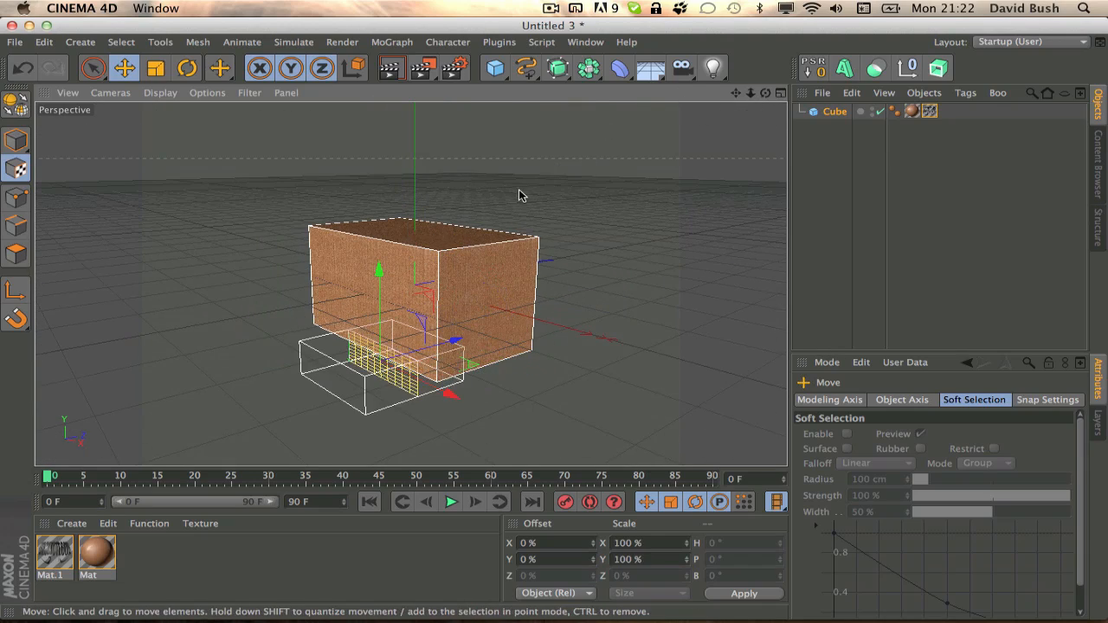
pyautogui.moveTo(519, 194); pyautogui.dragTo(390, 264)
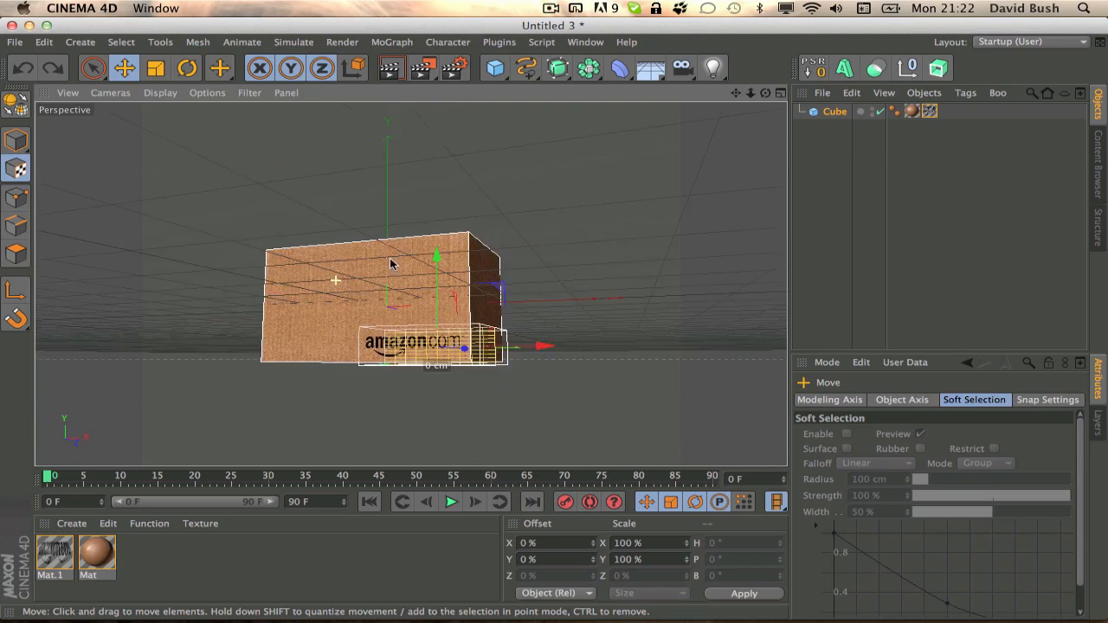
pyautogui.moveTo(437, 256); pyautogui.dragTo(396, 212)
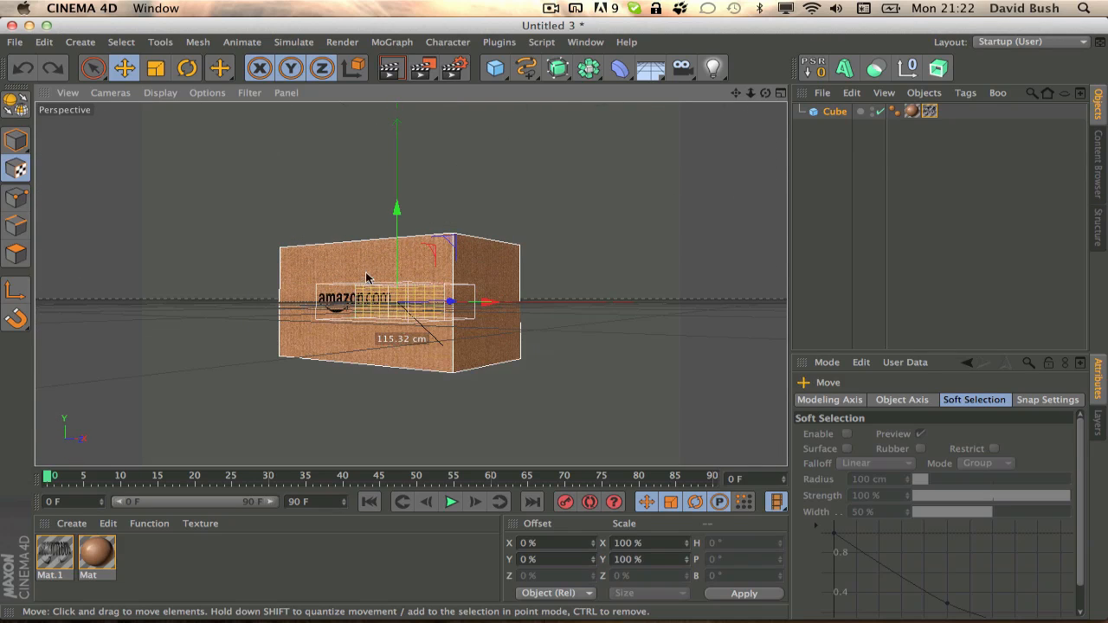
pyautogui.moveTo(368, 277); pyautogui.dragTo(485, 346)
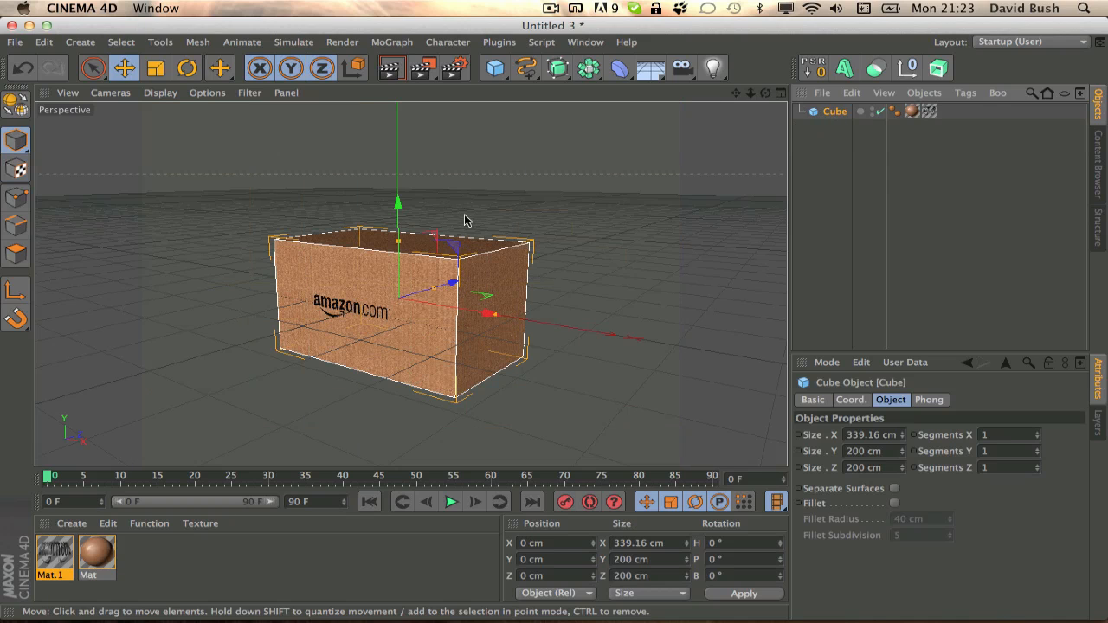
# Add a floor and load OverheadSoftbox.c4d from the Greyscalegorilla HDRI Light Kit Pro folder.
pyautogui.moveTo(396, 220); pyautogui.dragTo(397, 143)
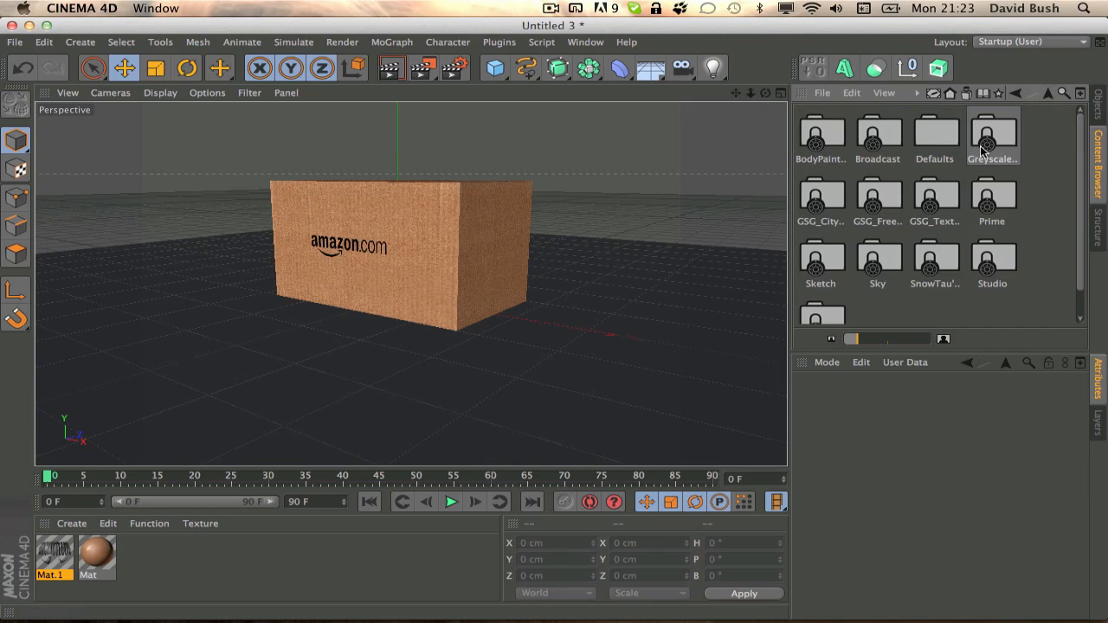
pyautogui.moveTo(820, 100)
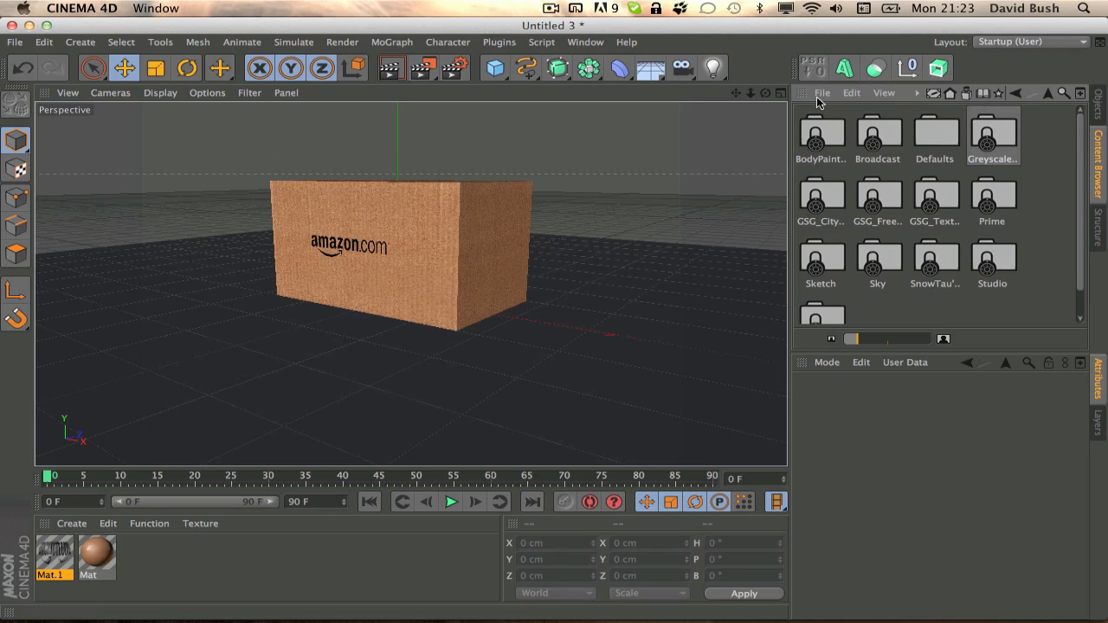
pyautogui.click(884, 93)
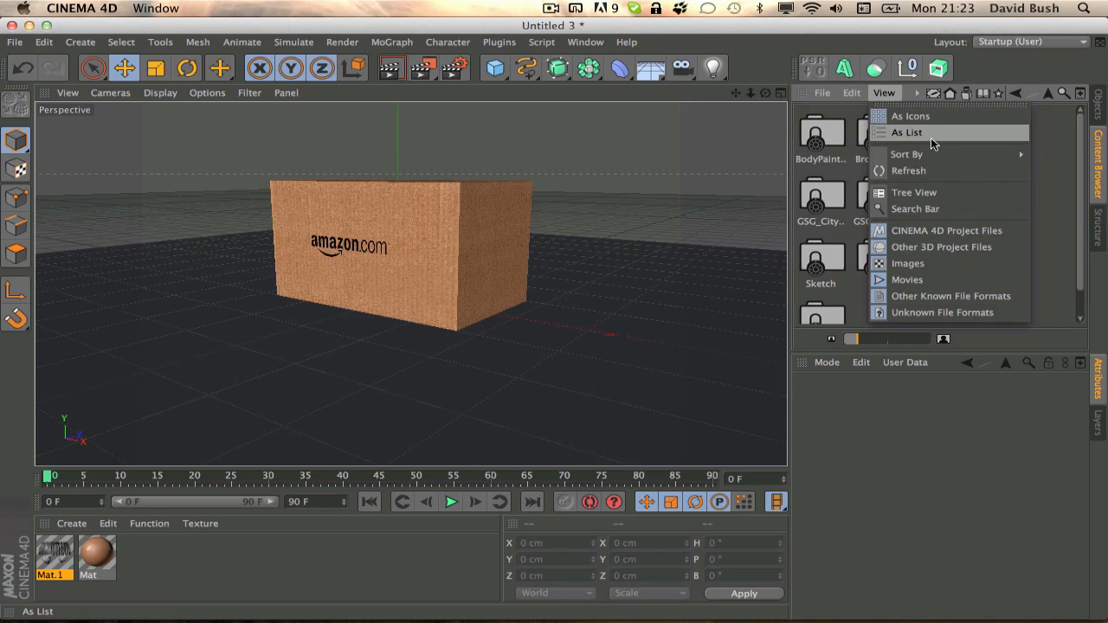
pyautogui.click(906, 132)
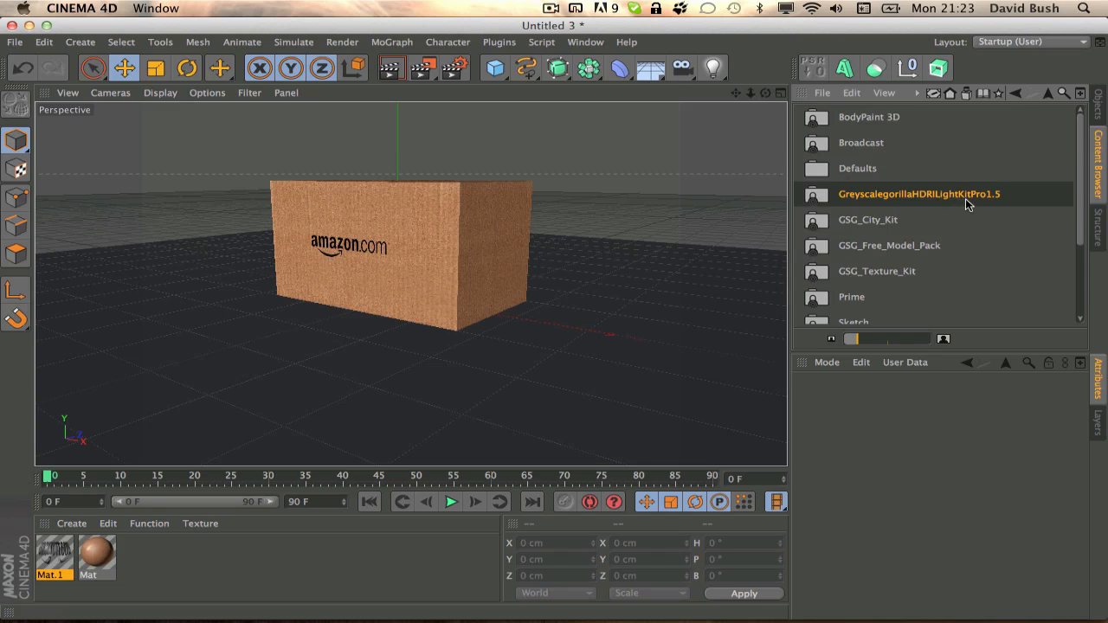
pyautogui.doubleClick(920, 194)
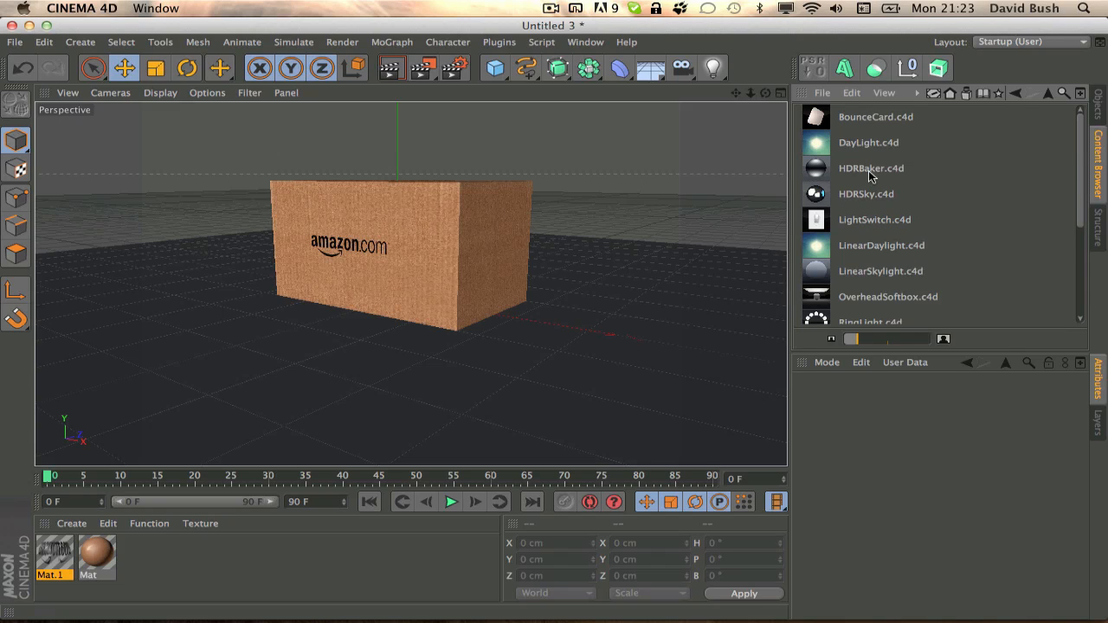
pyautogui.scroll(-3)
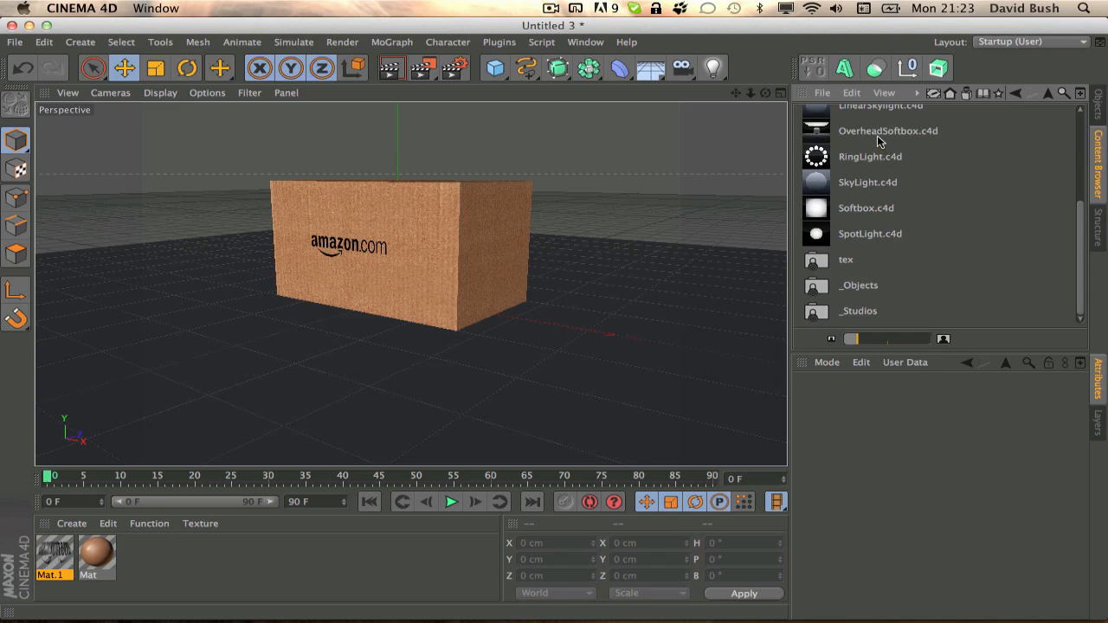
pyautogui.moveTo(864, 140)
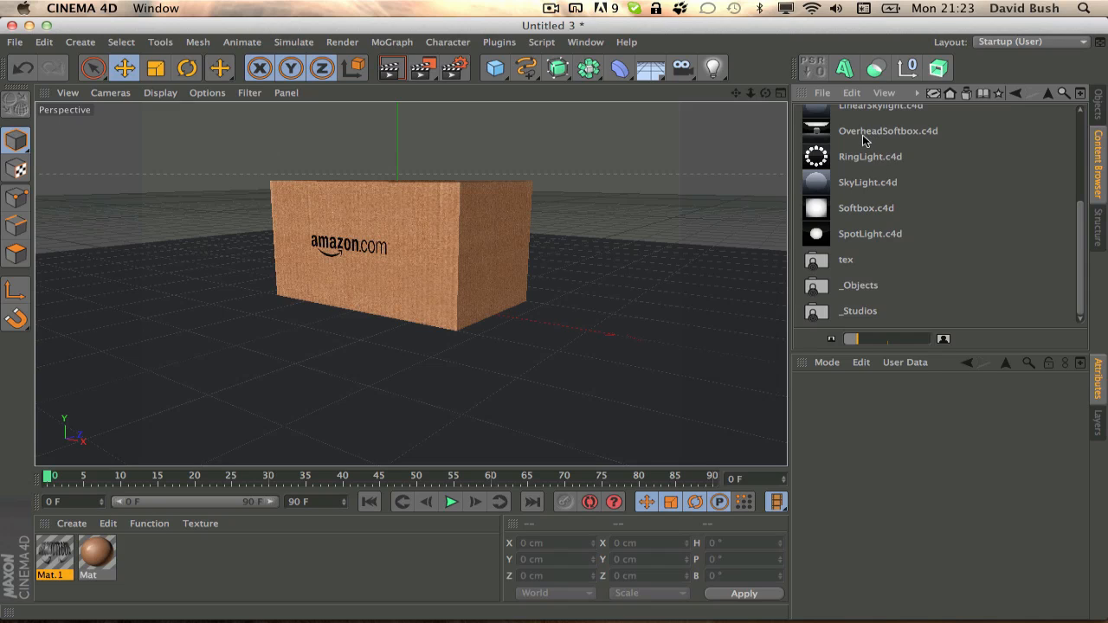
pyautogui.doubleClick(888, 131)
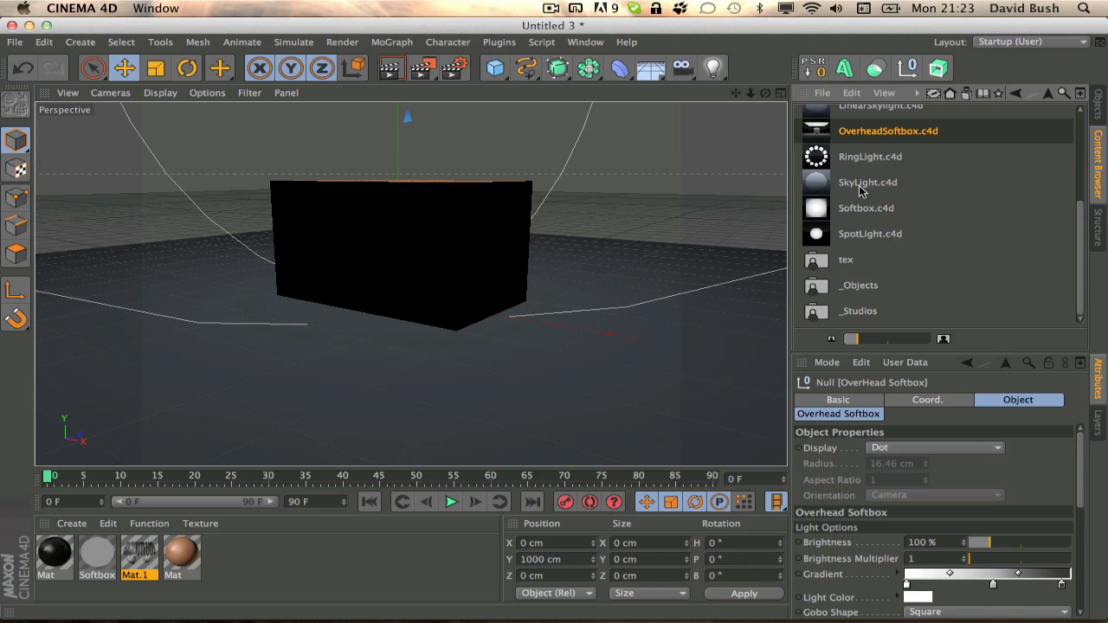
# Add a second Softbox light to light the logo face and open the render settings.
pyautogui.click(866, 208)
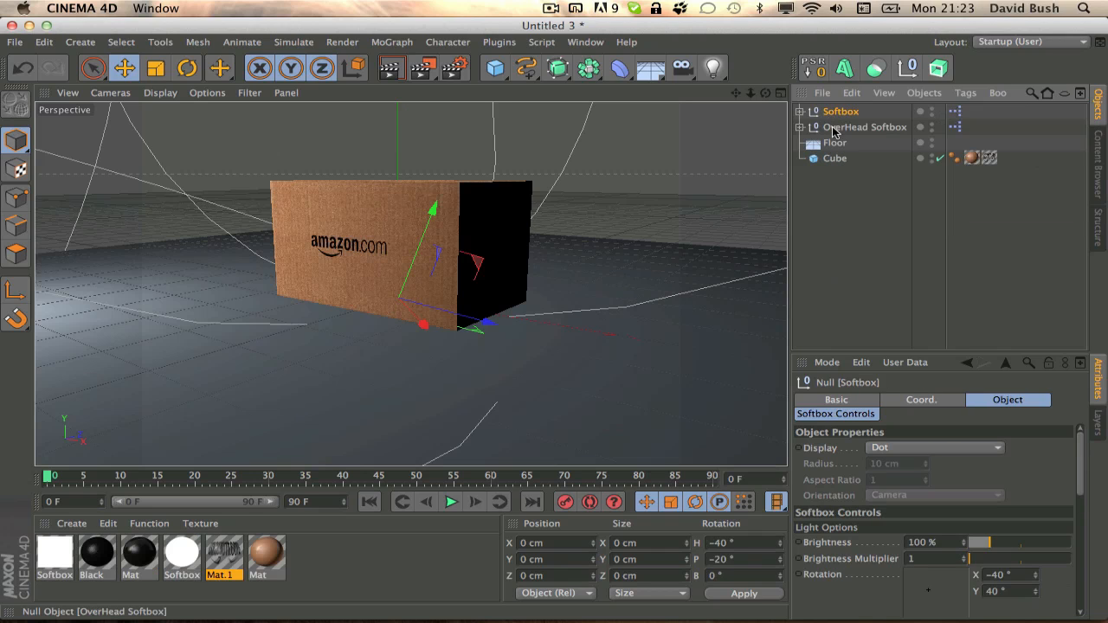
pyautogui.click(800, 111)
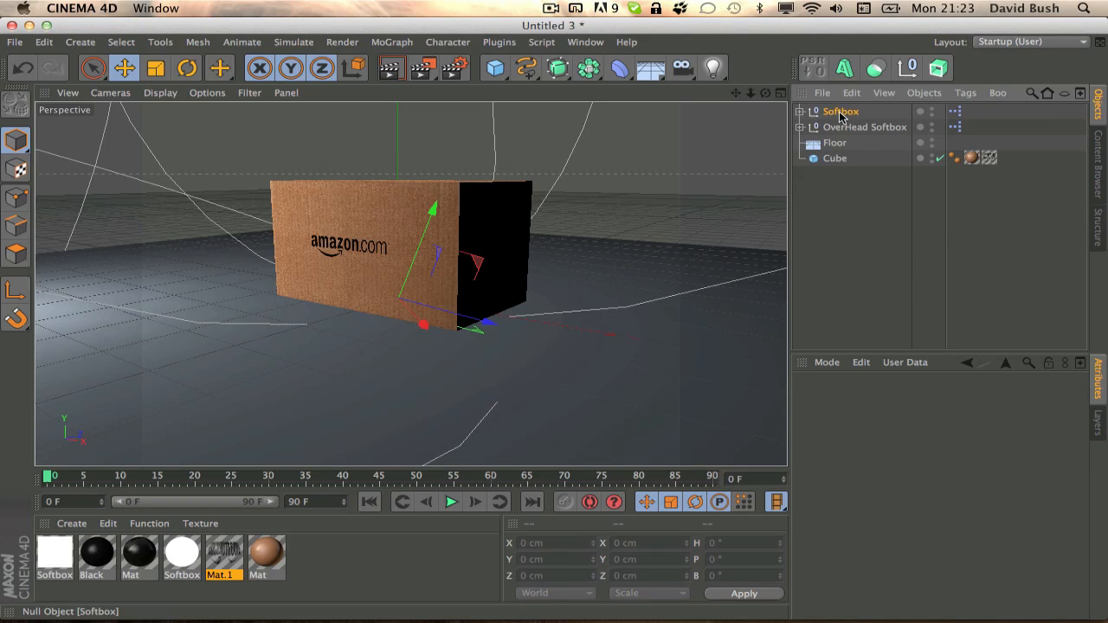
pyautogui.click(841, 111)
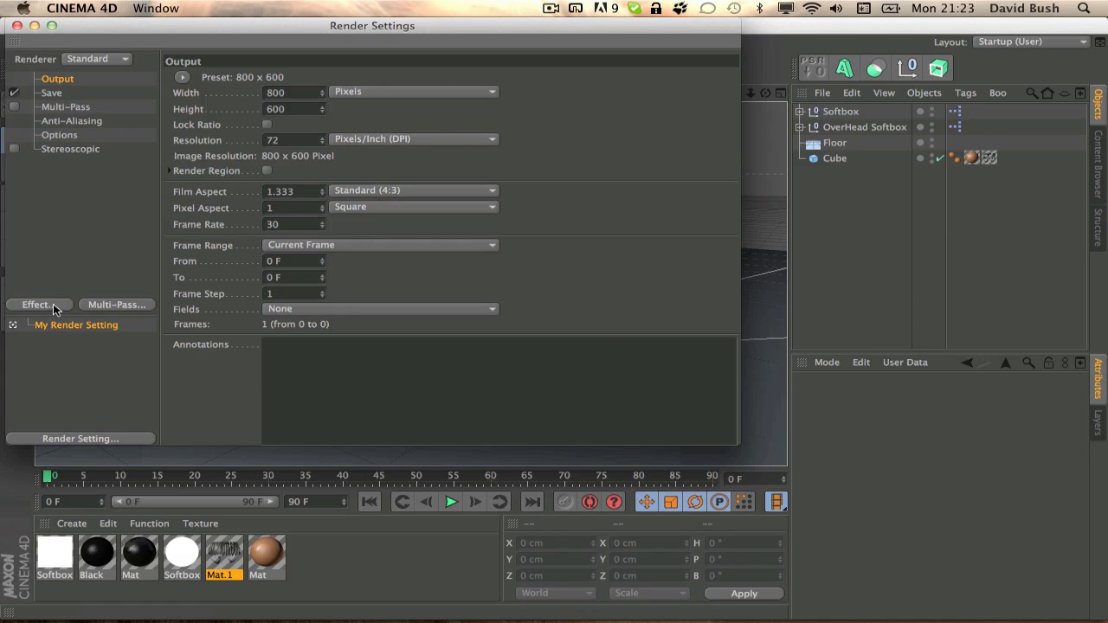
# Add Global Illumination and Ambient Occlusion effects, then close Render Settings.
pyautogui.click(38, 304)
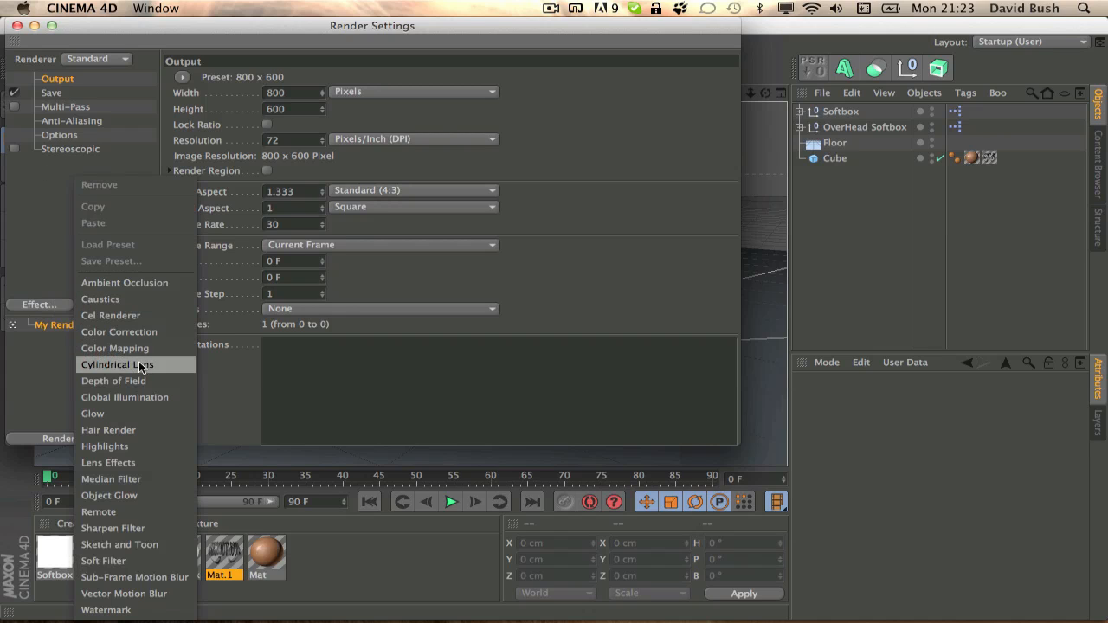
pyautogui.click(124, 397)
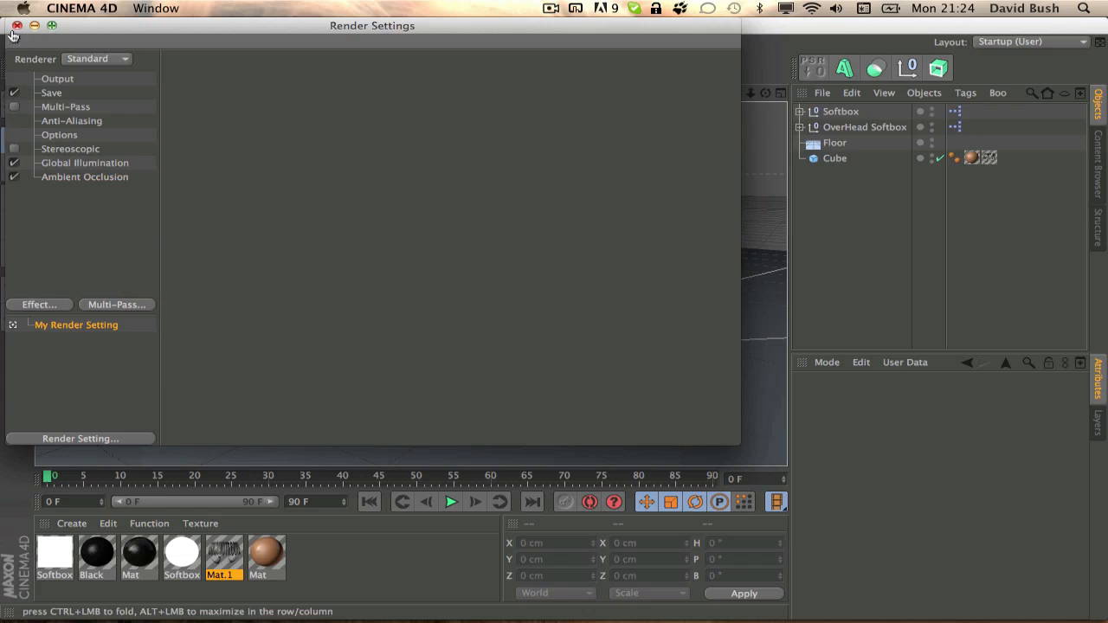
pyautogui.click(15, 25)
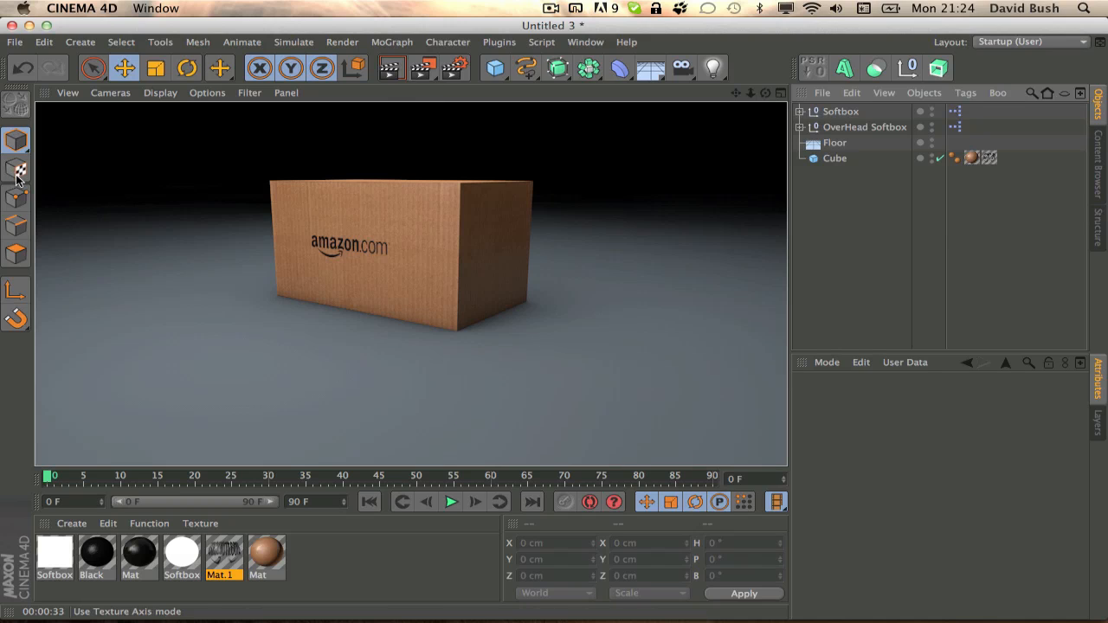
pyautogui.moveTo(17, 170)
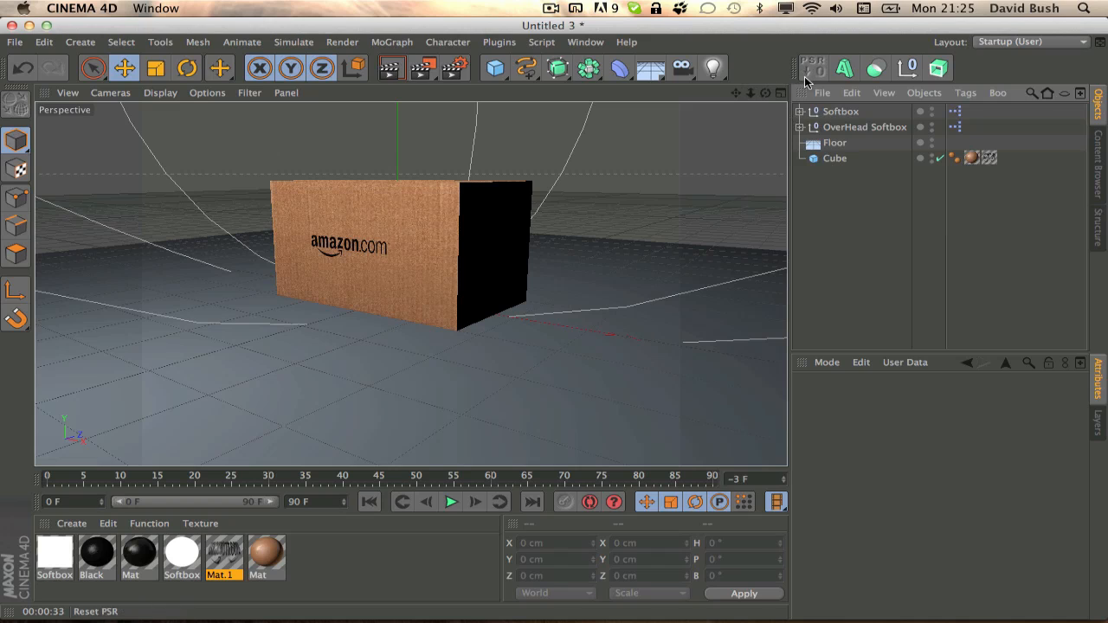
pyautogui.moveTo(552, 33)
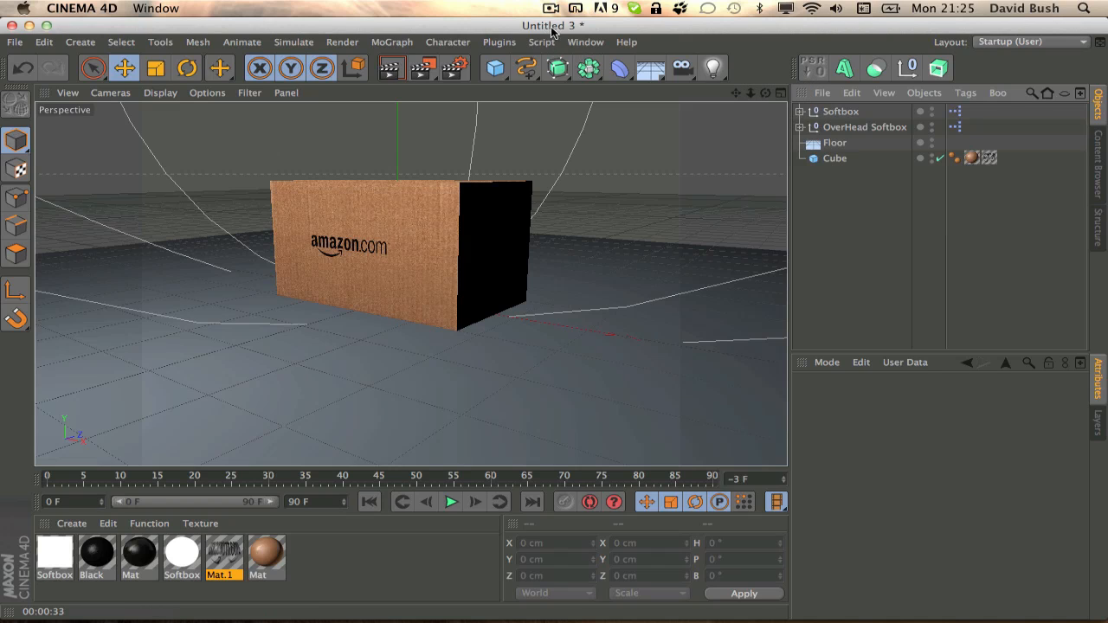
# Review the viewport render with soft floor shadows and return to the editor display.
pyautogui.click(550, 8)
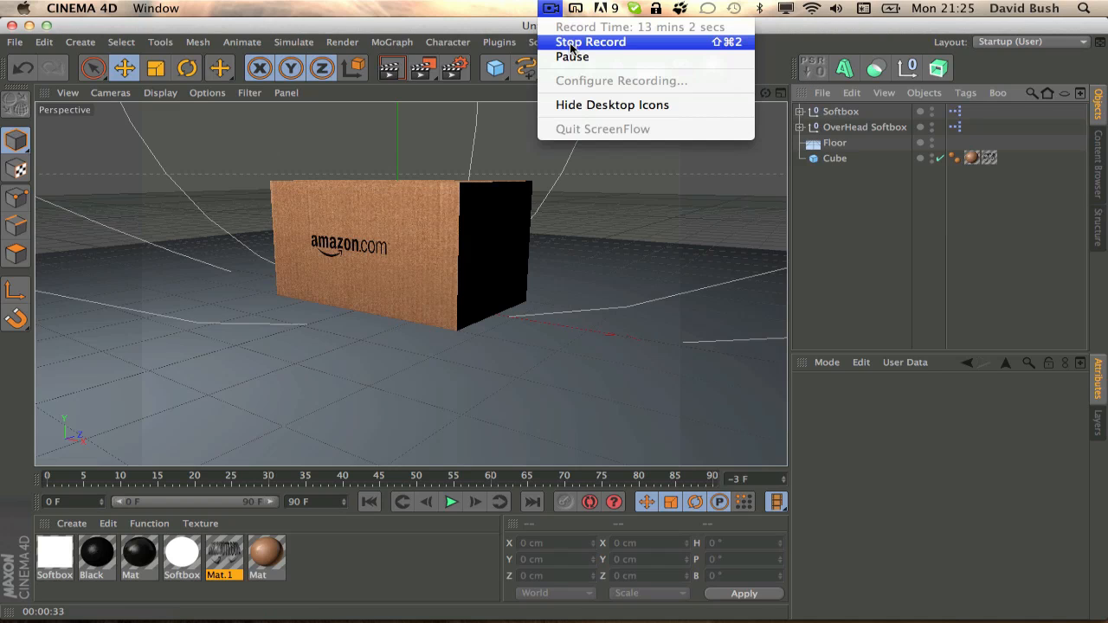